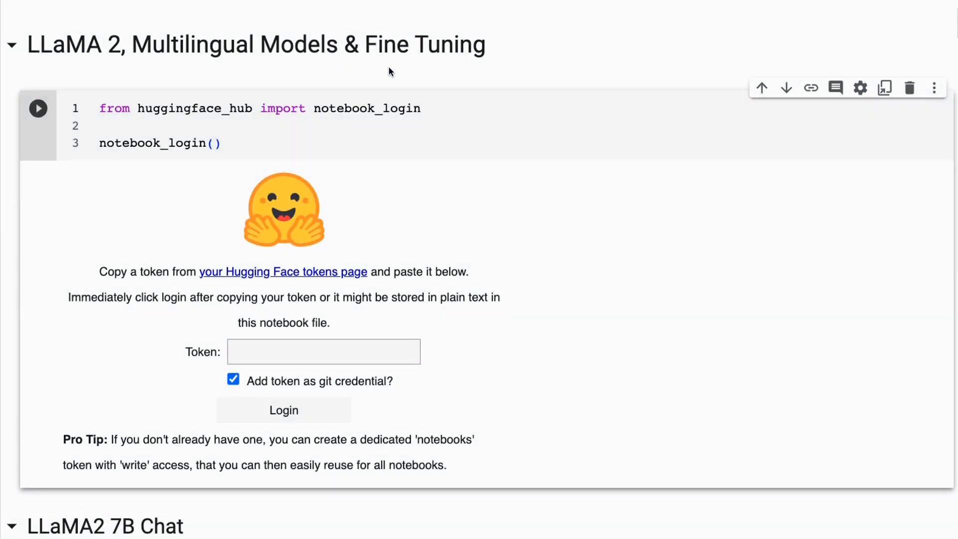
pyautogui.moveTo(378, 62)
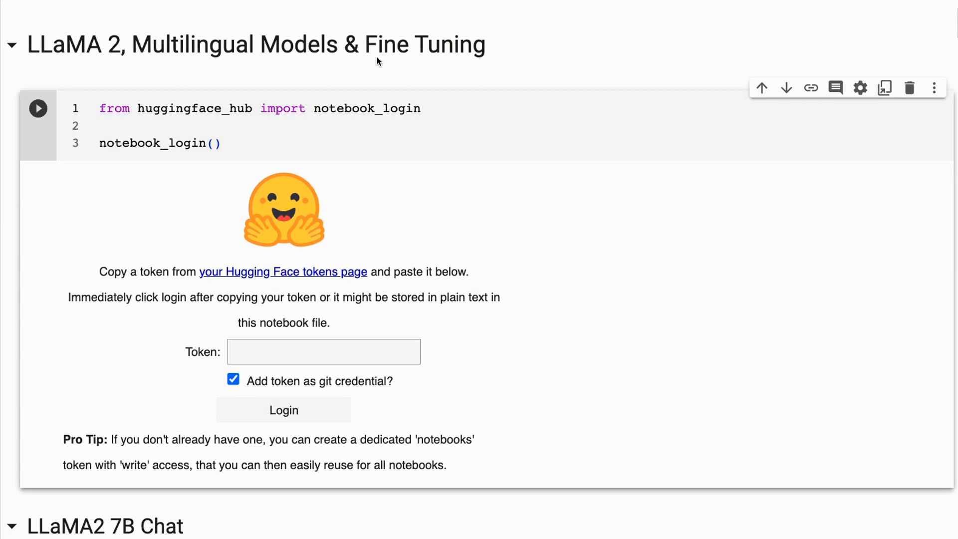
pyautogui.moveTo(440, 67)
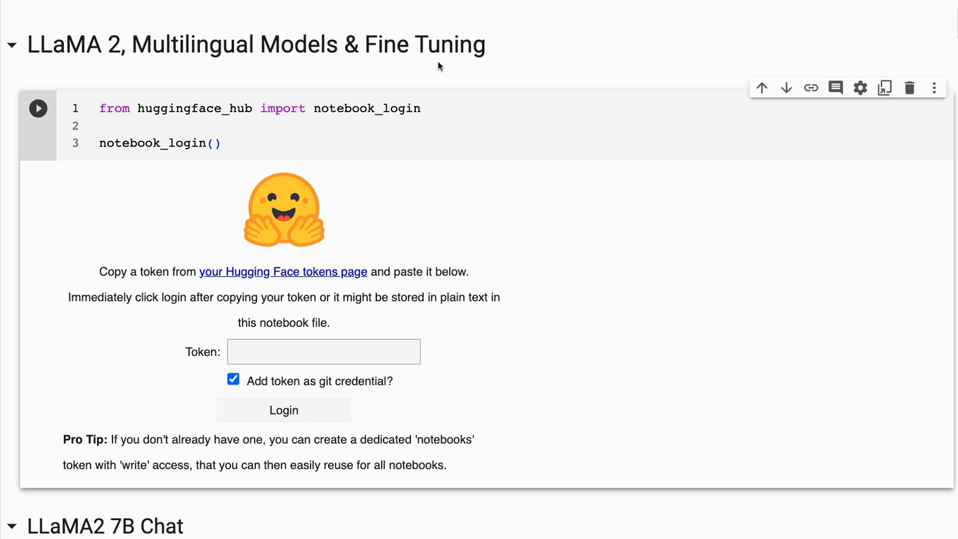
pyautogui.moveTo(495, 119)
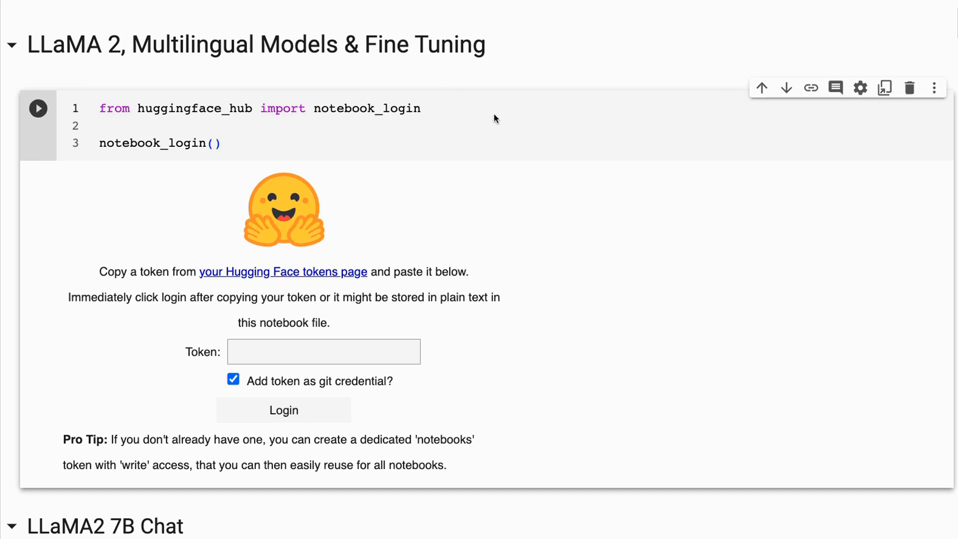
pyautogui.moveTo(502, 115)
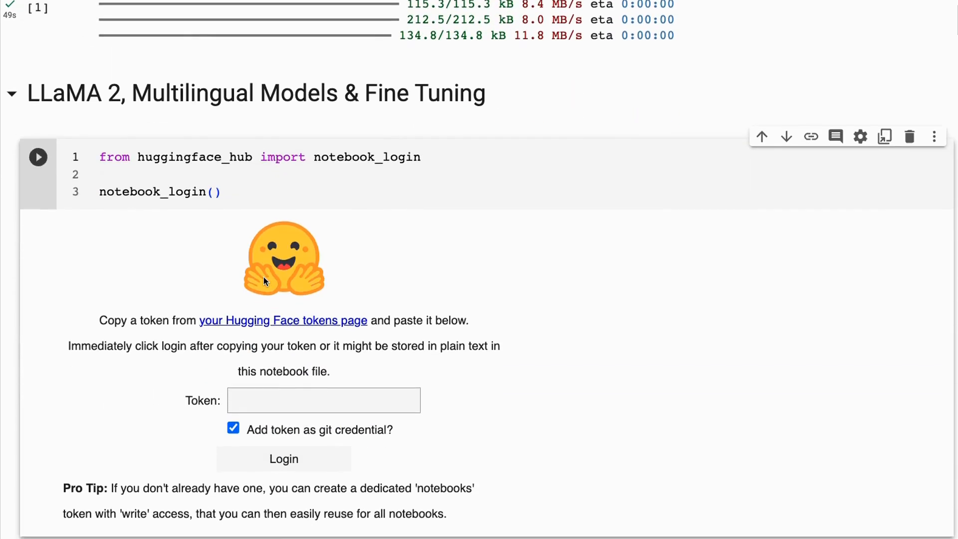
# Scroll through the 'this is a Tokenizer test' output showing different ids 445 and 25159.
pyautogui.scroll(-3)
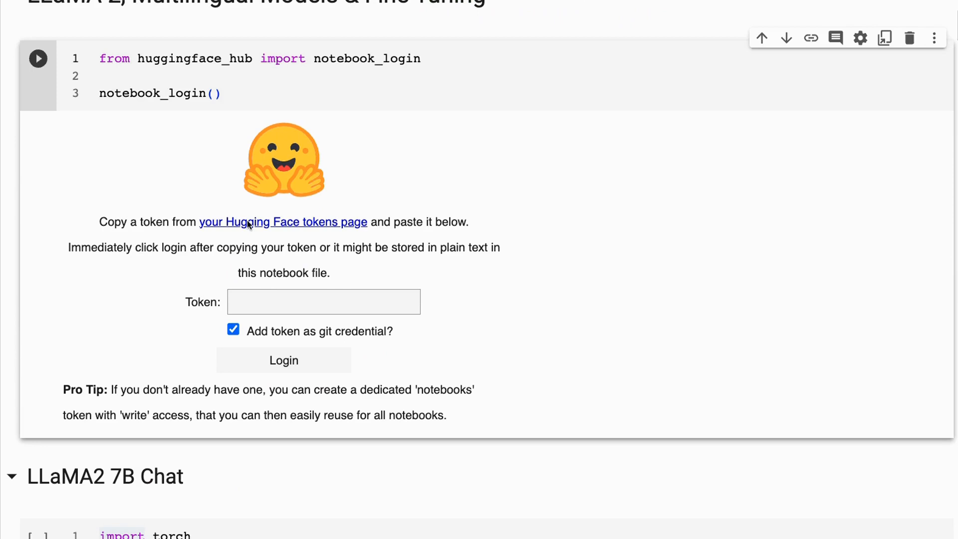
pyautogui.moveTo(462, 130)
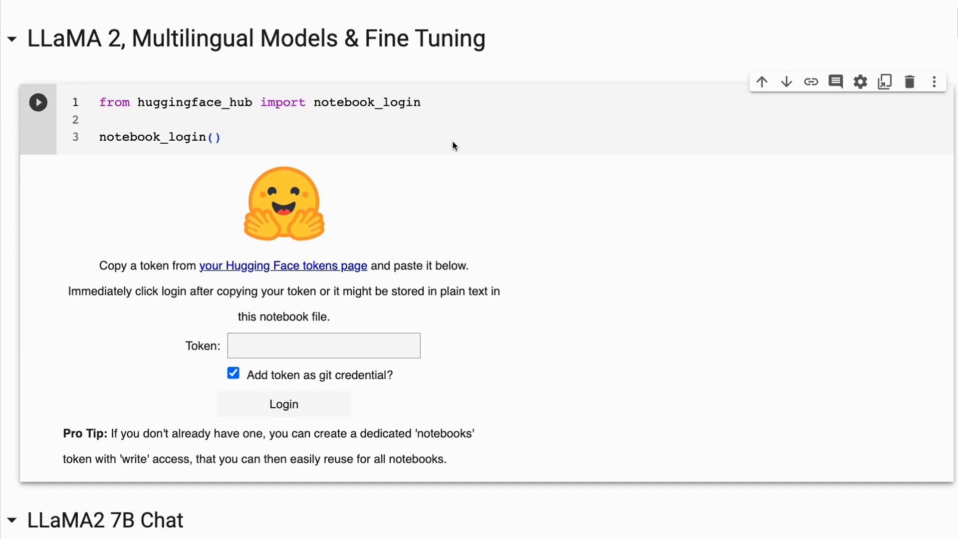
pyautogui.moveTo(455, 145)
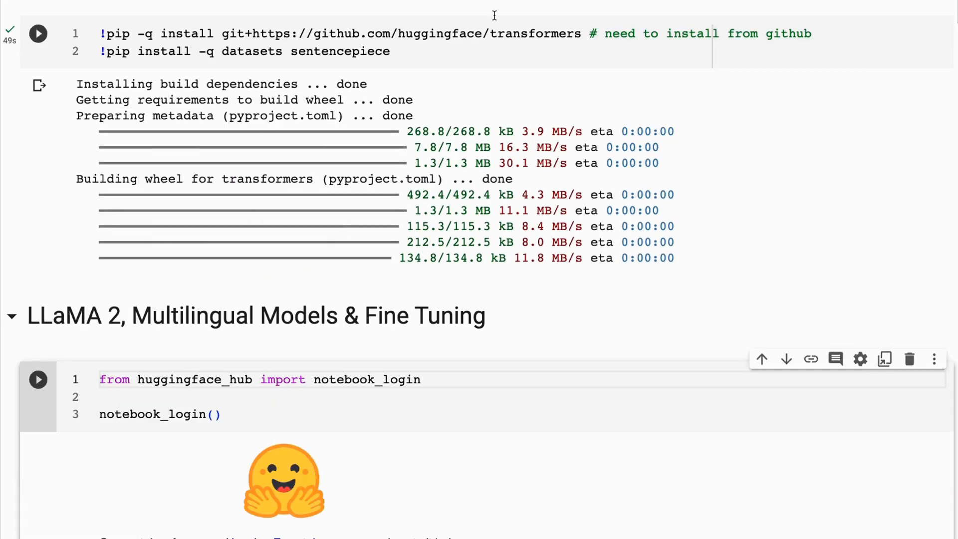
pyautogui.scroll(-3)
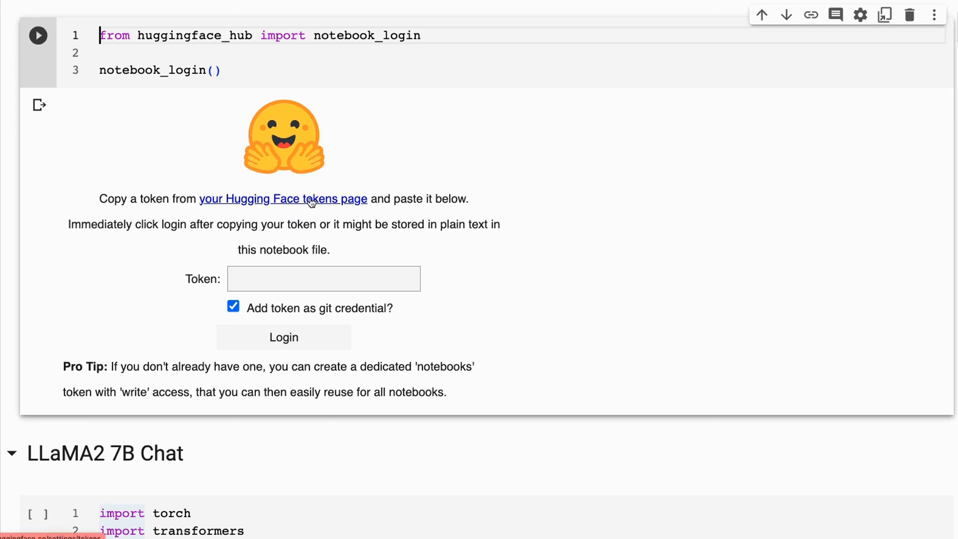
pyautogui.moveTo(359, 218)
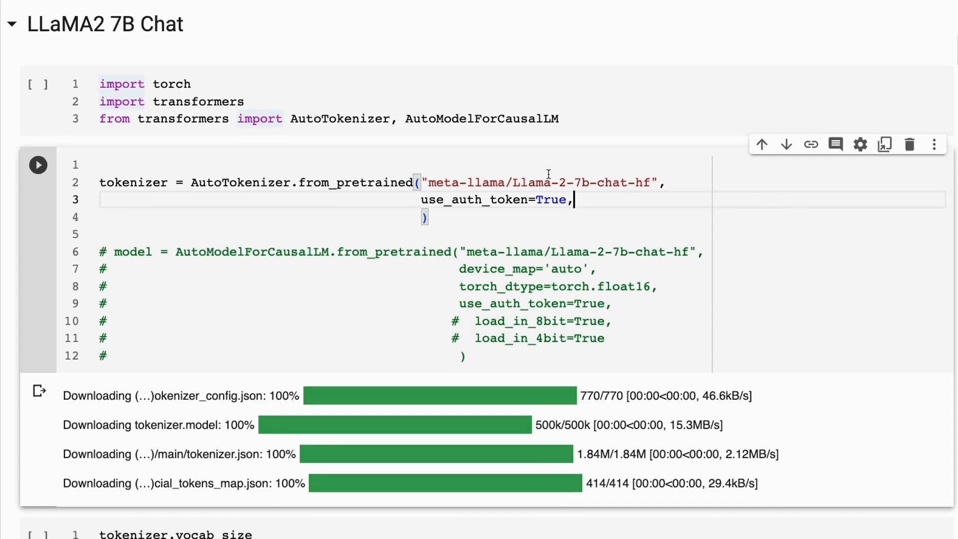
pyautogui.scroll(-3)
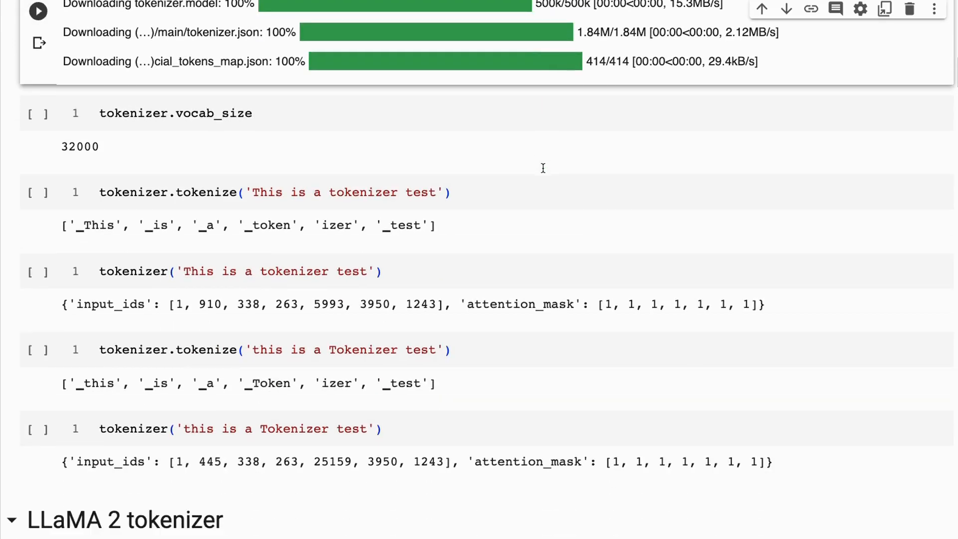
pyautogui.scroll(-3)
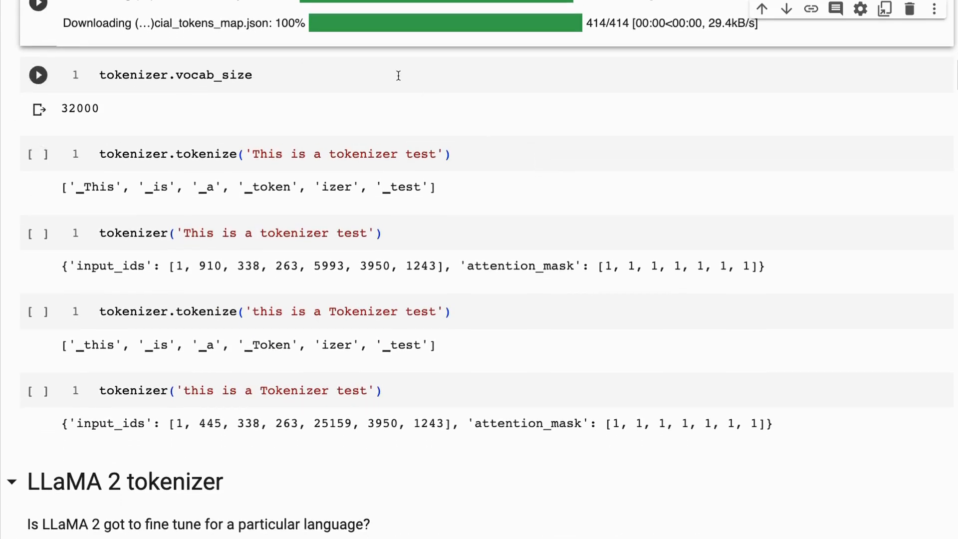
pyautogui.moveTo(158, 77)
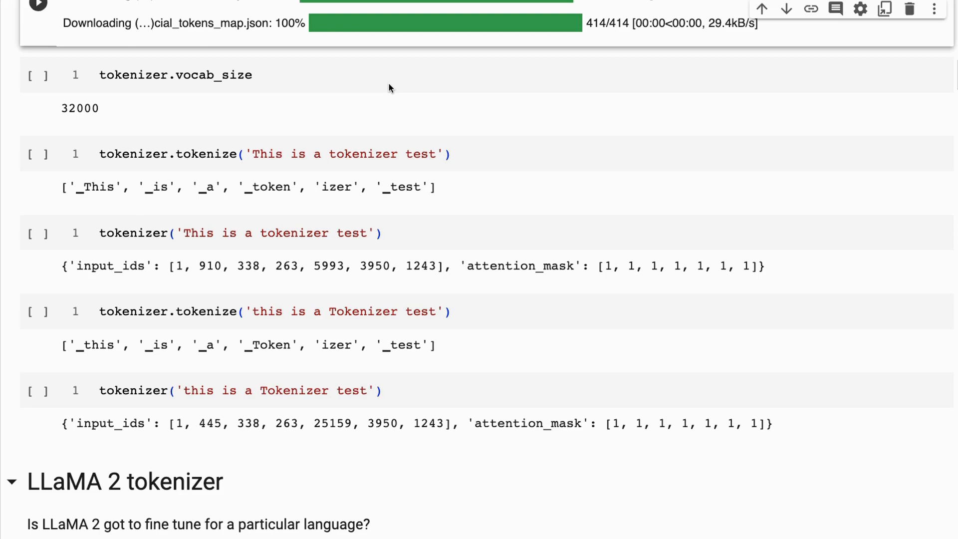
pyautogui.moveTo(263, 104)
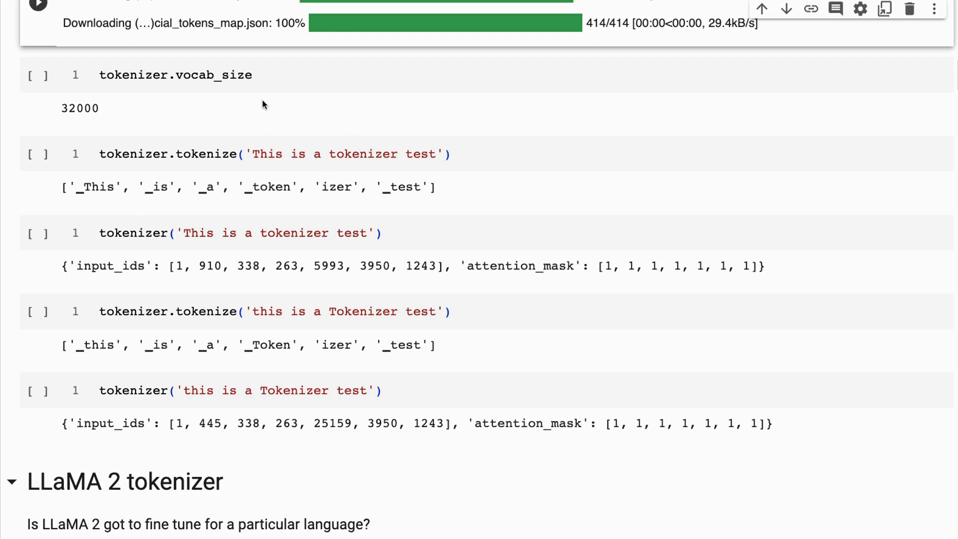
pyautogui.moveTo(61, 159)
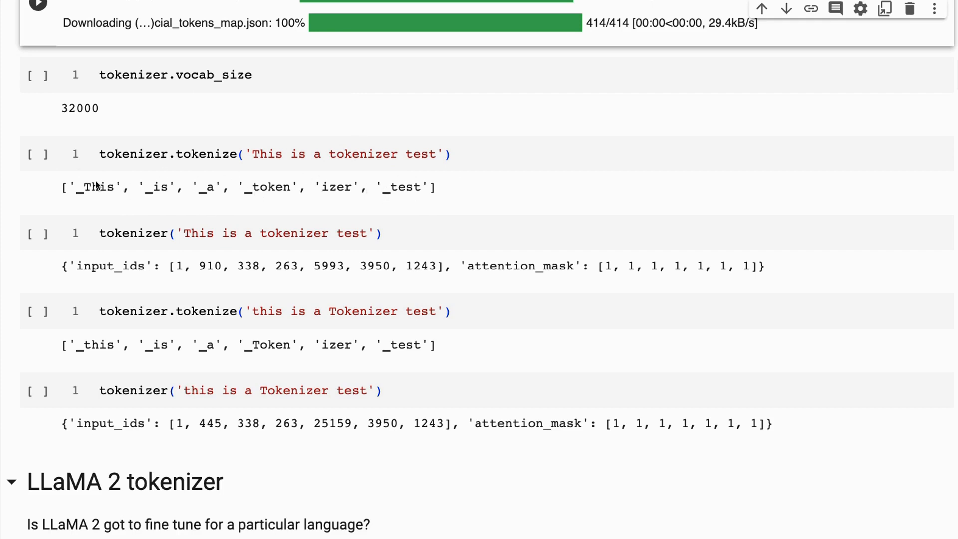
pyautogui.moveTo(282, 178)
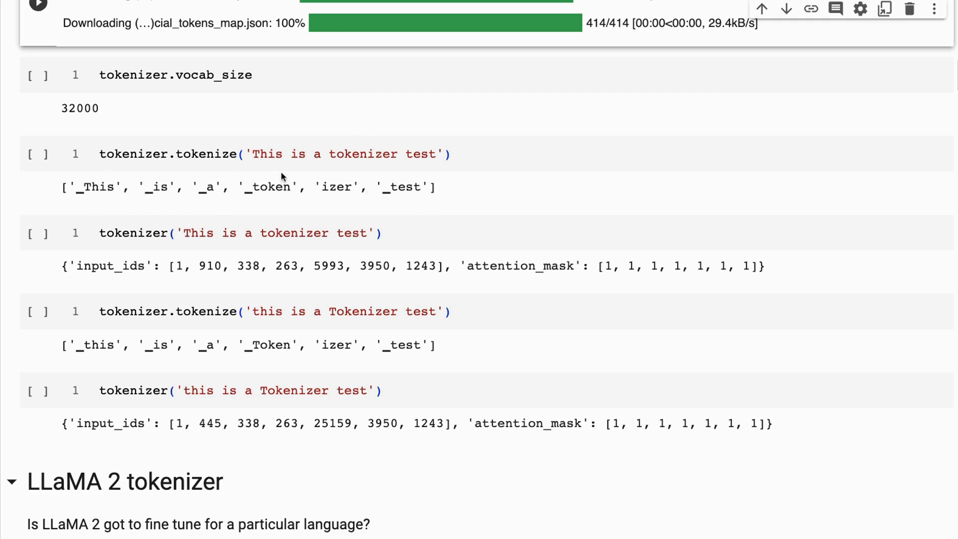
pyautogui.moveTo(273, 194)
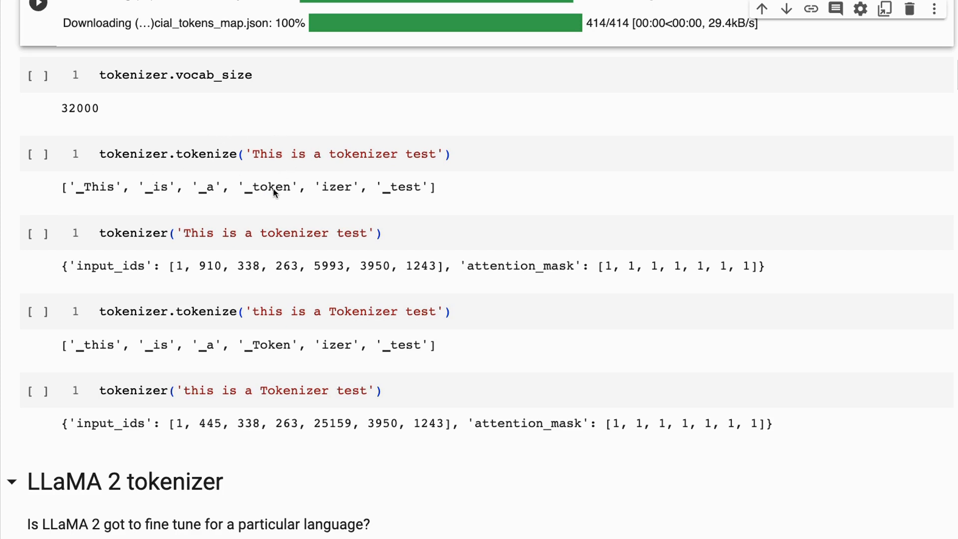
pyautogui.moveTo(347, 182)
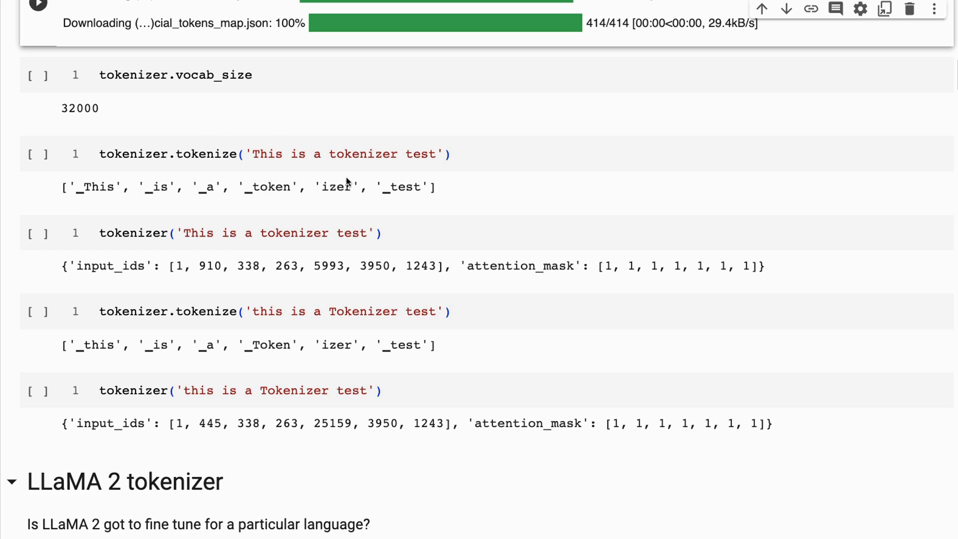
pyautogui.moveTo(293, 167)
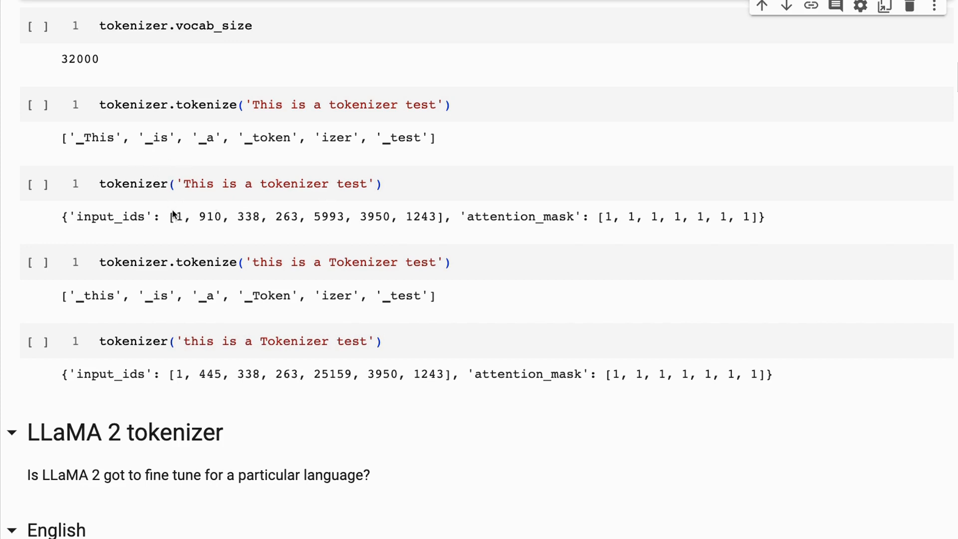
pyautogui.moveTo(380, 216)
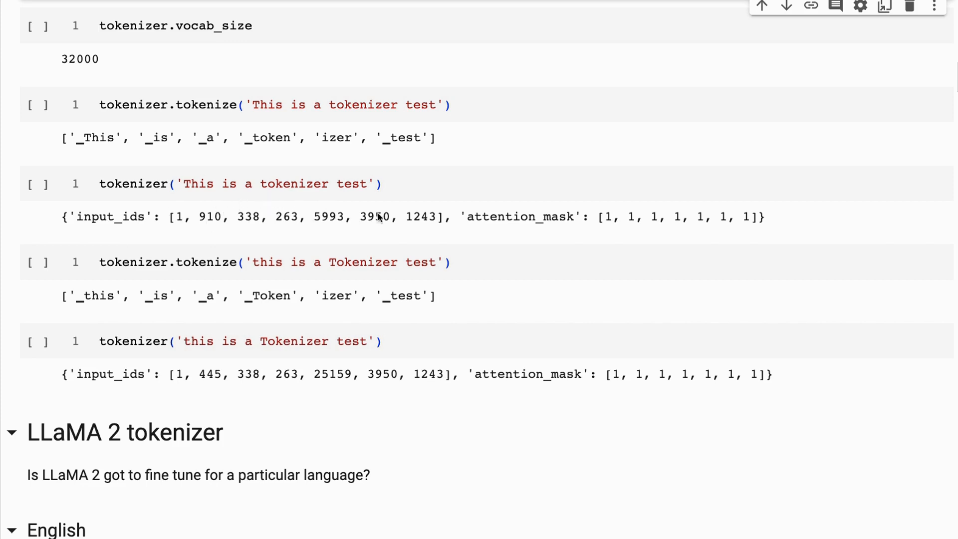
pyautogui.moveTo(255, 98)
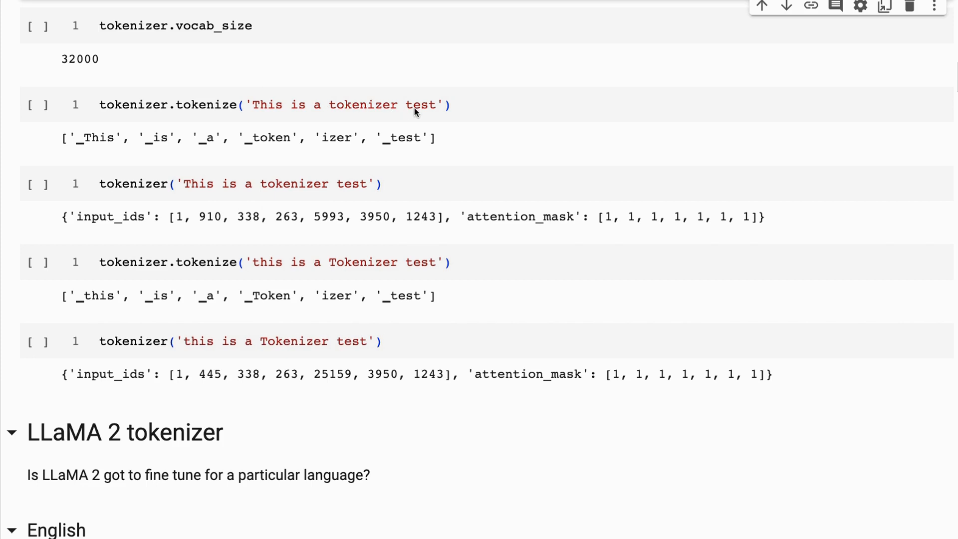
pyautogui.moveTo(446, 260)
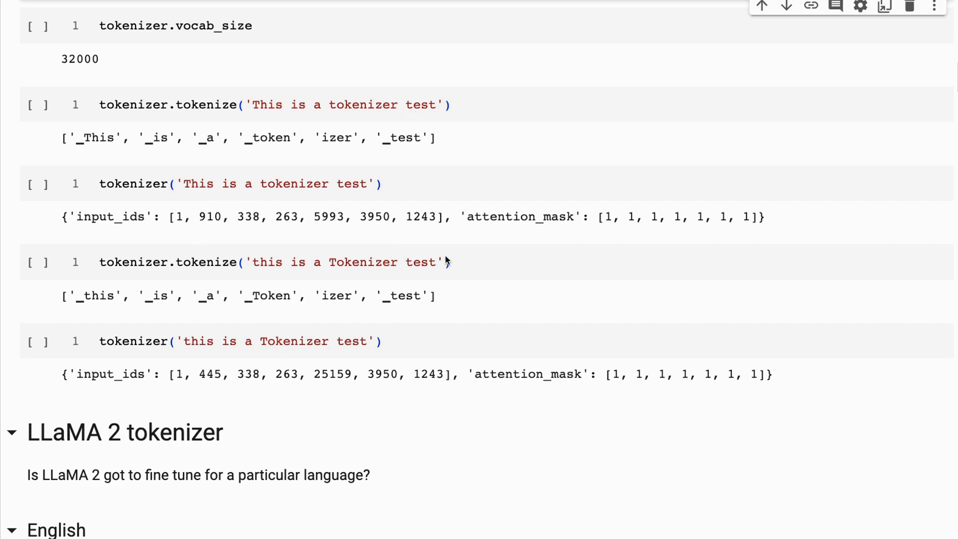
pyautogui.moveTo(266, 266)
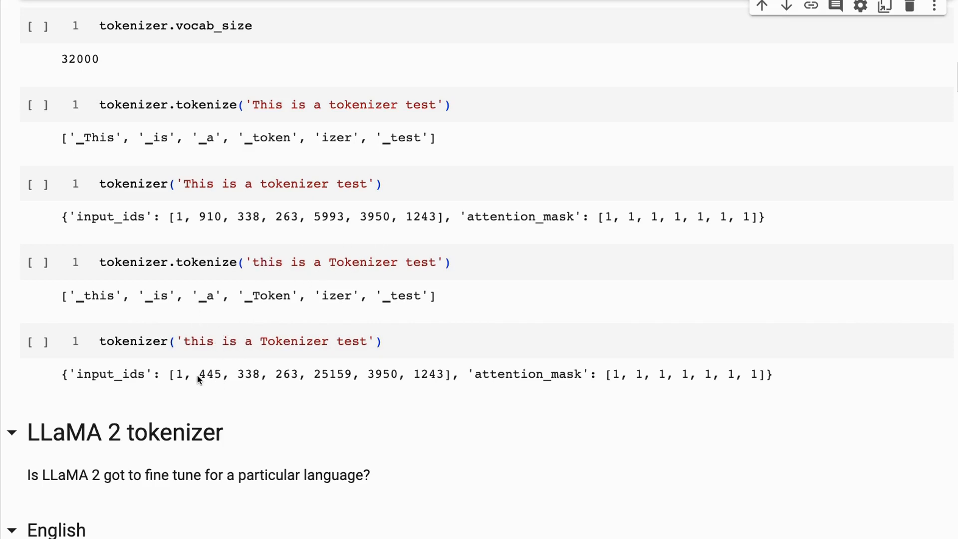
pyautogui.moveTo(214, 114)
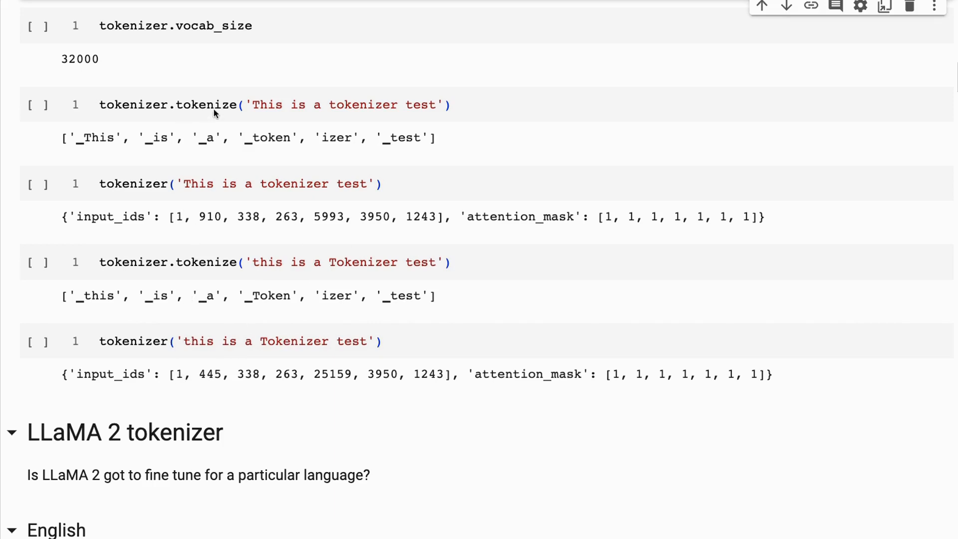
pyautogui.moveTo(215, 303)
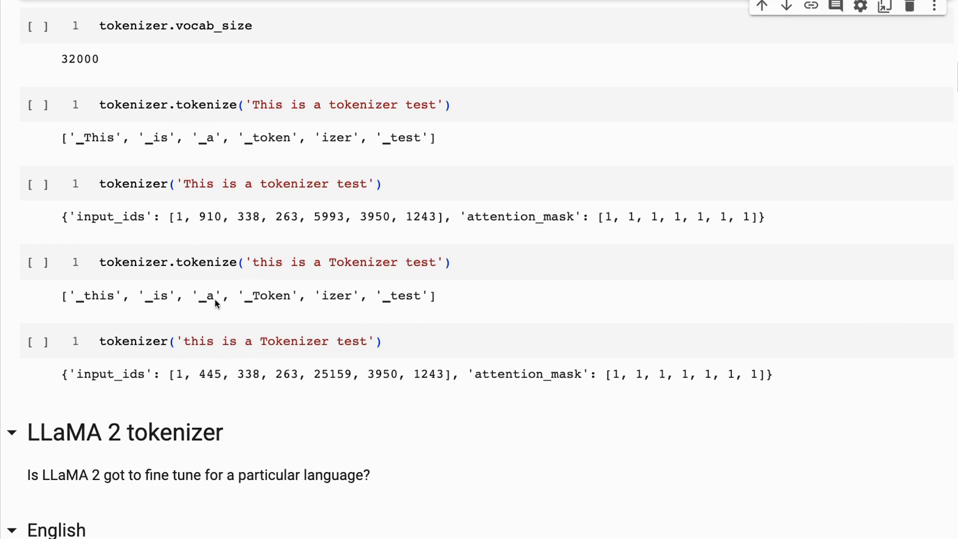
pyautogui.moveTo(281, 263)
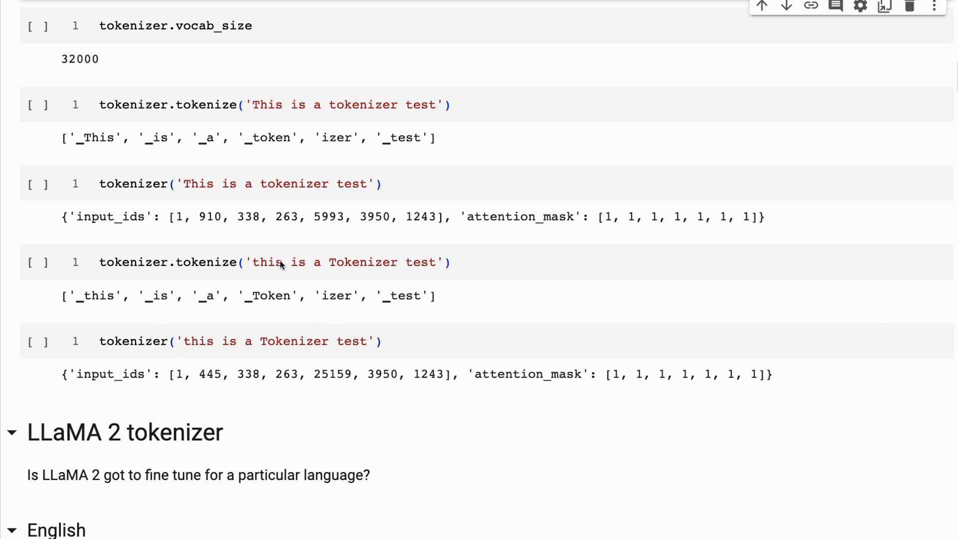
pyautogui.moveTo(256, 220)
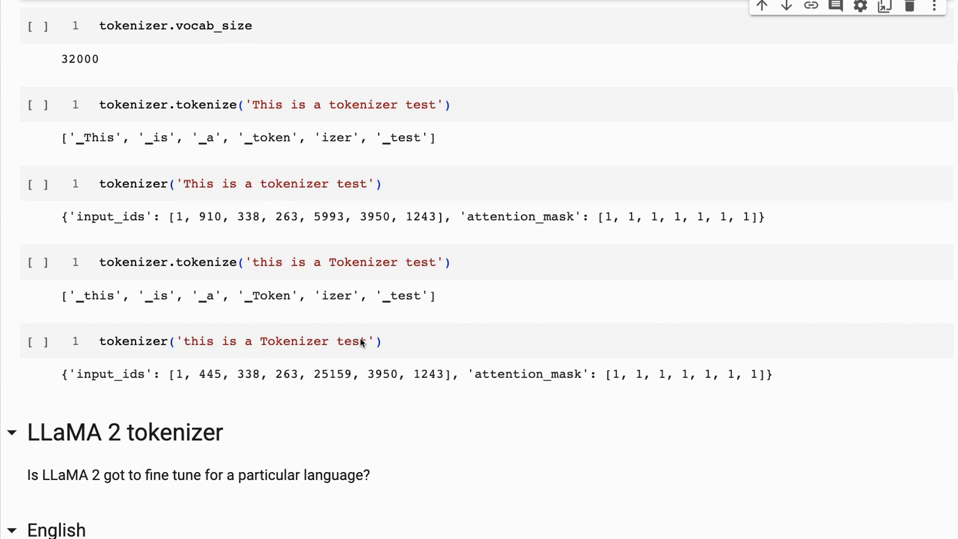
# Add a tokenizer.decode([1, 910, 338]) cell and run it to get '<s> This is'.
pyautogui.click(360, 342)
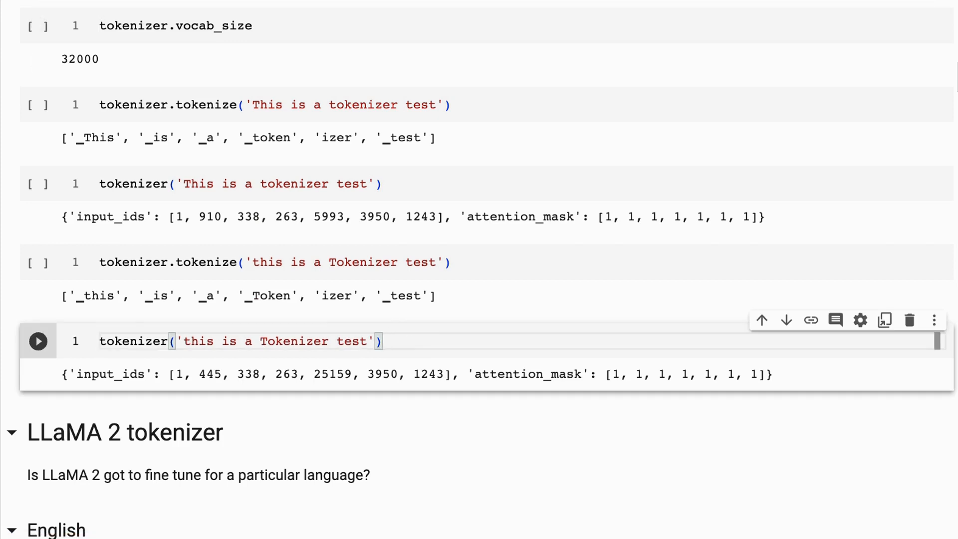
pyautogui.doubleClick(133, 341)
pyautogui.write('tokenizer.decode([1, 910, 338])')
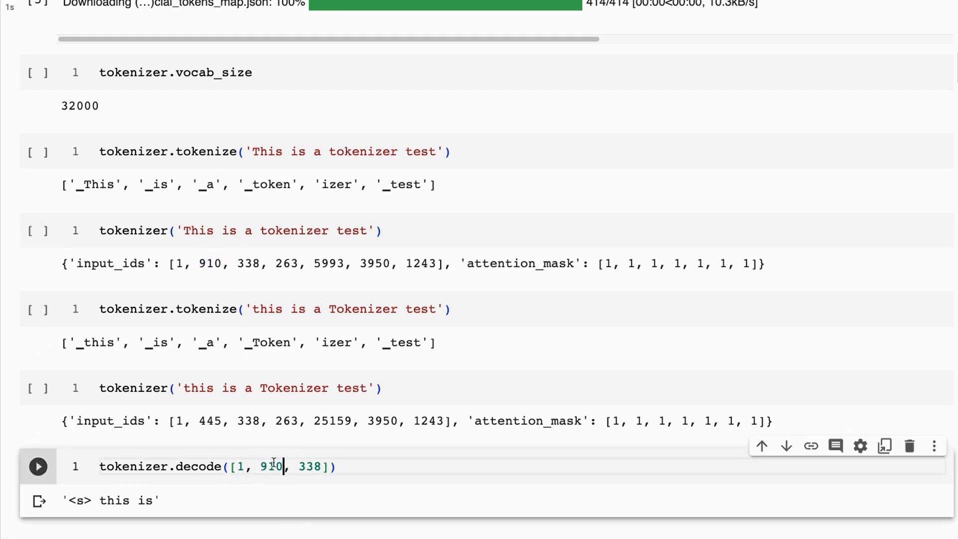
pyautogui.click(37, 467)
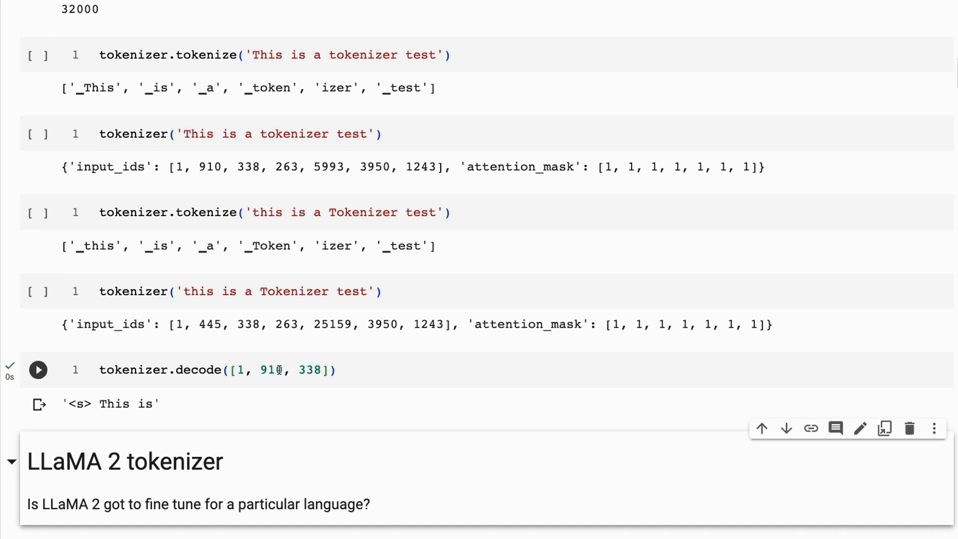
# Scroll to the LLaMA 2 English section and select the 'My name is Sam' tokenize cell.
pyautogui.scroll(-3)
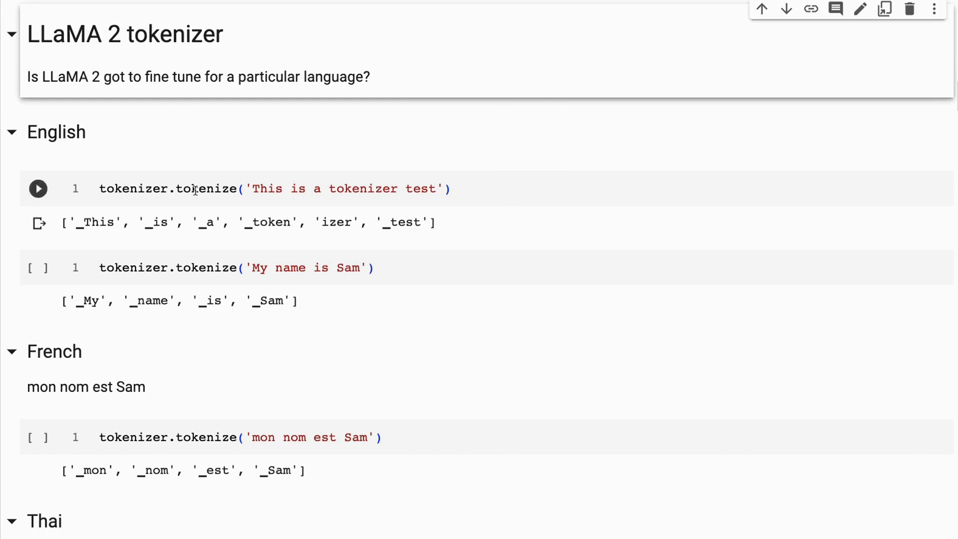
pyautogui.moveTo(132, 216)
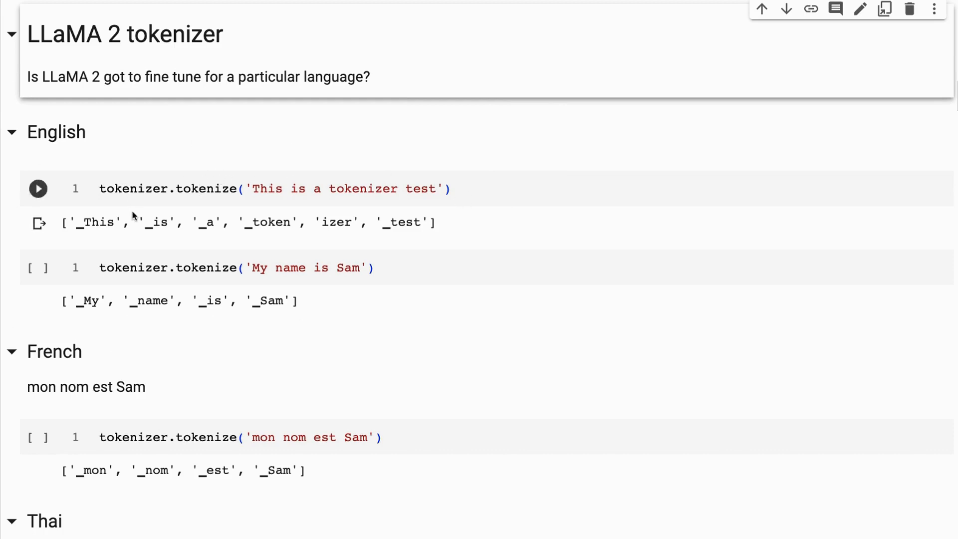
pyautogui.moveTo(411, 220)
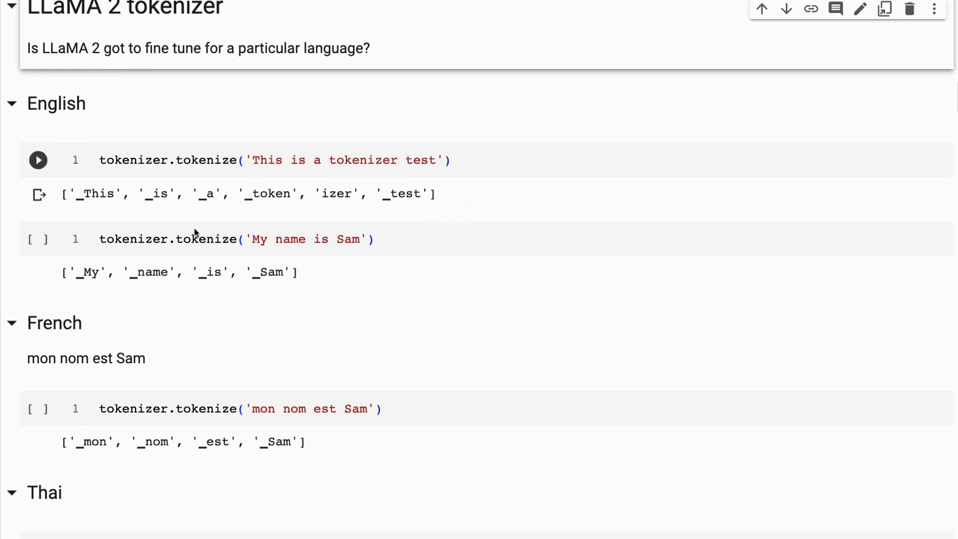
pyautogui.click(38, 238)
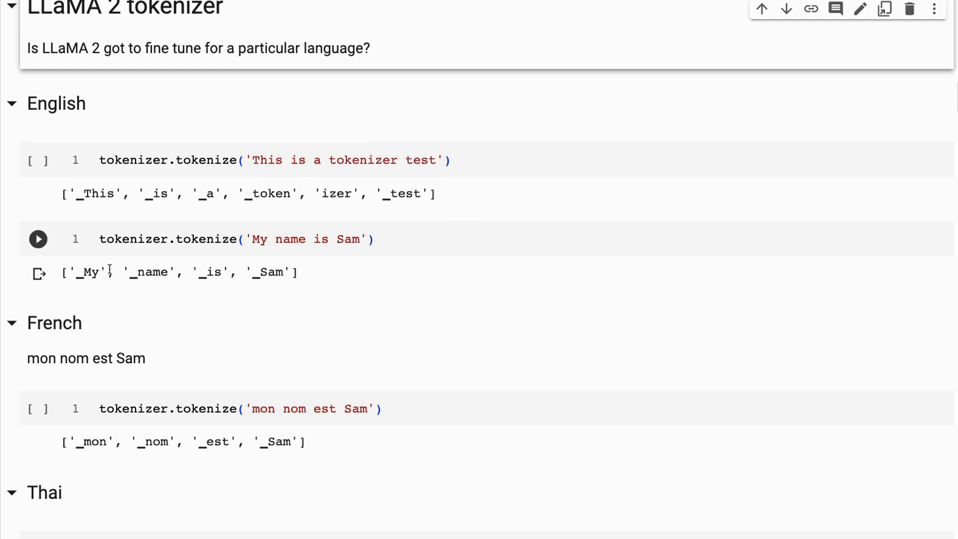
pyautogui.moveTo(281, 289)
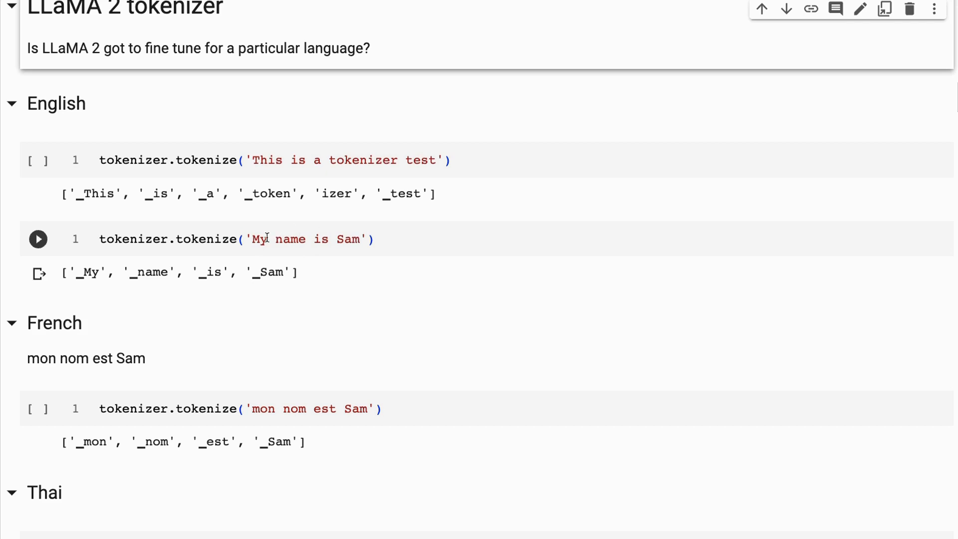
pyautogui.moveTo(336, 233)
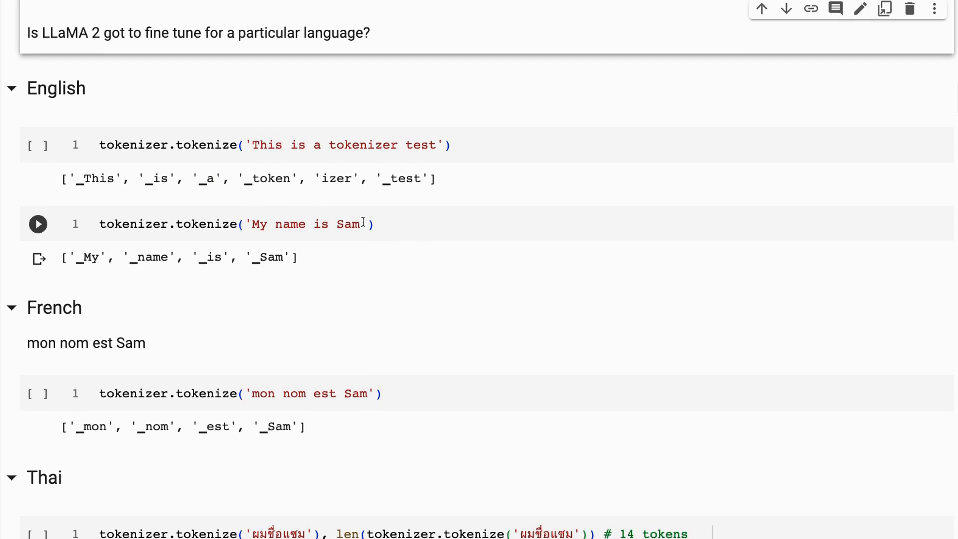
# Scroll to the French section and select the 'mon nom est Sam' tokenize cell.
pyautogui.scroll(-3)
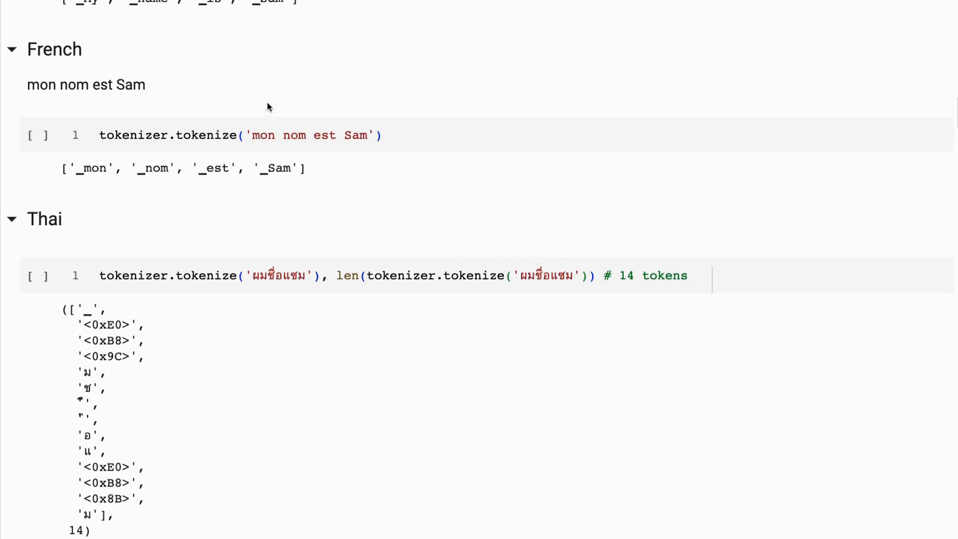
pyautogui.click(38, 135)
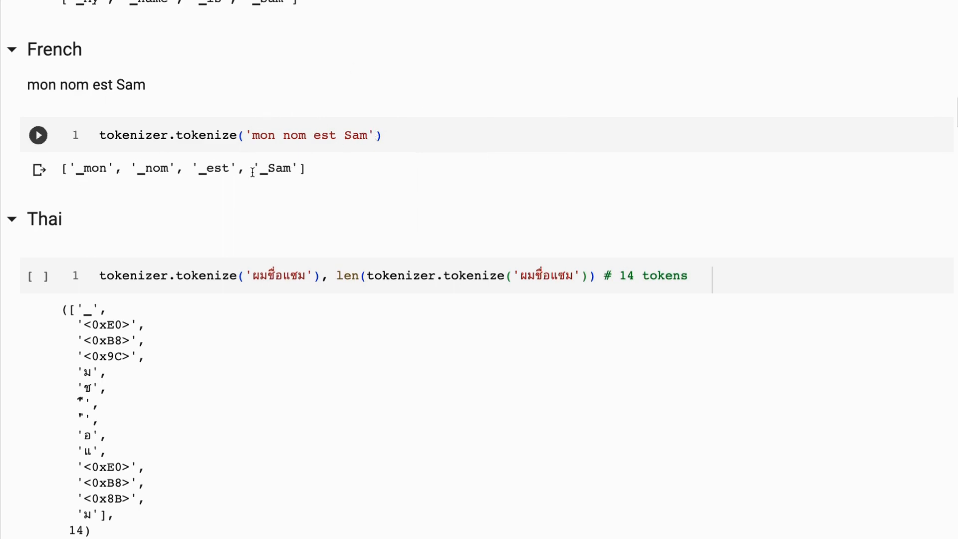
pyautogui.moveTo(283, 170)
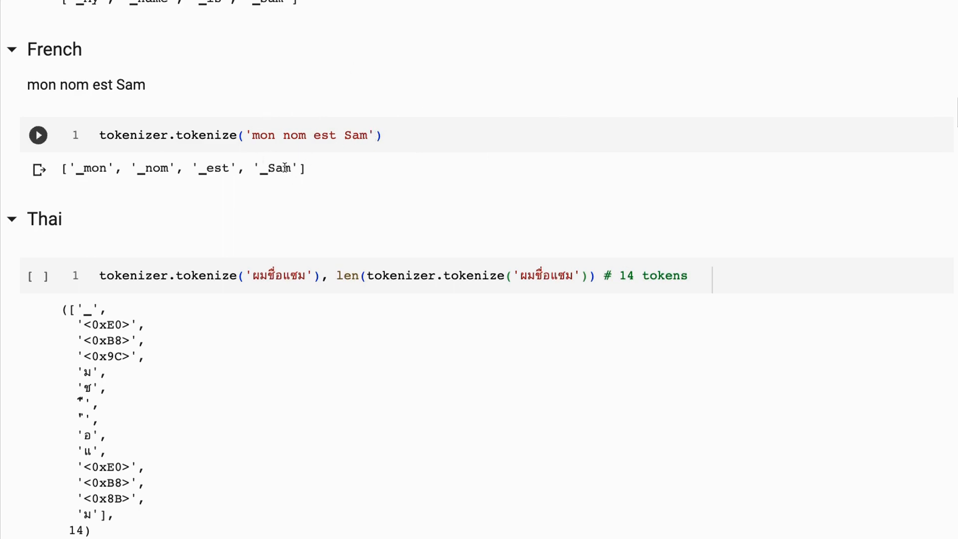
# Review the Thai example splitting into 14 mostly byte-level tokens, down to the Greek example.
pyautogui.scroll(-3)
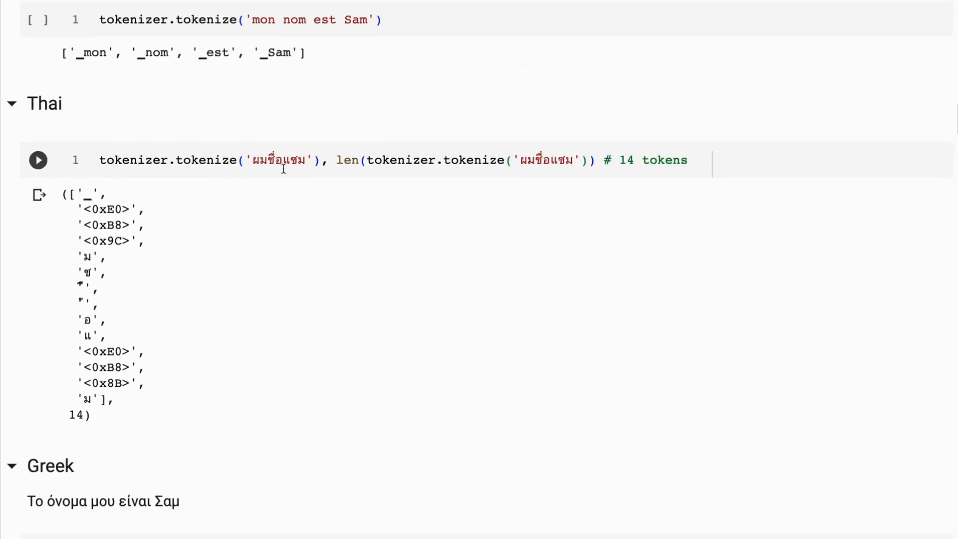
pyautogui.scroll(-3)
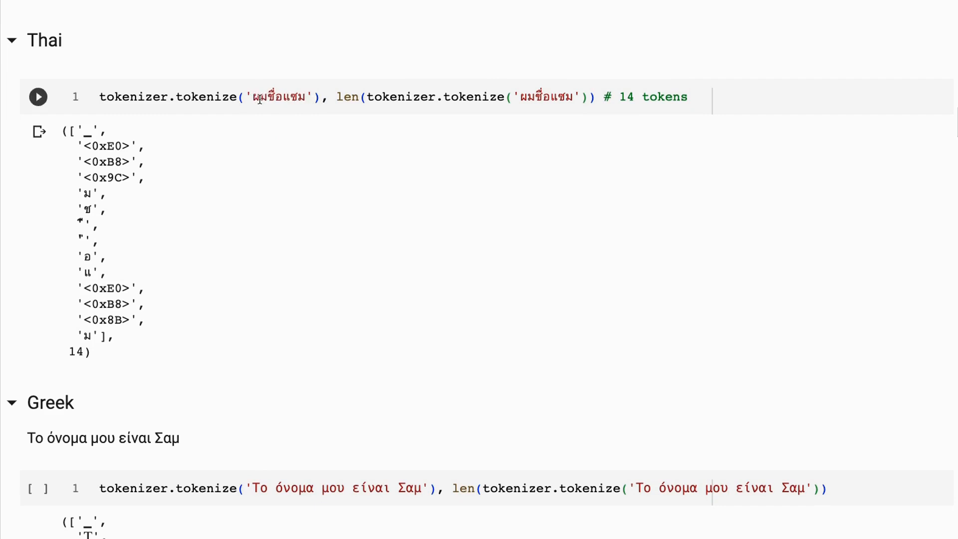
pyautogui.moveTo(273, 110)
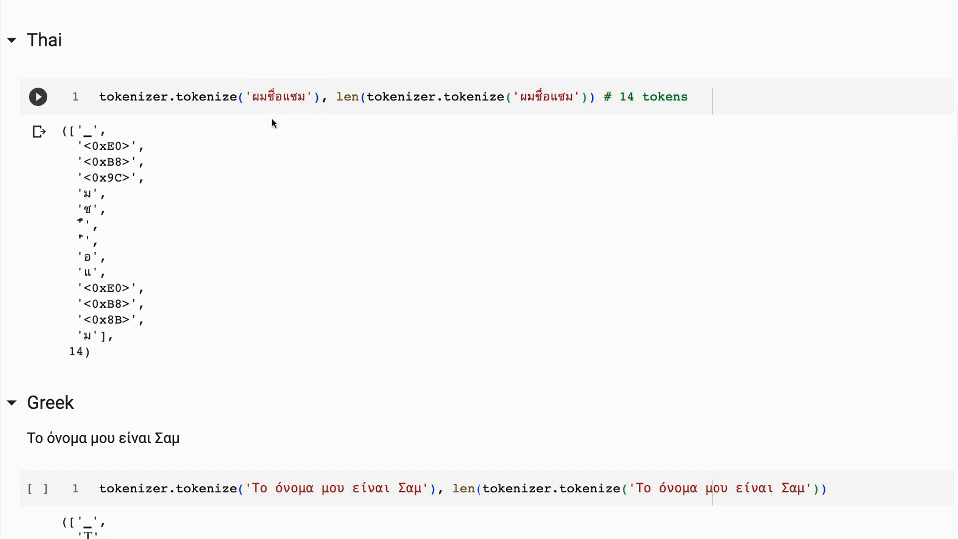
pyautogui.moveTo(431, 133)
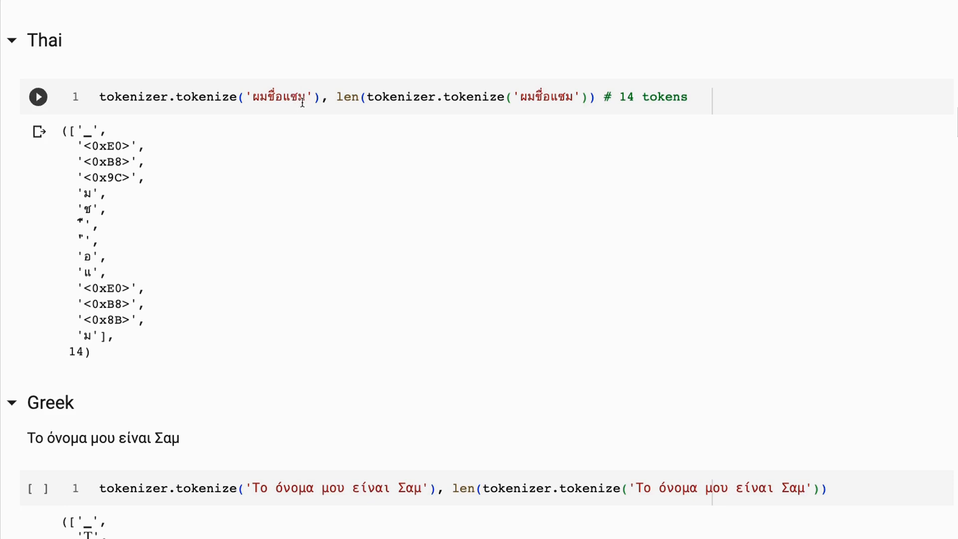
pyautogui.moveTo(307, 145)
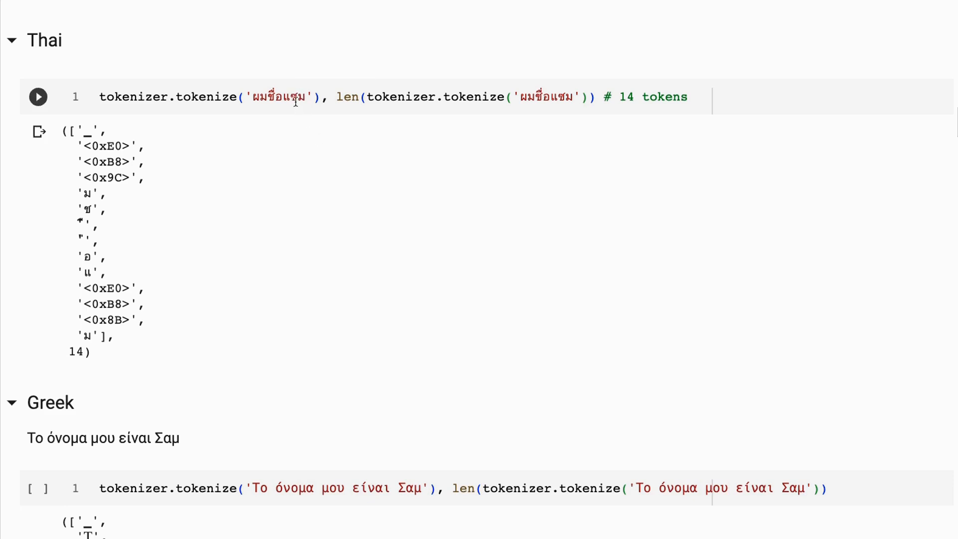
pyautogui.moveTo(293, 115)
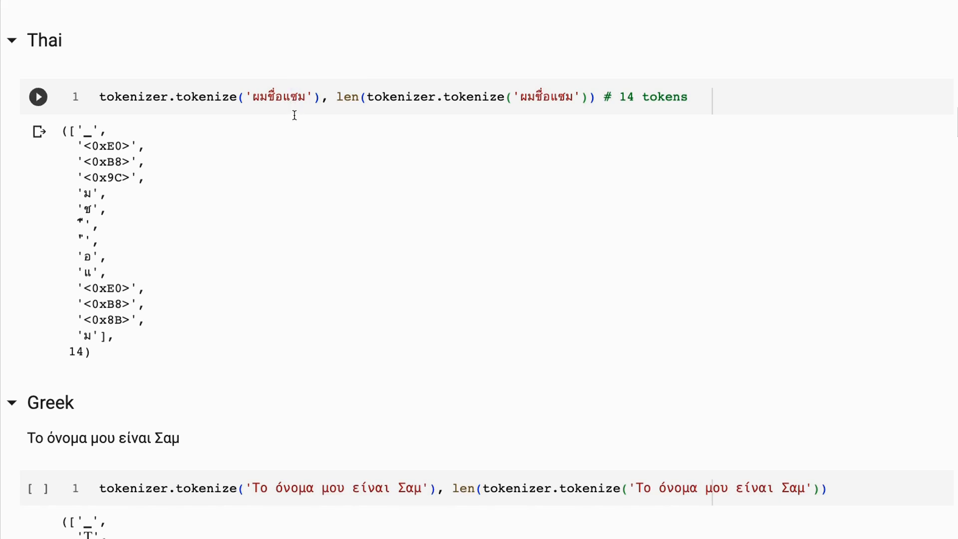
pyautogui.moveTo(297, 135)
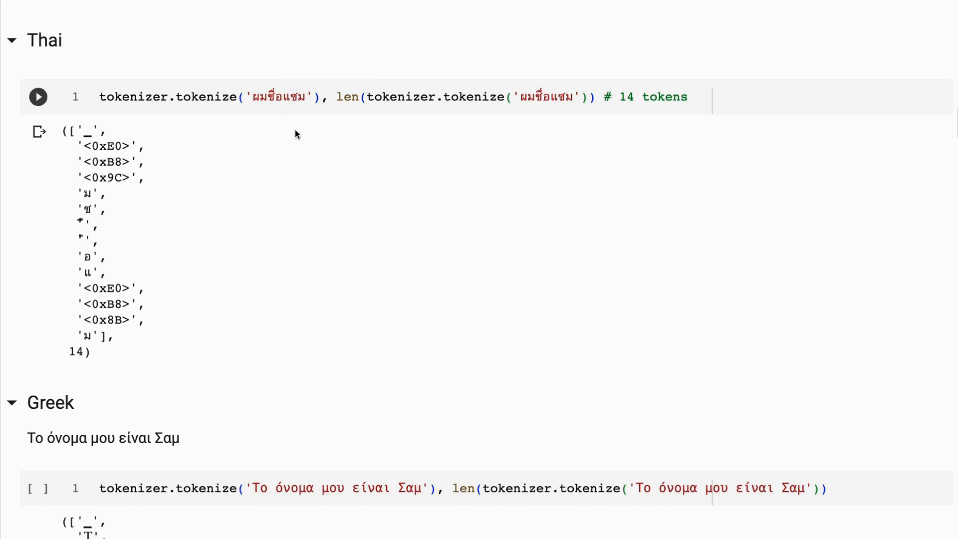
pyautogui.moveTo(305, 121)
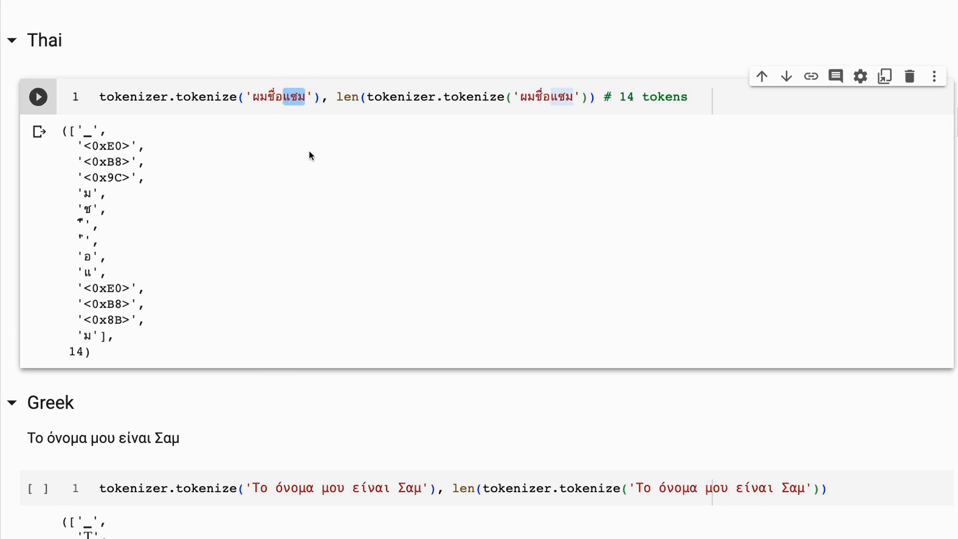
pyautogui.click(304, 97)
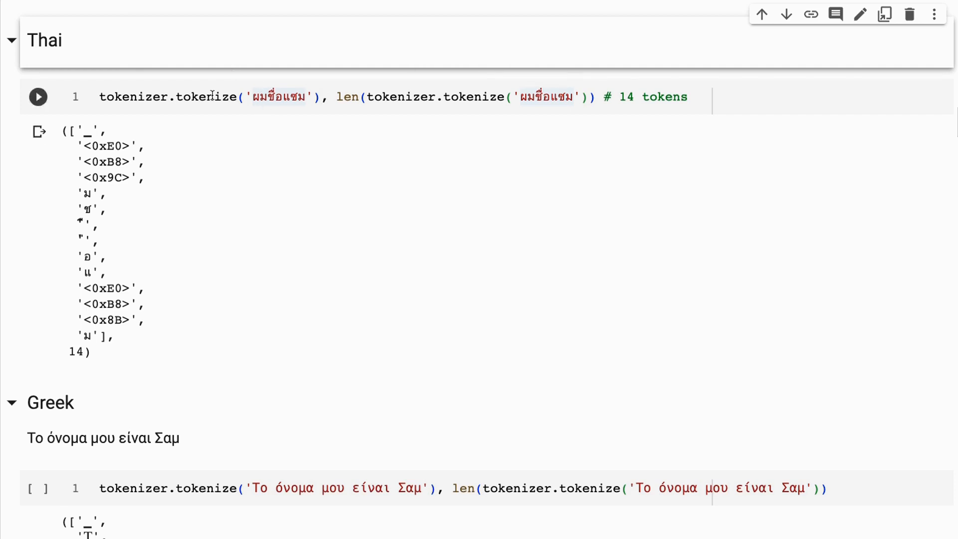
pyautogui.scroll(-3)
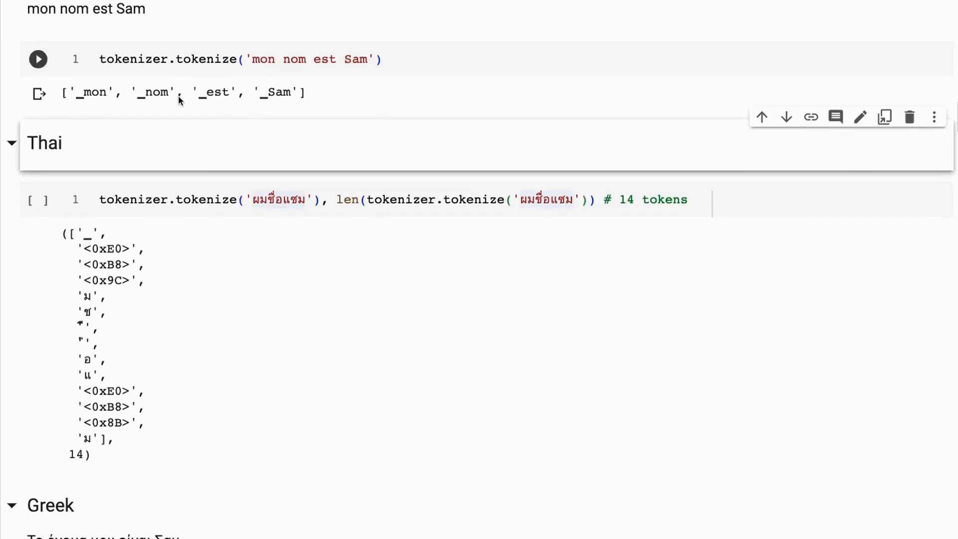
pyautogui.scroll(-3)
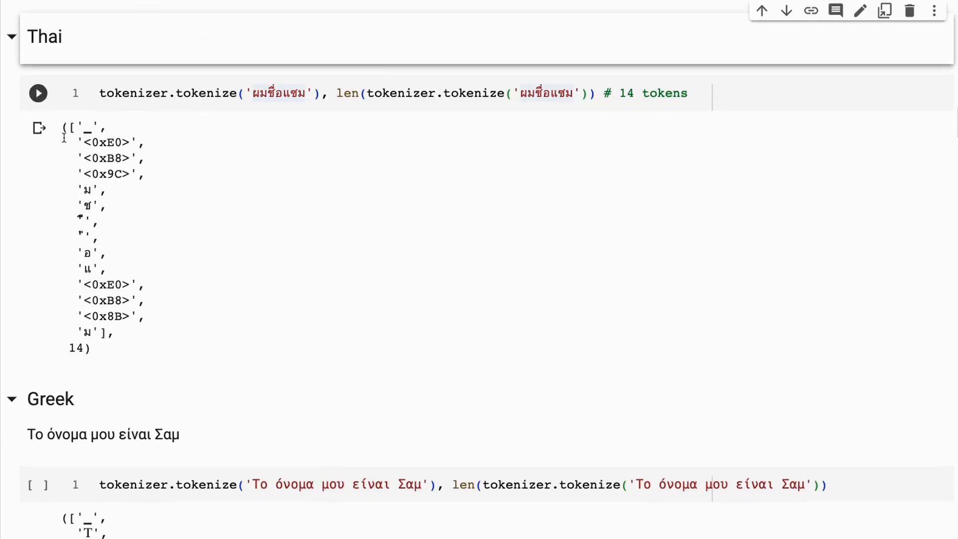
pyautogui.moveTo(103, 358)
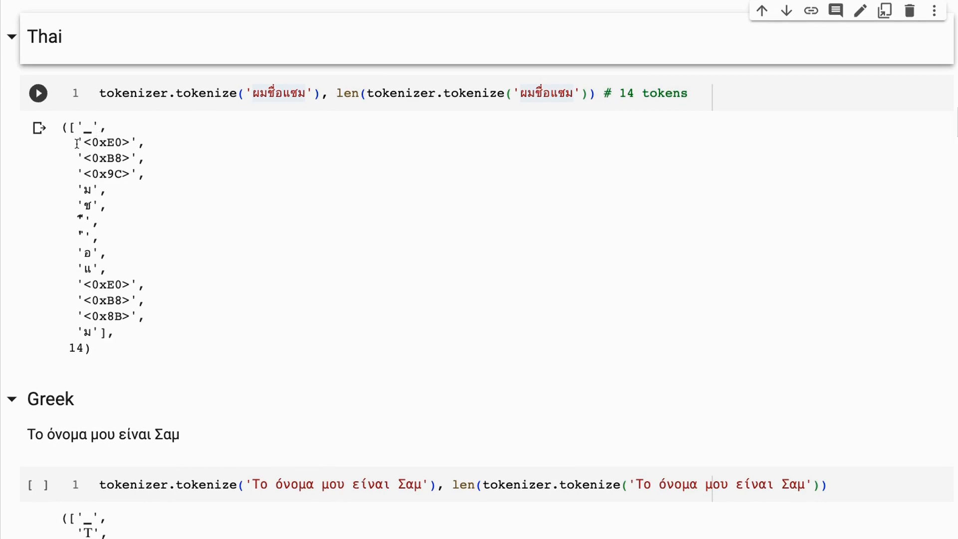
pyautogui.moveTo(80, 142); pyautogui.dragTo(132, 174)
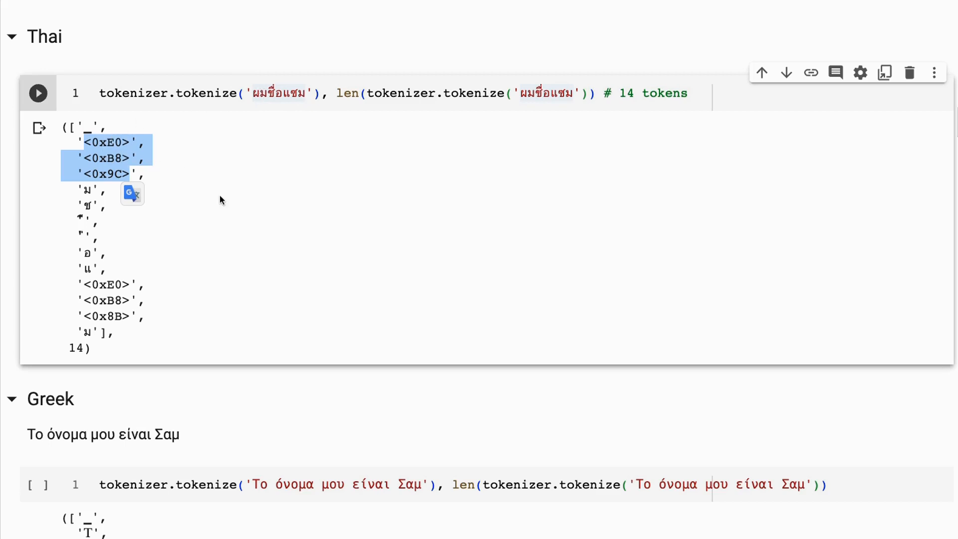
pyautogui.moveTo(222, 196)
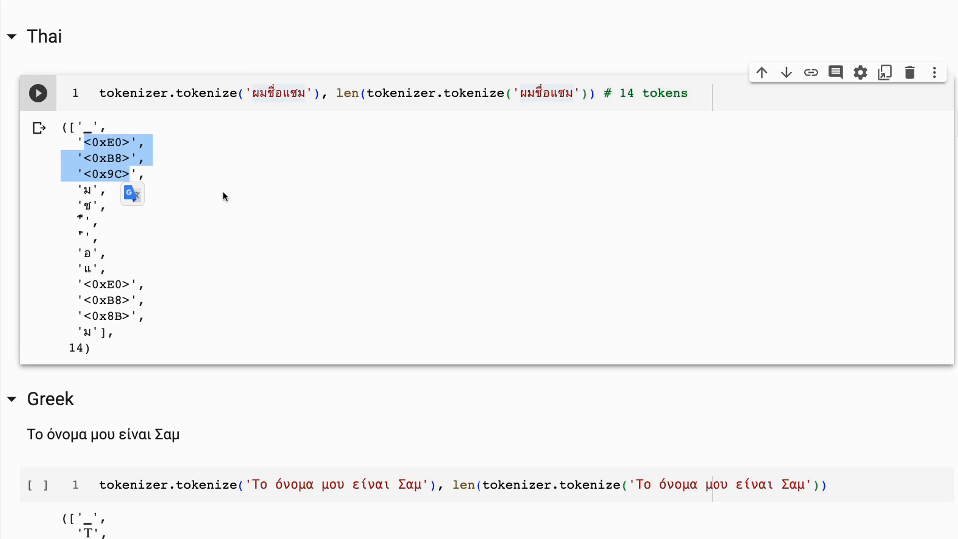
pyautogui.moveTo(278, 181)
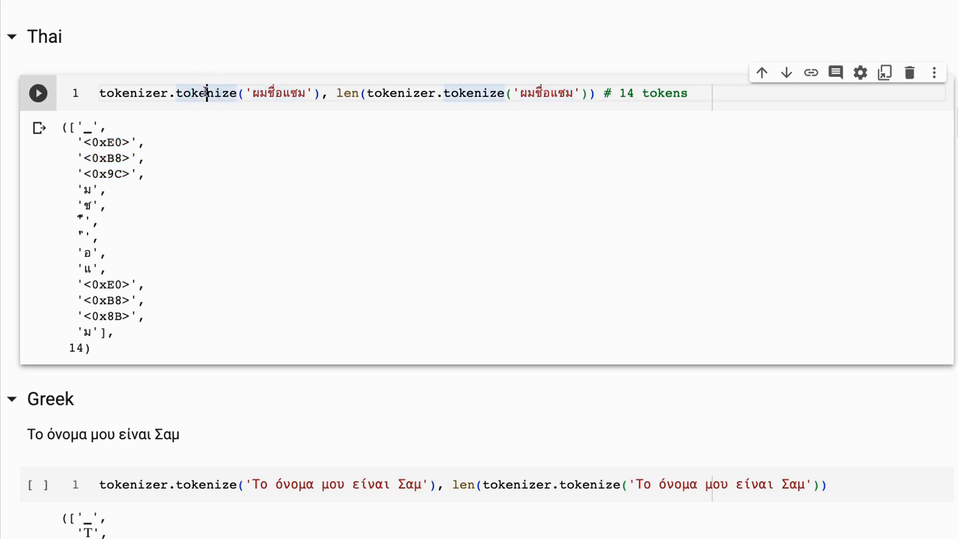
pyautogui.moveTo(345, 254)
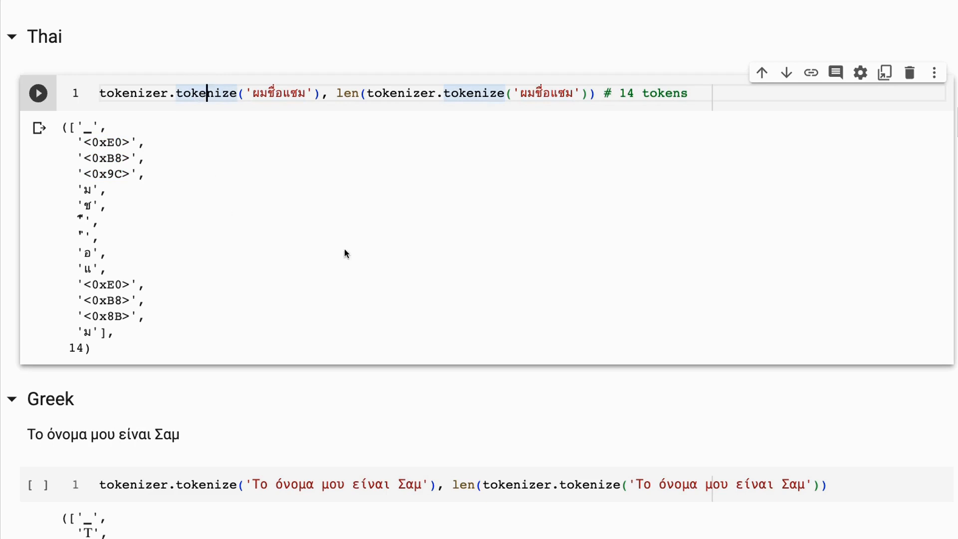
pyautogui.moveTo(367, 206)
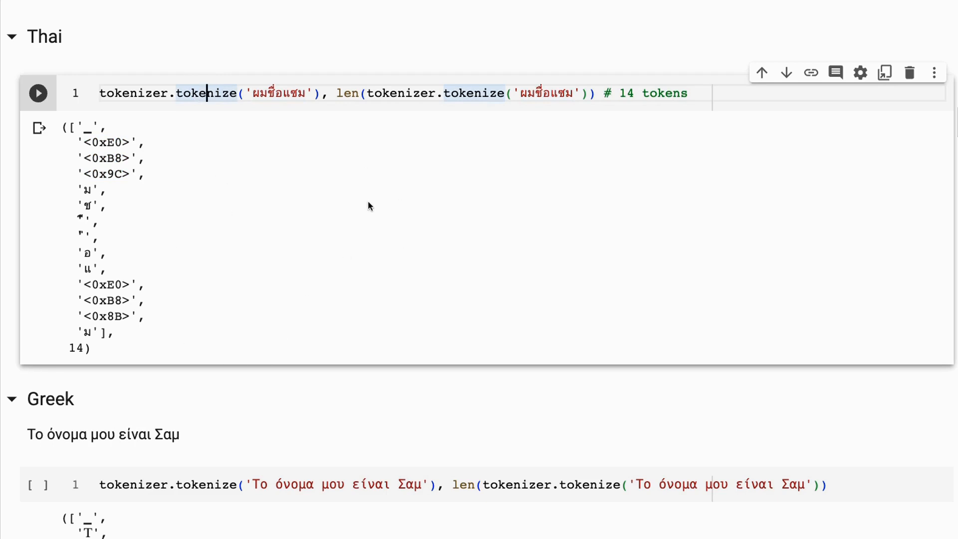
pyautogui.scroll(-3)
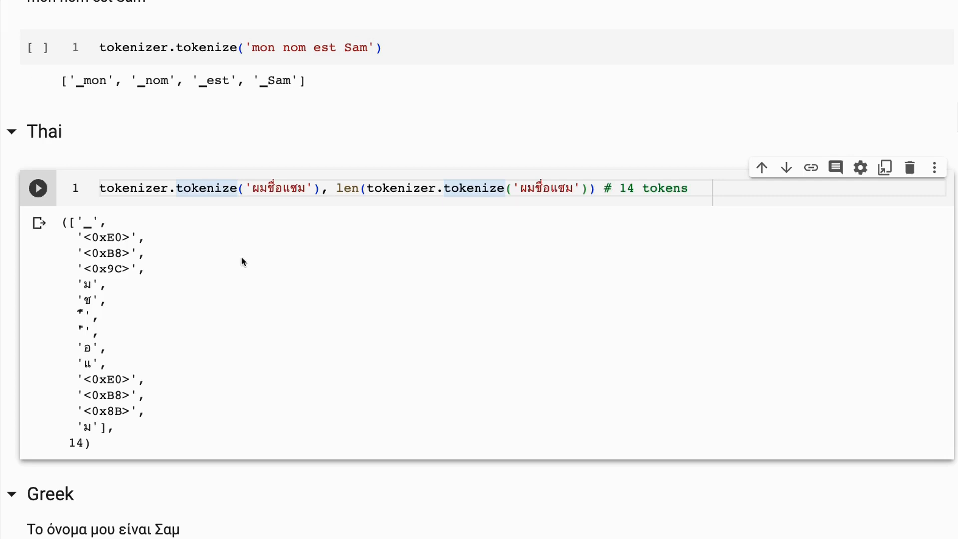
pyautogui.moveTo(300, 316)
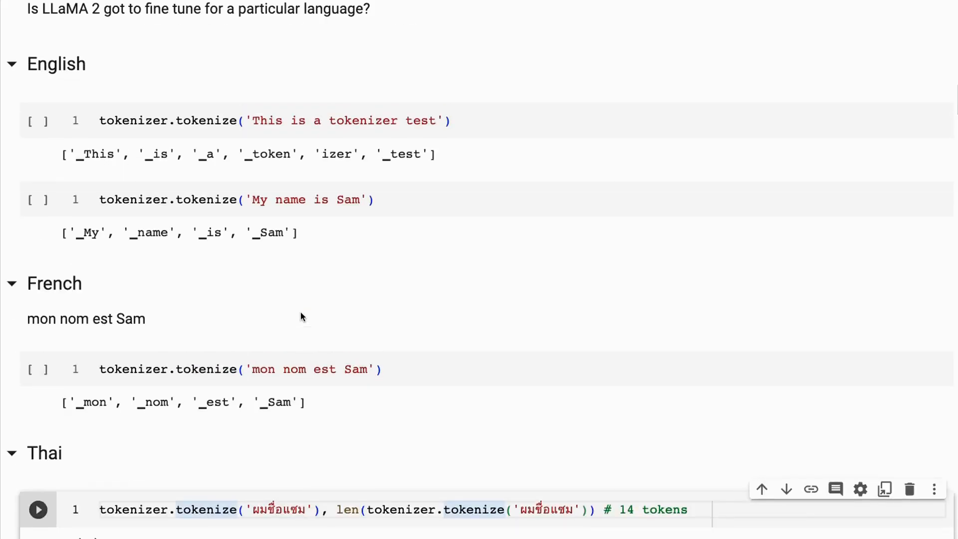
pyautogui.scroll(-3)
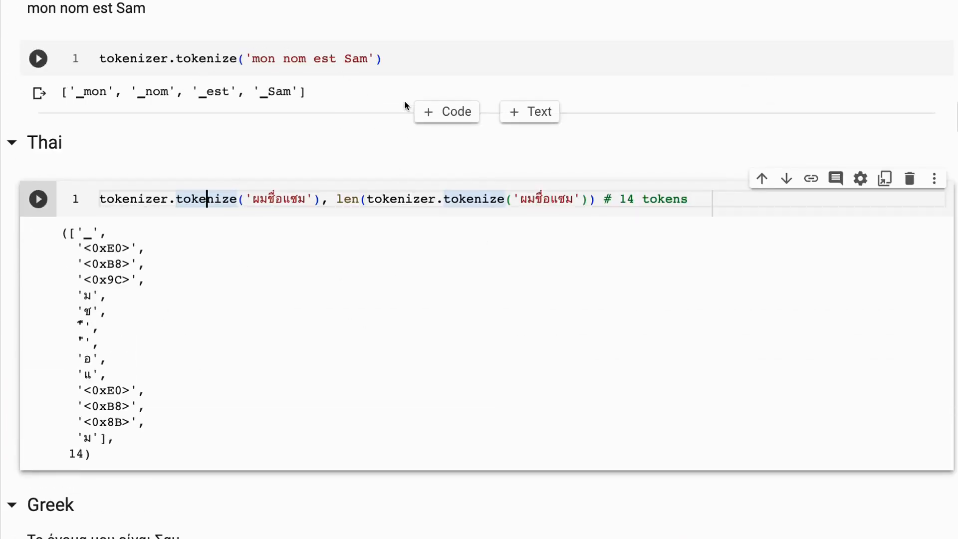
# Scroll to the Greek 'Το όνομα μου είναι Σαμ' output split into 23 tokens.
pyautogui.scroll(-3)
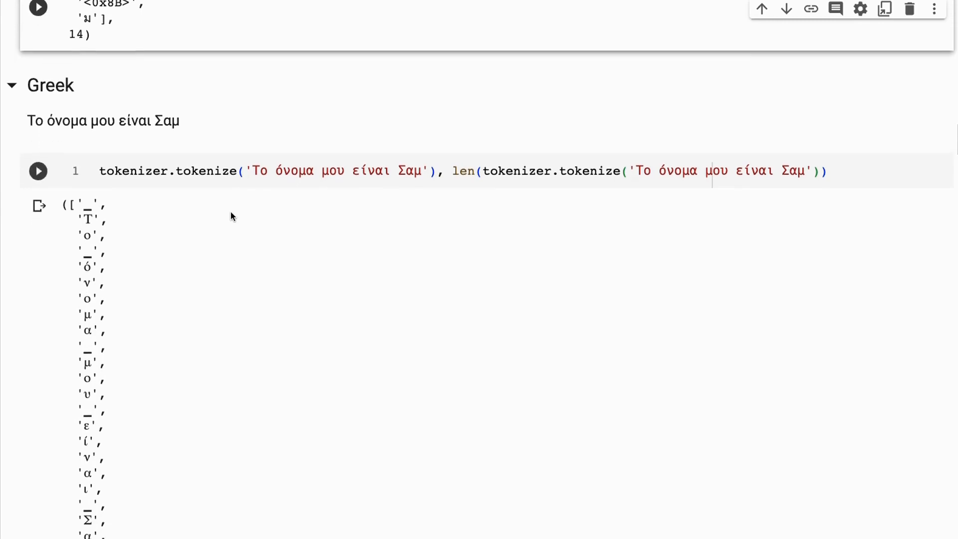
pyautogui.scroll(-3)
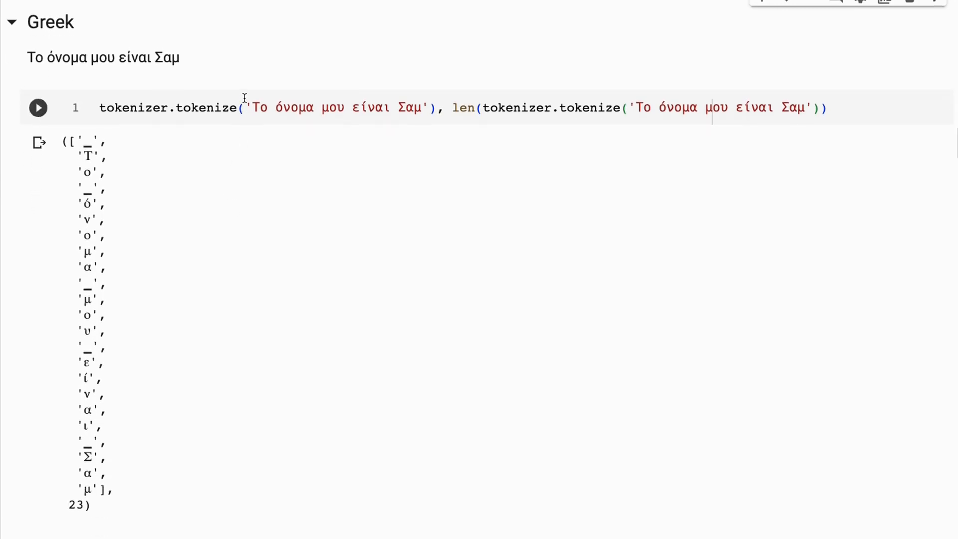
pyautogui.moveTo(452, 100)
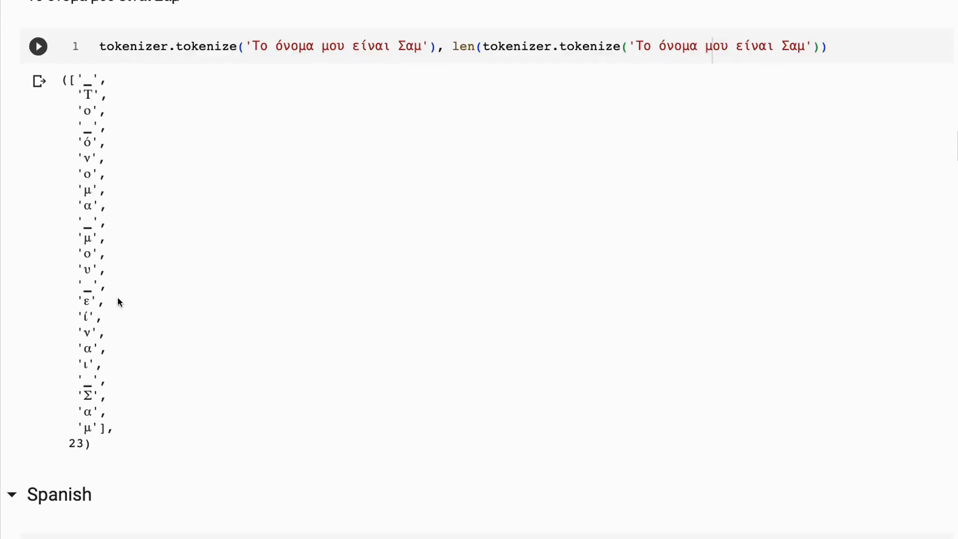
pyautogui.moveTo(141, 170)
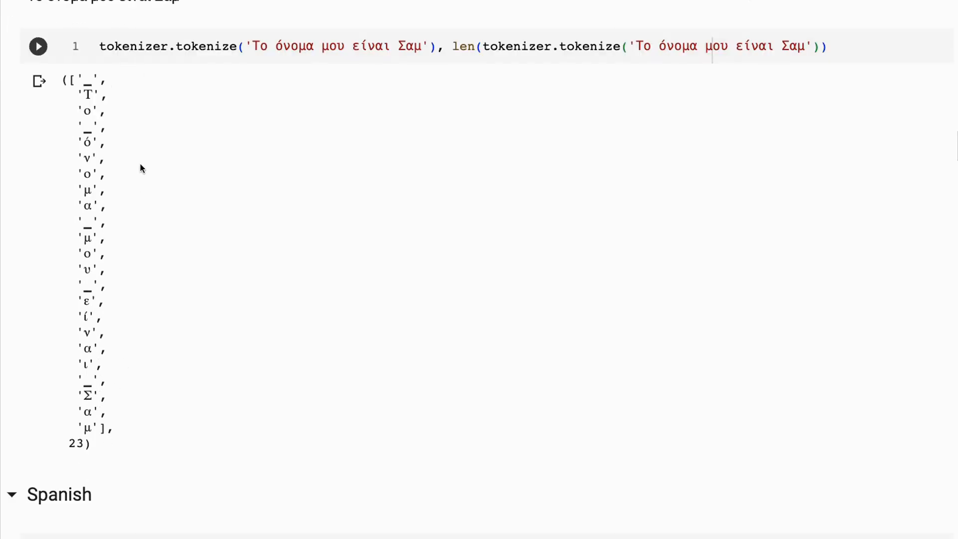
pyautogui.moveTo(105, 105)
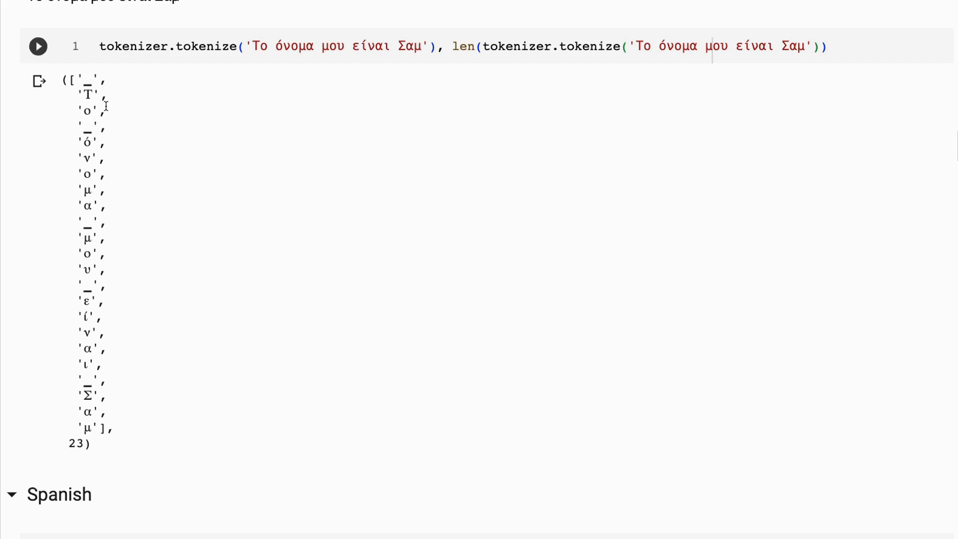
pyautogui.moveTo(107, 173)
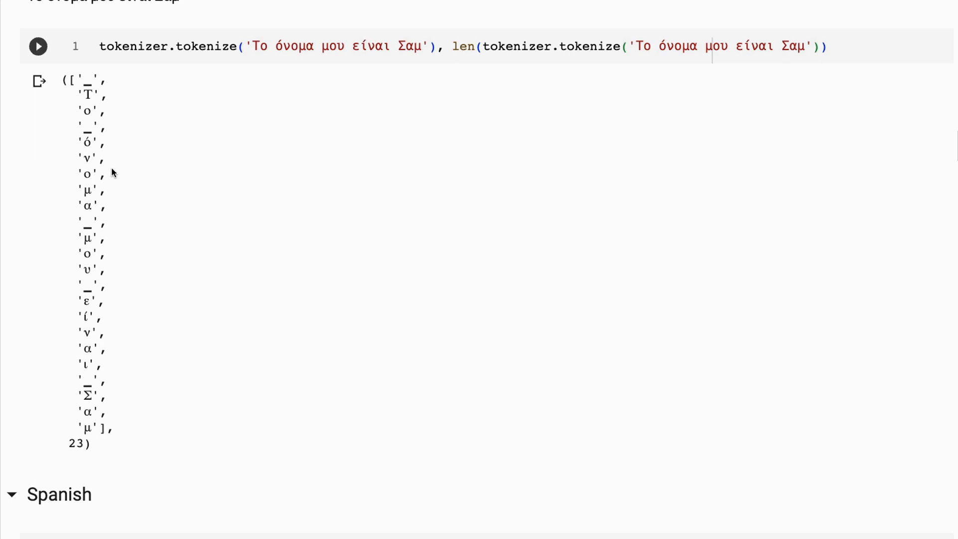
pyautogui.moveTo(119, 227)
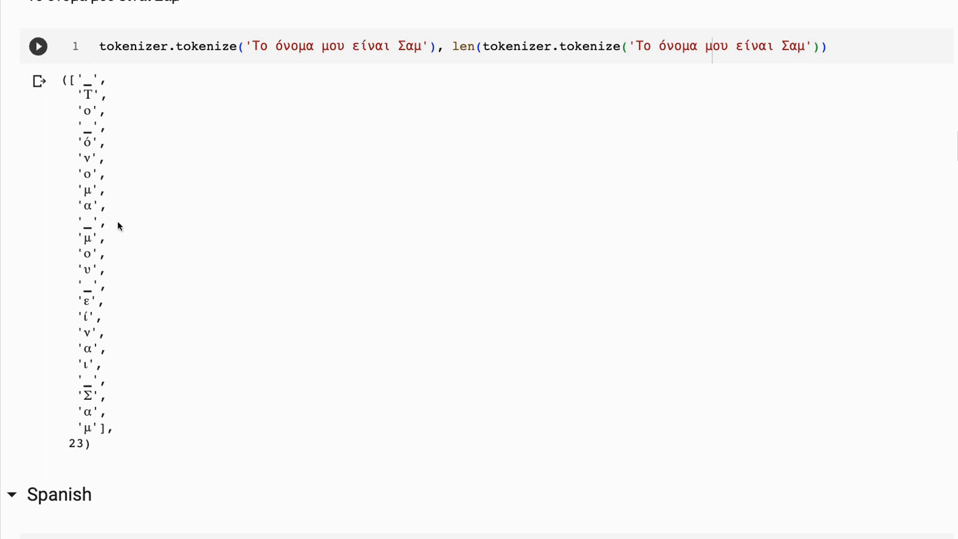
pyautogui.moveTo(105, 458)
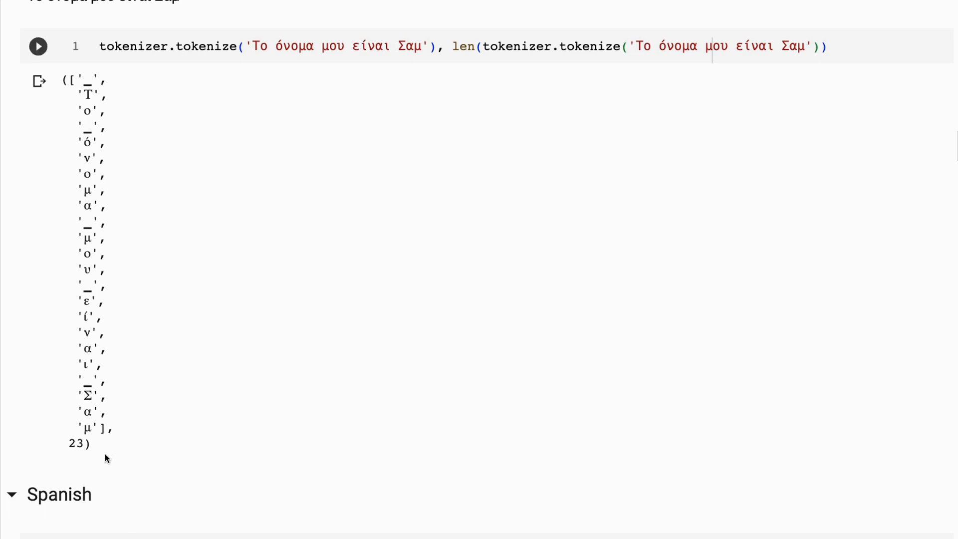
pyautogui.moveTo(247, 332)
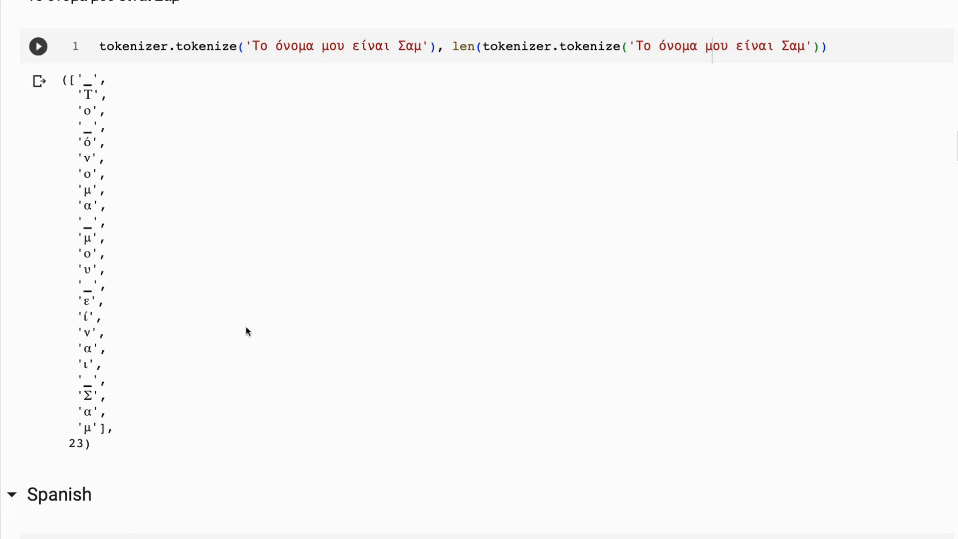
# Scroll to the Spanish and Chinese results, the Chinese sentence split into 12 tokens.
pyautogui.scroll(-3)
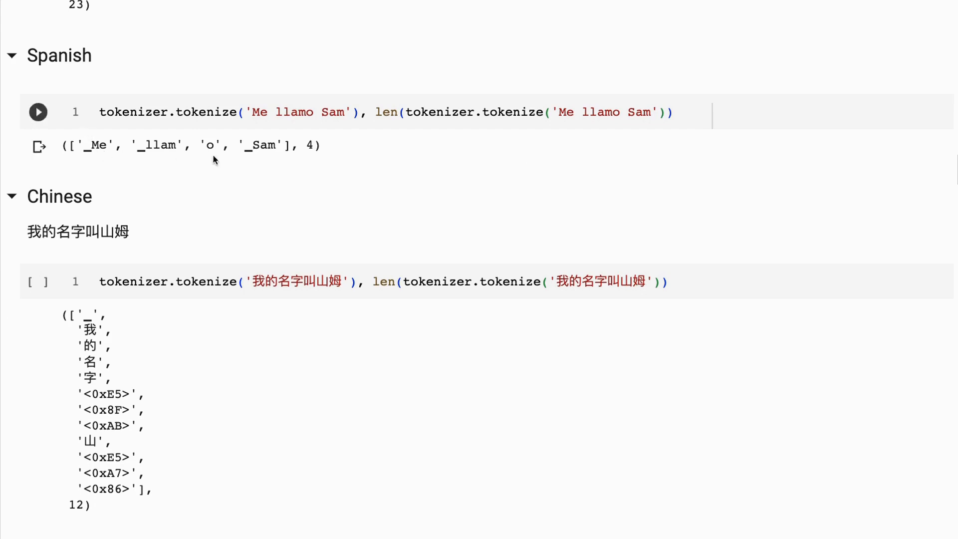
pyautogui.scroll(-3)
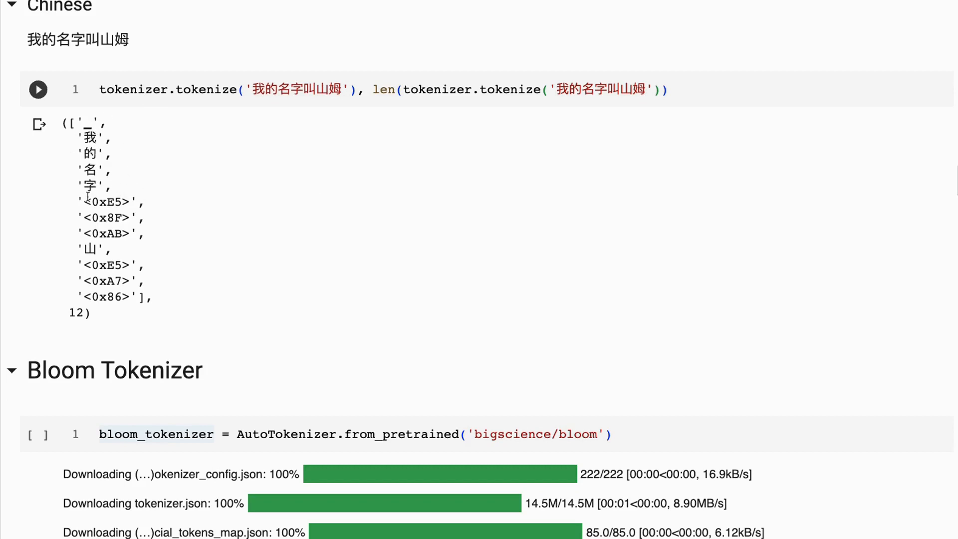
pyautogui.moveTo(127, 249)
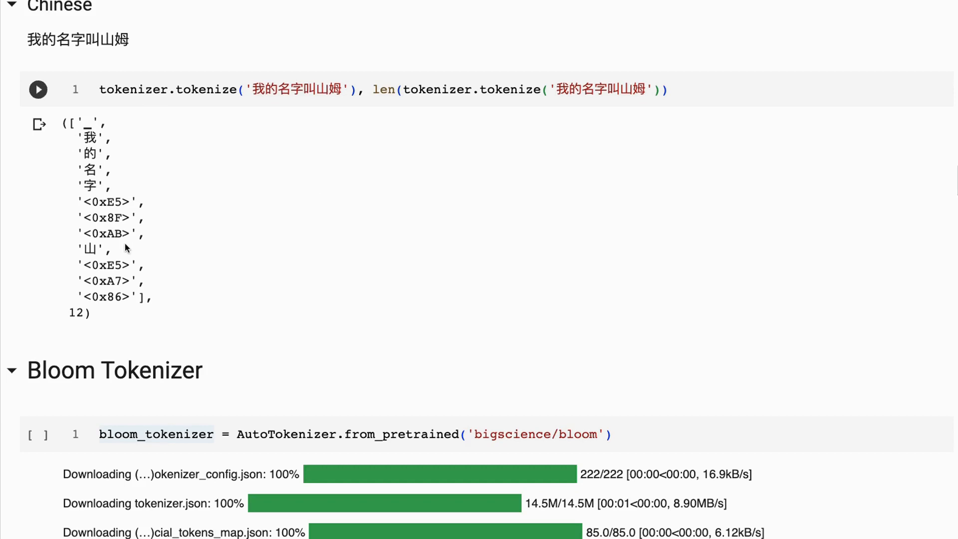
pyautogui.moveTo(140, 208)
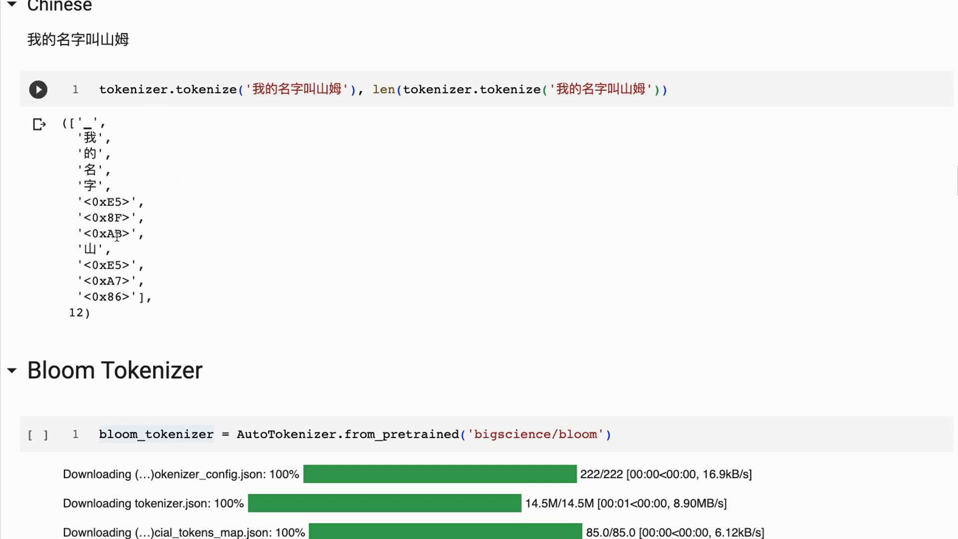
pyautogui.moveTo(357, 111)
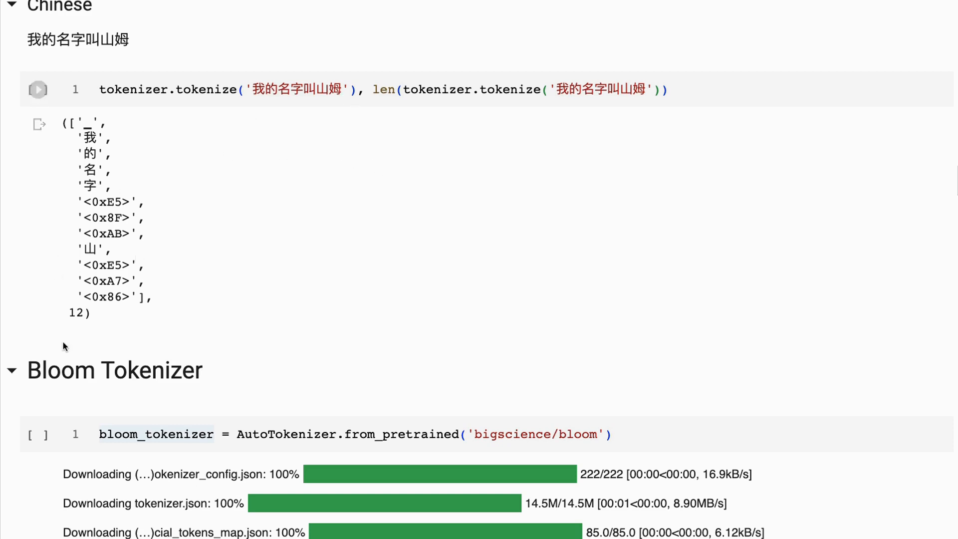
pyautogui.moveTo(138, 334)
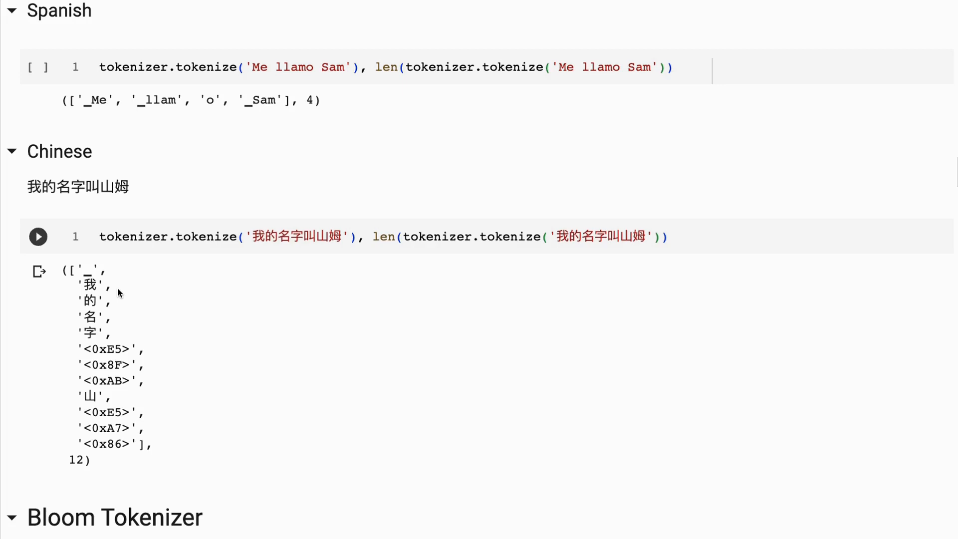
pyautogui.moveTo(273, 261)
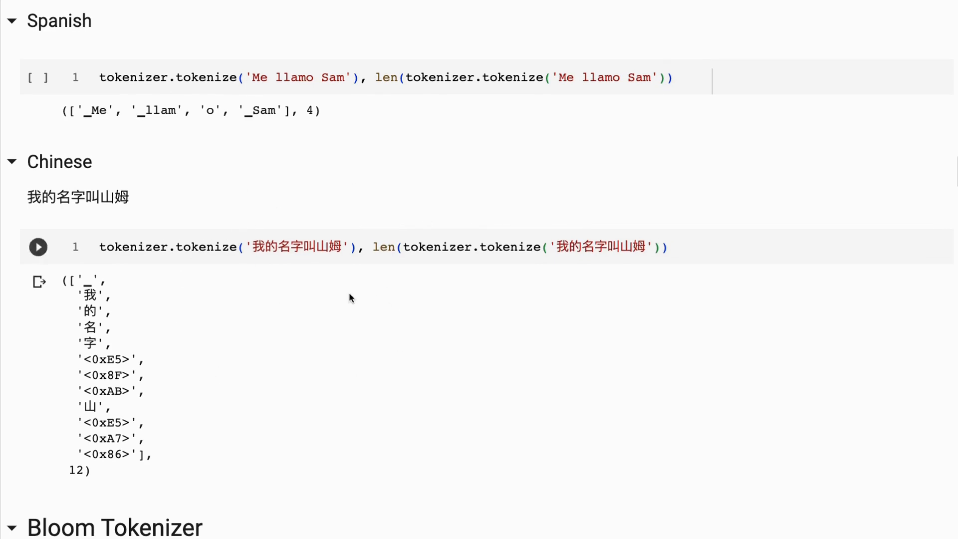
pyautogui.scroll(-3)
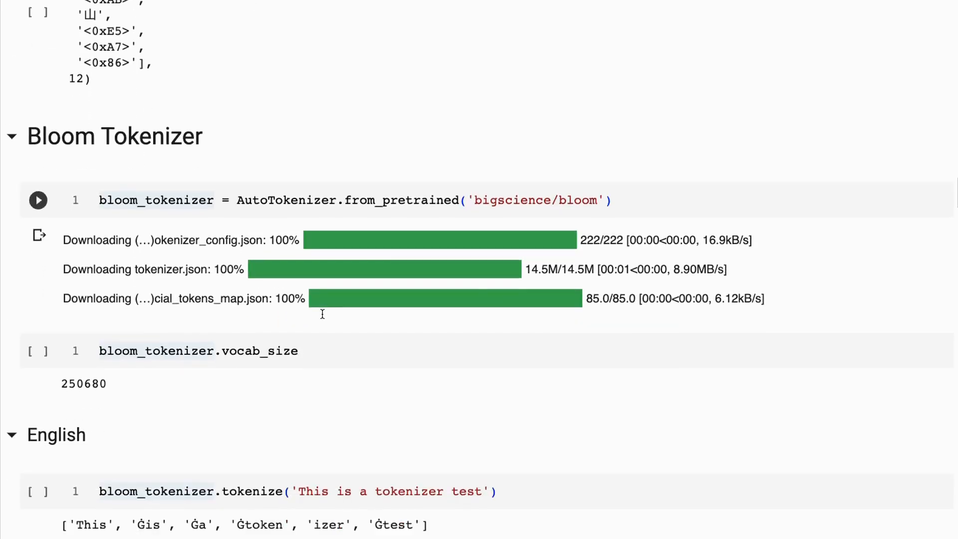
pyautogui.scroll(-3)
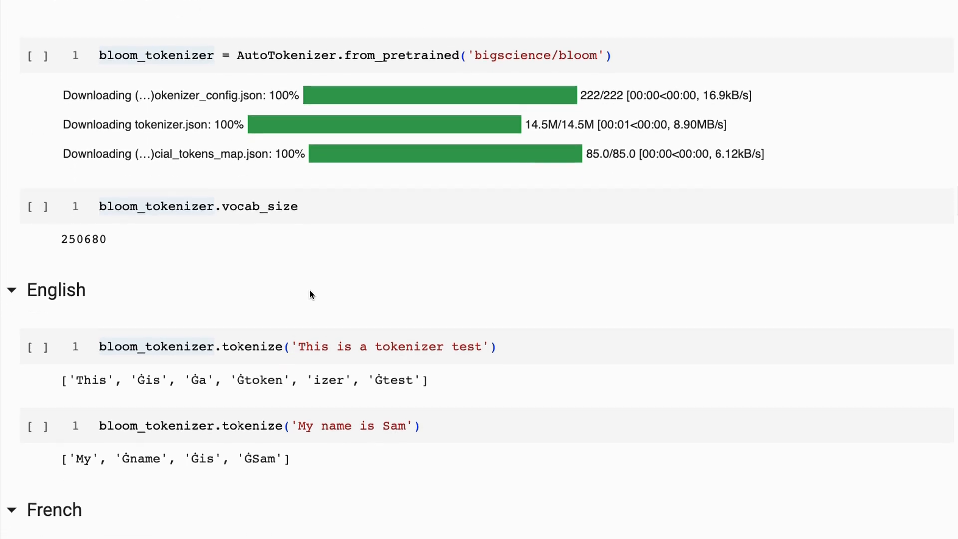
pyautogui.scroll(-3)
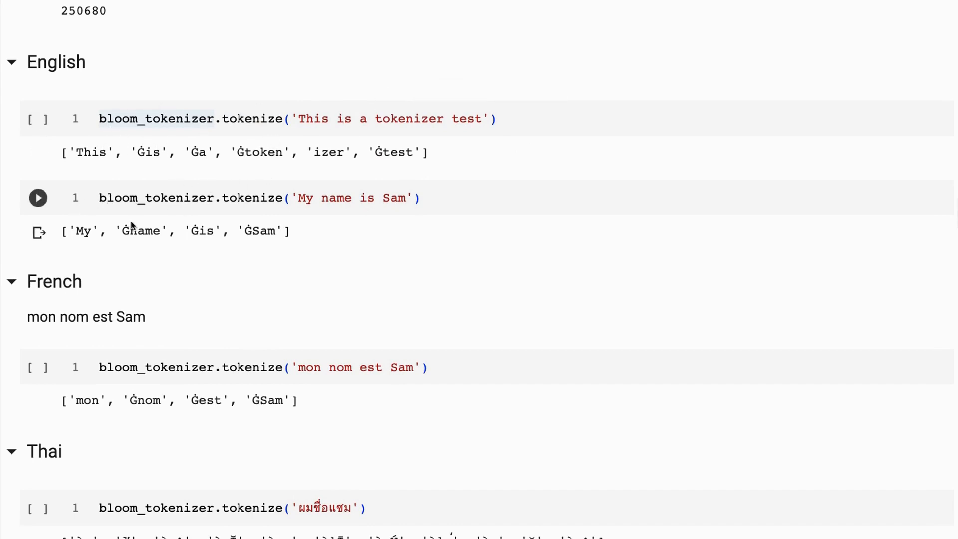
pyautogui.scroll(-3)
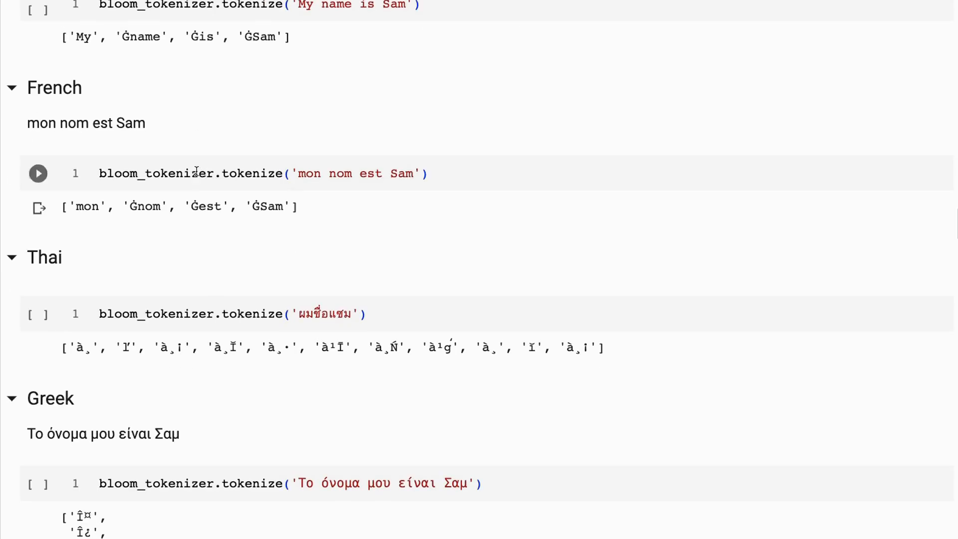
pyautogui.scroll(-3)
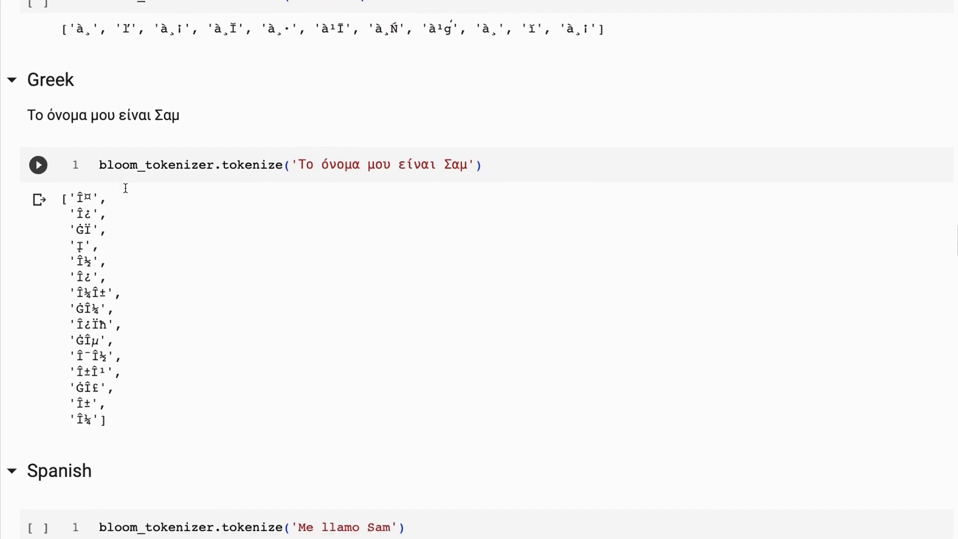
pyautogui.scroll(-3)
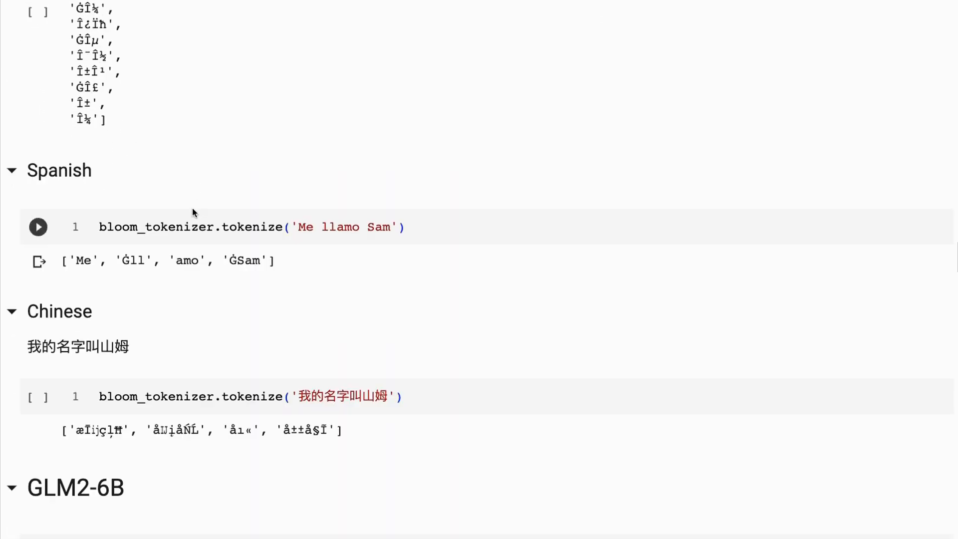
pyautogui.scroll(-3)
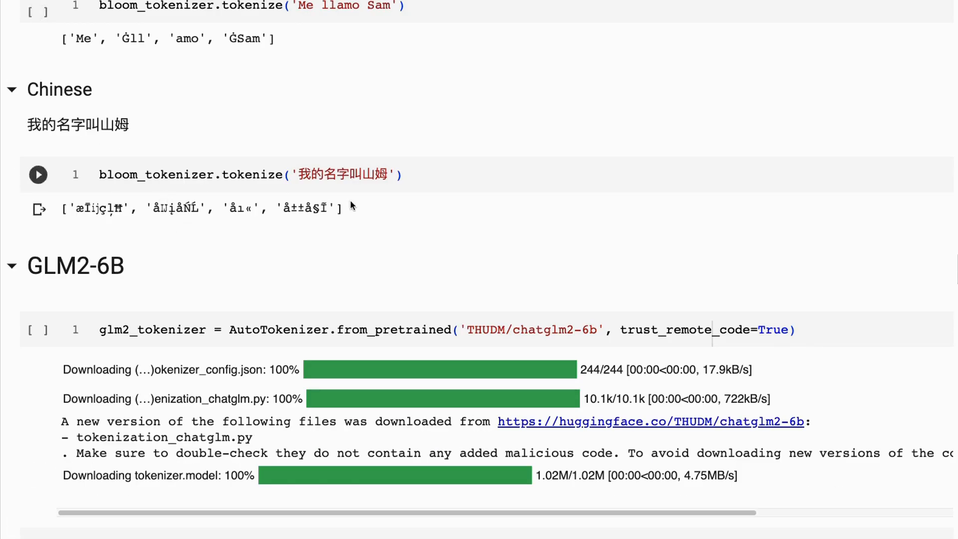
pyautogui.scroll(-3)
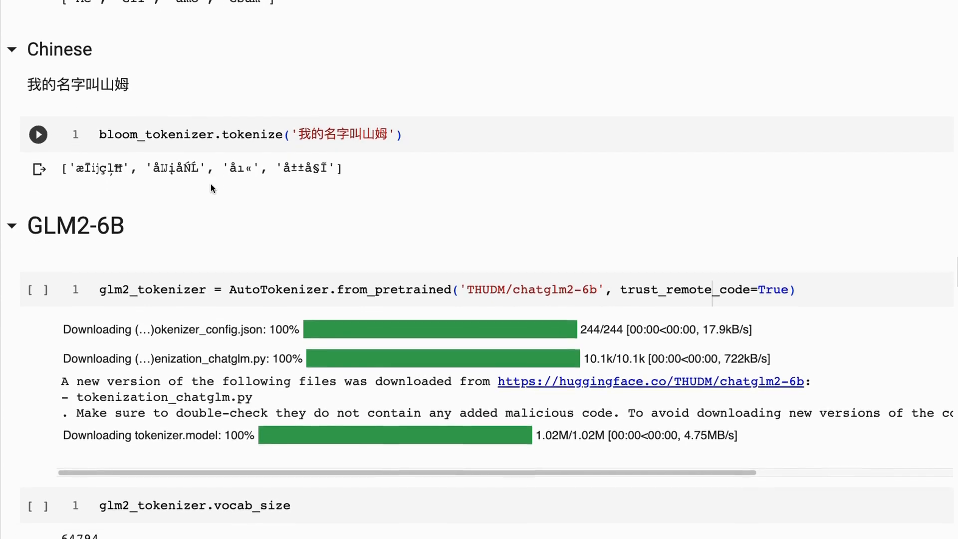
pyautogui.scroll(-3)
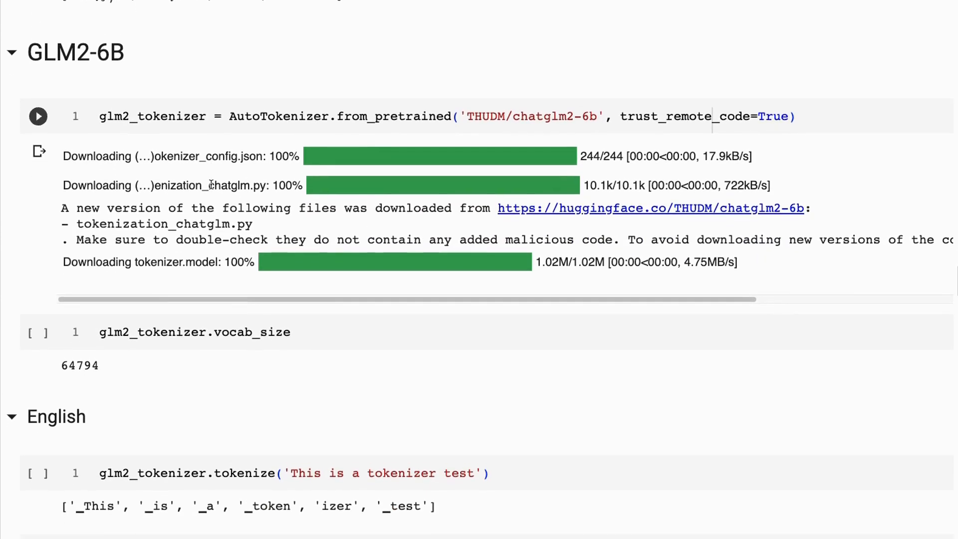
pyautogui.scroll(-3)
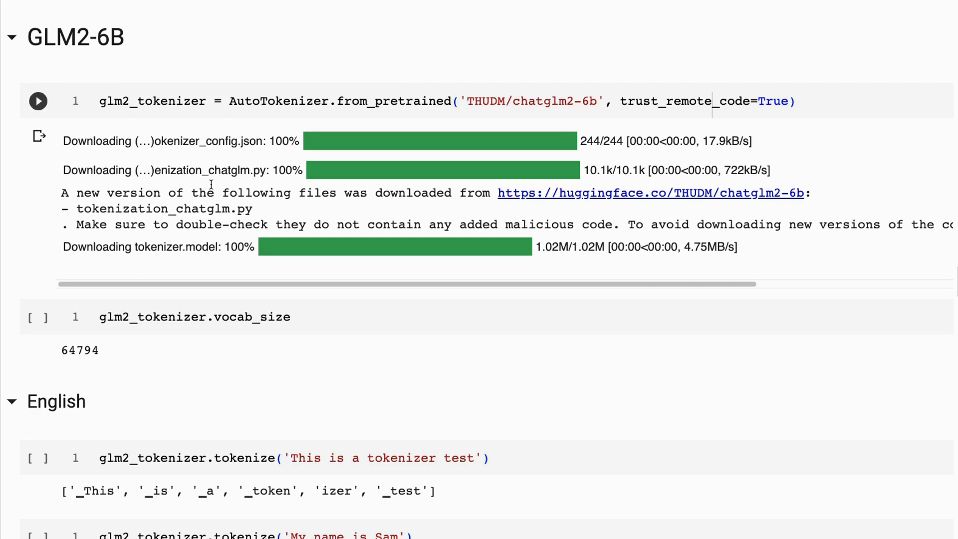
pyautogui.click(38, 316)
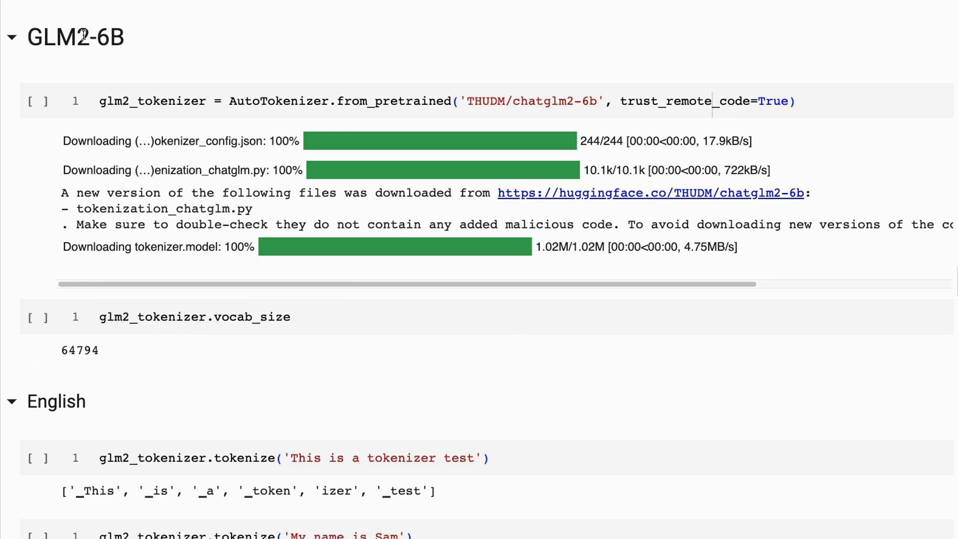
pyautogui.moveTo(196, 51)
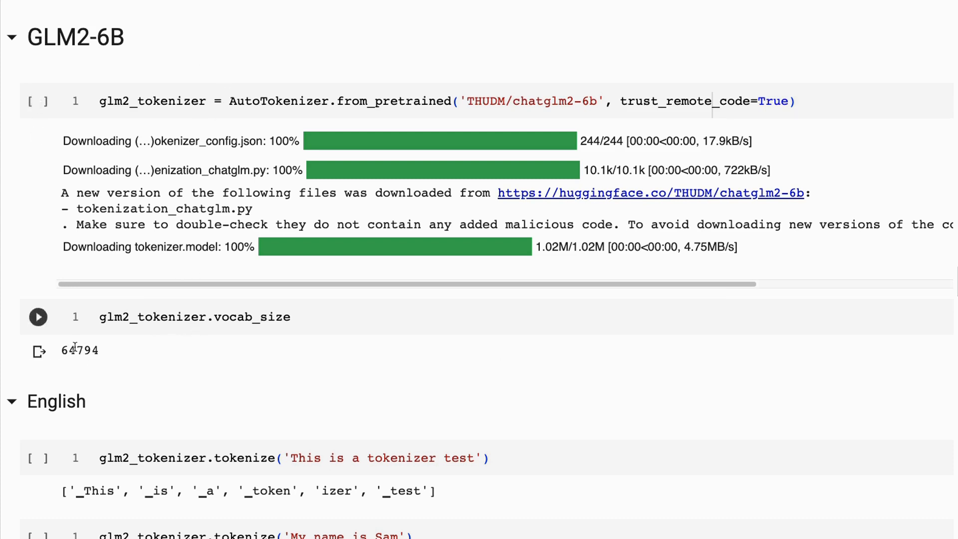
pyautogui.moveTo(113, 361)
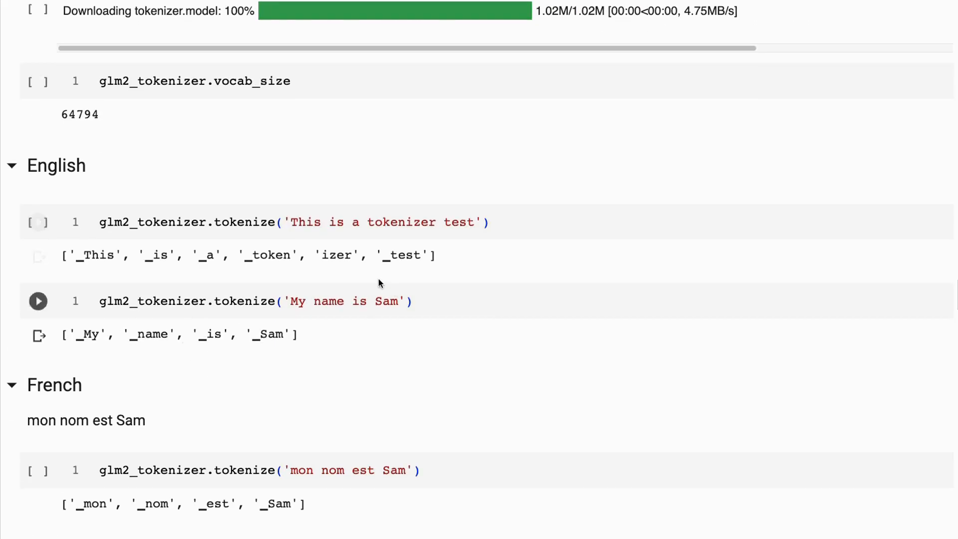
pyautogui.scroll(-3)
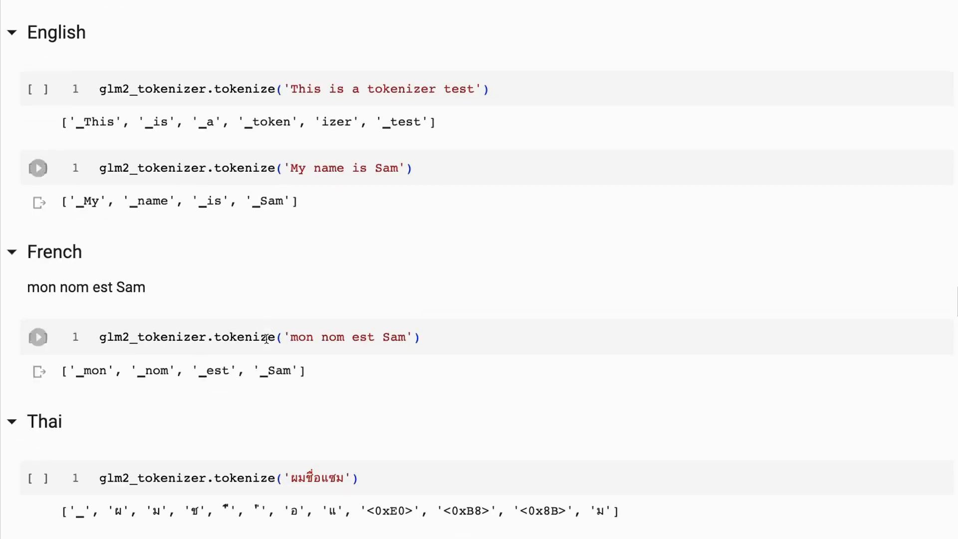
pyautogui.scroll(-3)
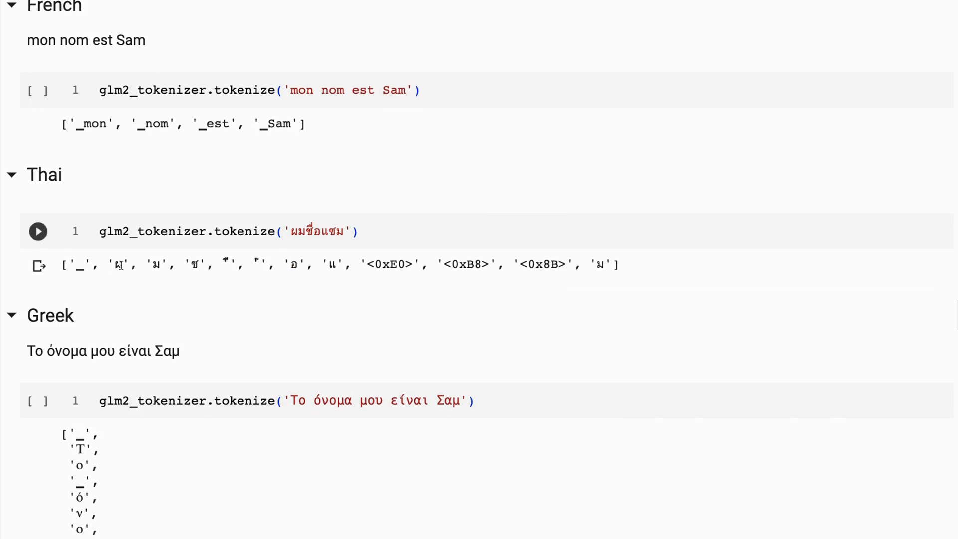
pyautogui.moveTo(444, 245)
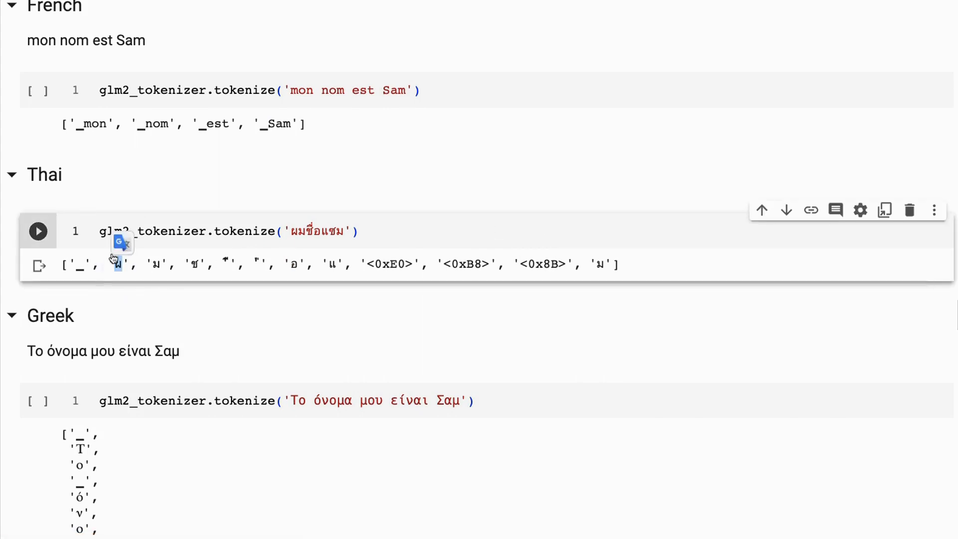
pyautogui.moveTo(494, 234)
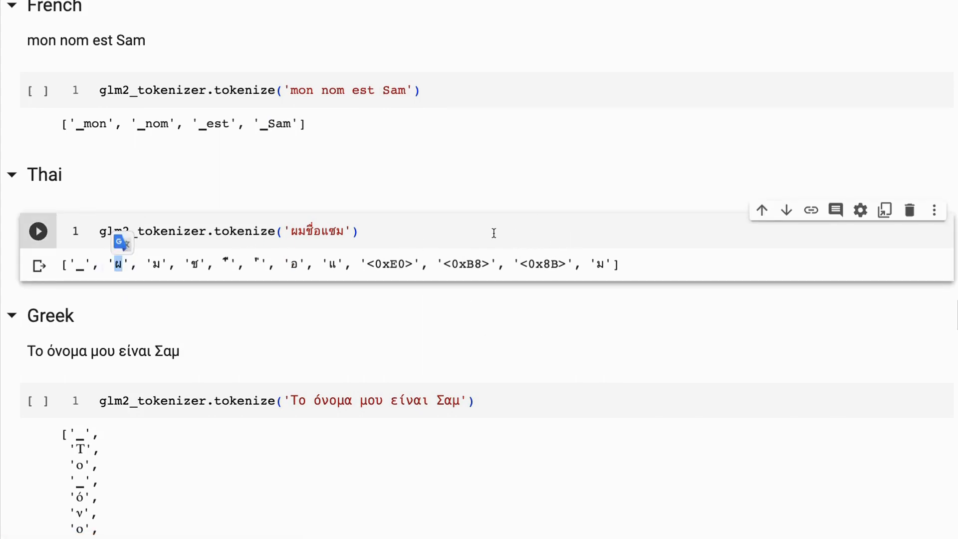
pyautogui.scroll(-3)
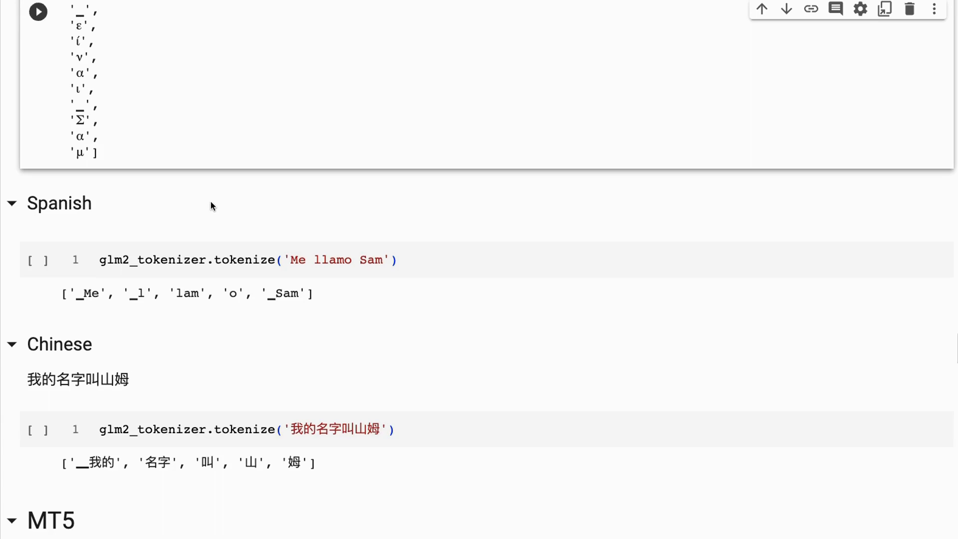
pyautogui.scroll(-3)
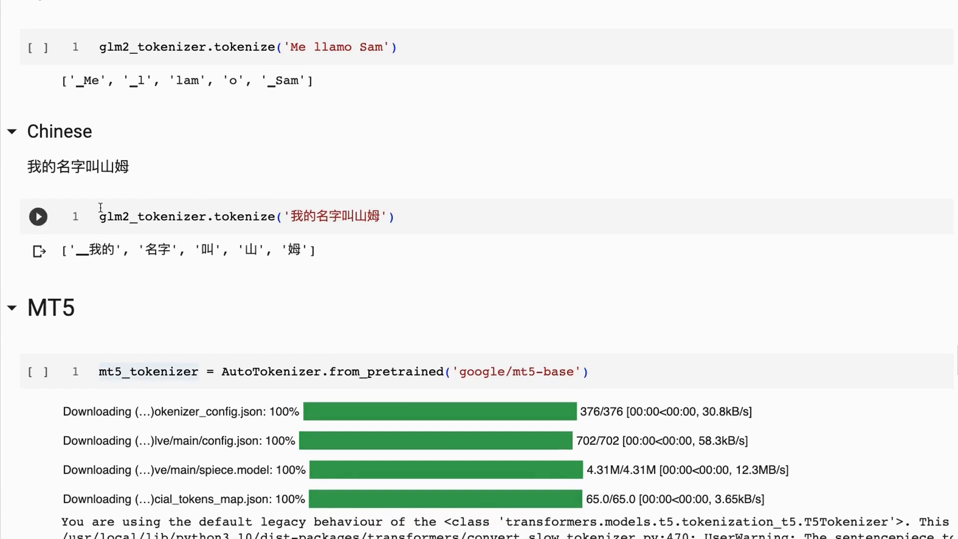
pyautogui.moveTo(189, 202)
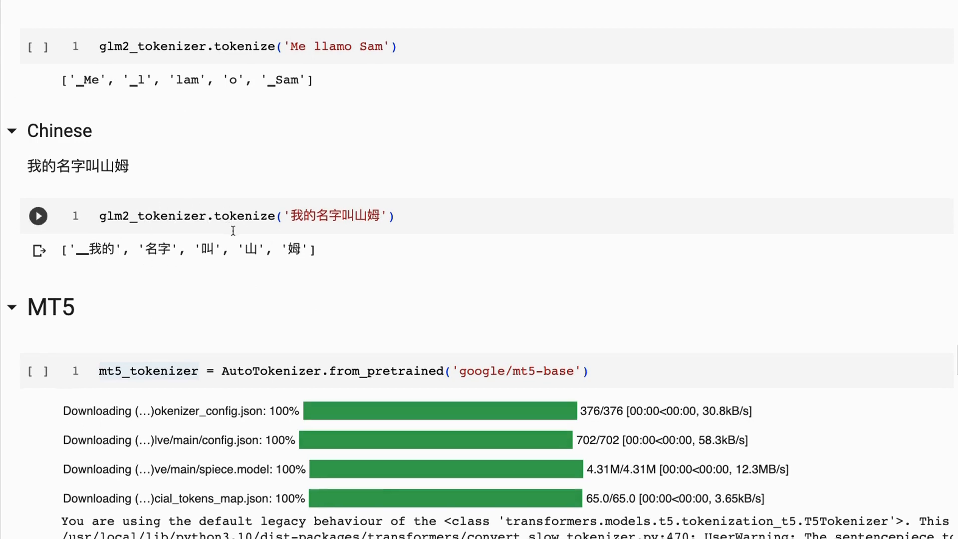
pyautogui.scroll(-3)
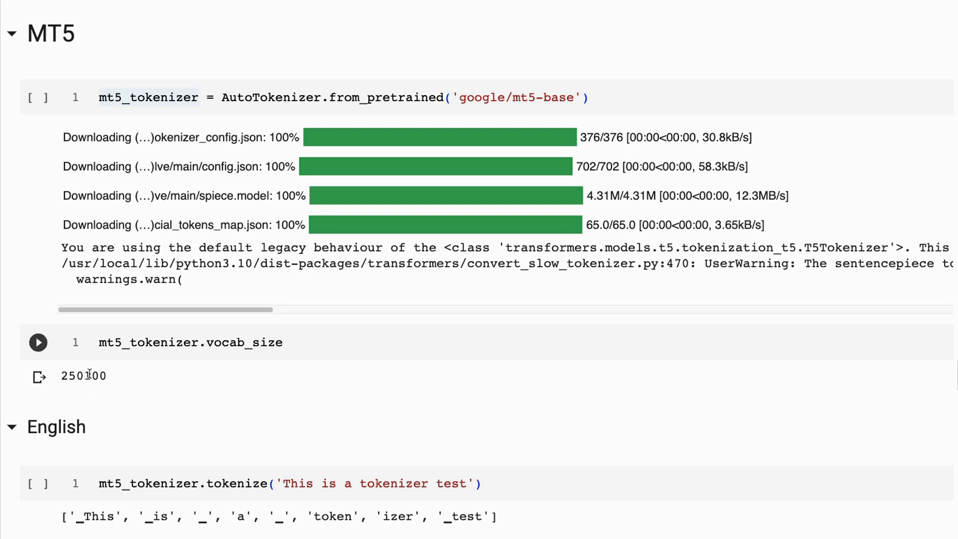
# Scroll to the MT5 Thai cell showing four tokens and the Greek sentence in eight.
pyautogui.scroll(-3)
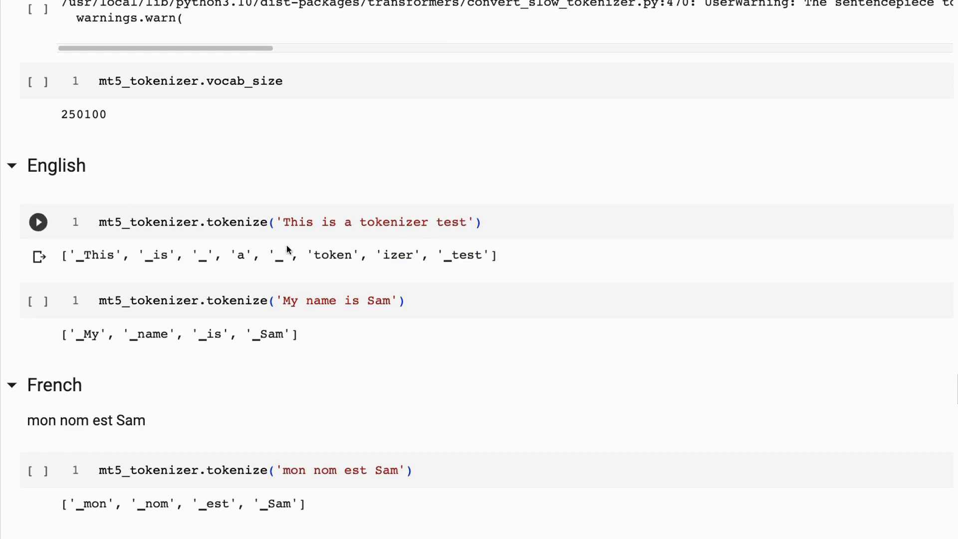
pyautogui.scroll(-3)
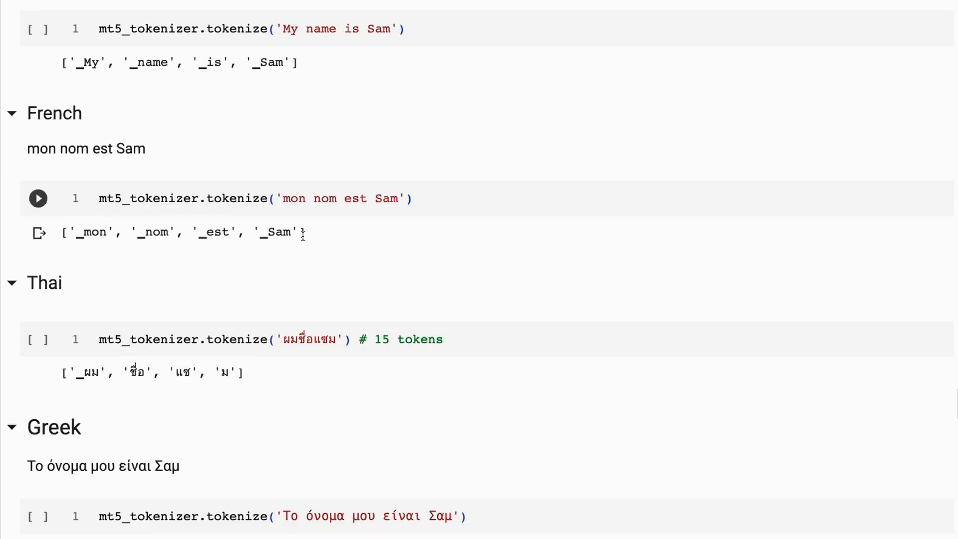
pyautogui.scroll(-3)
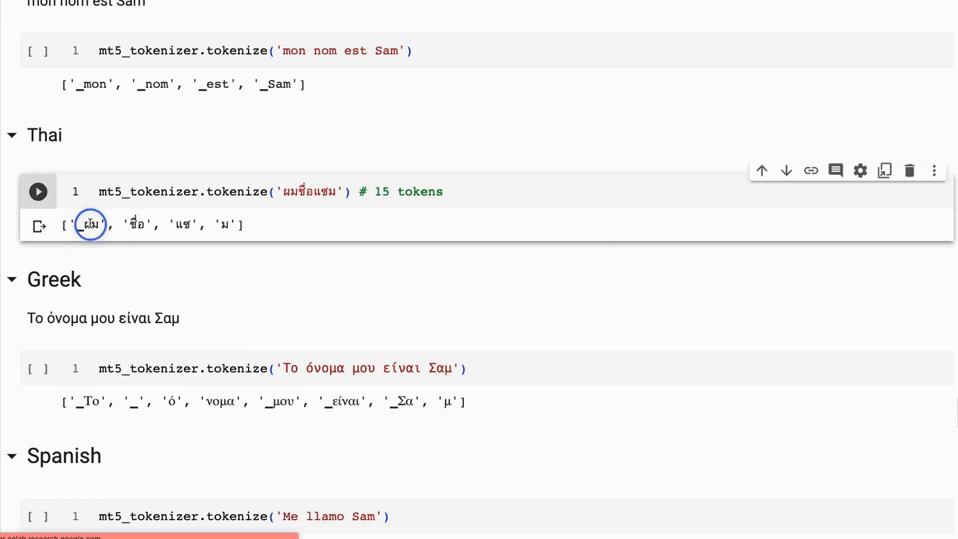
pyautogui.moveTo(130, 225)
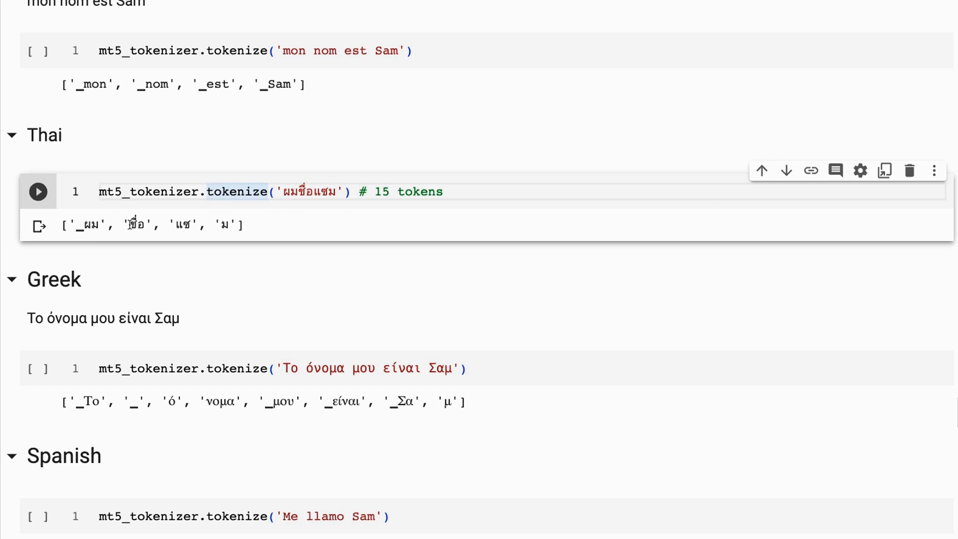
pyautogui.moveTo(238, 244)
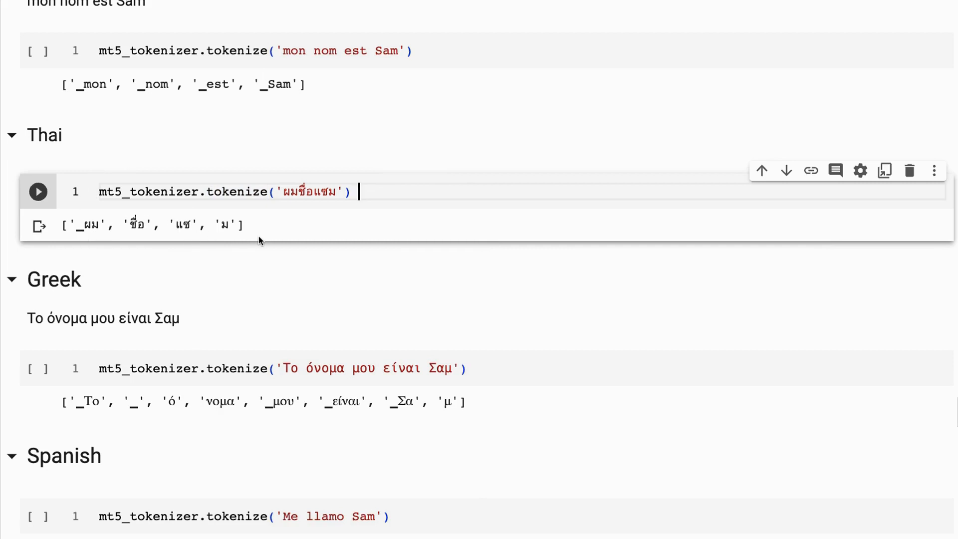
# Scroll past the mT5 Chinese six-token result to the RedPajama-INCITE-7B-Base heading.
pyautogui.scroll(-3)
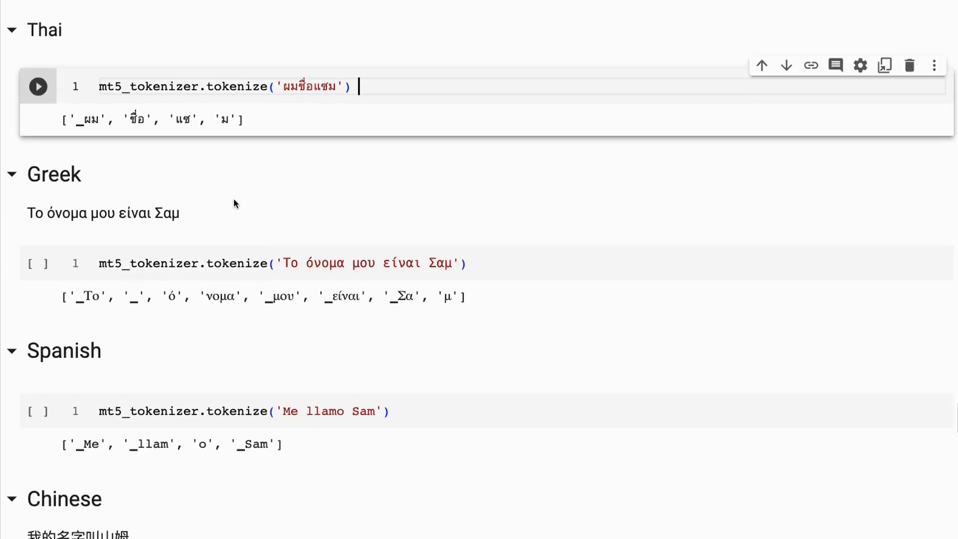
pyautogui.click(37, 264)
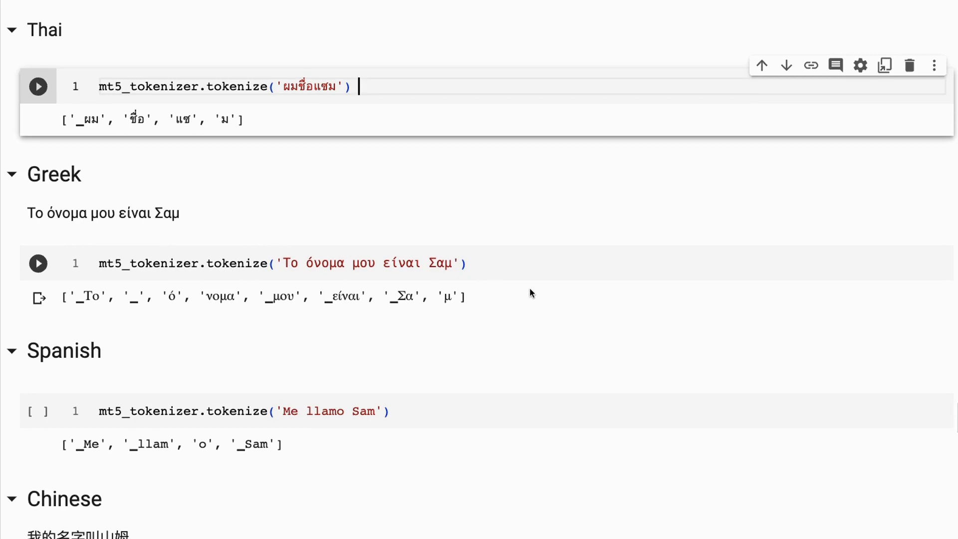
pyautogui.moveTo(233, 286)
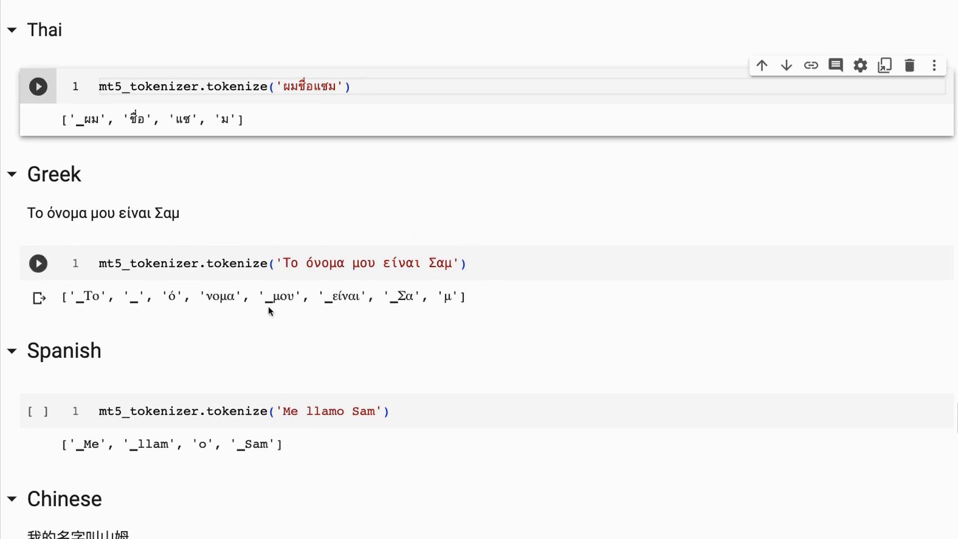
pyautogui.moveTo(376, 314)
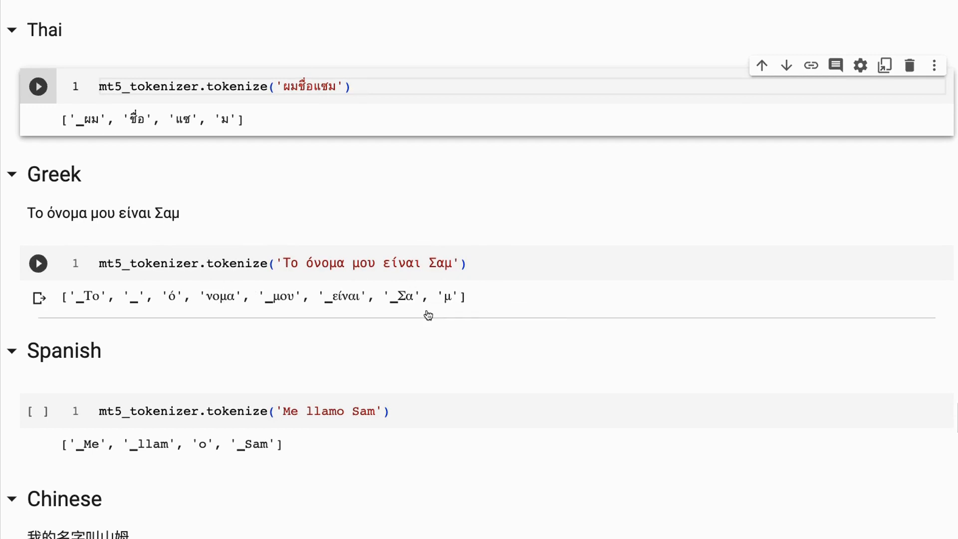
pyautogui.scroll(-3)
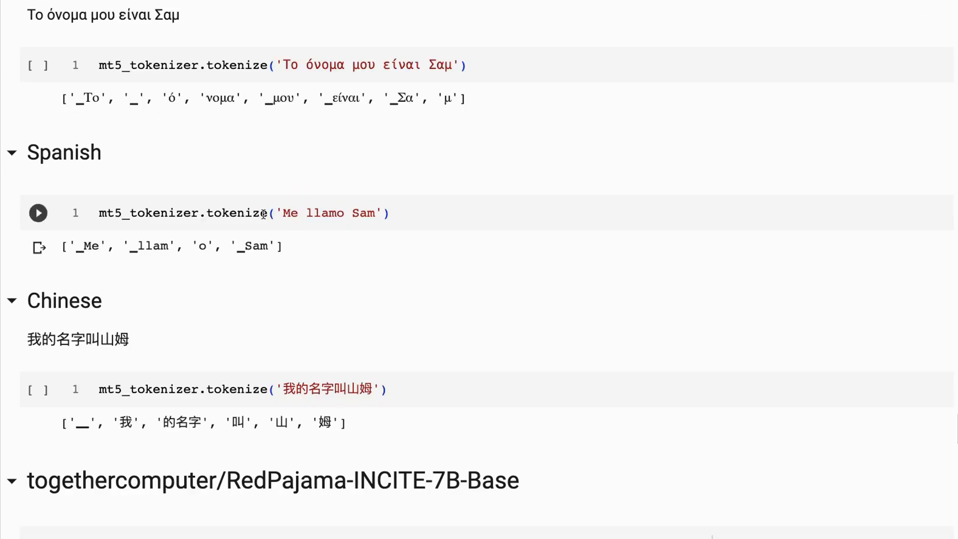
pyautogui.scroll(-3)
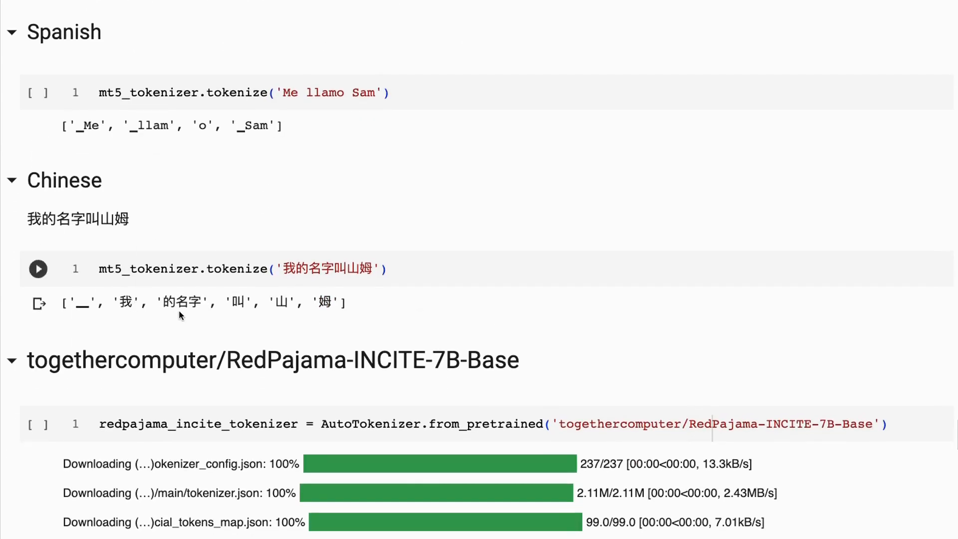
# Scroll to the RedPajama vocab_size 50254 cell and its Ġ-prefixed English tokens.
pyautogui.scroll(-3)
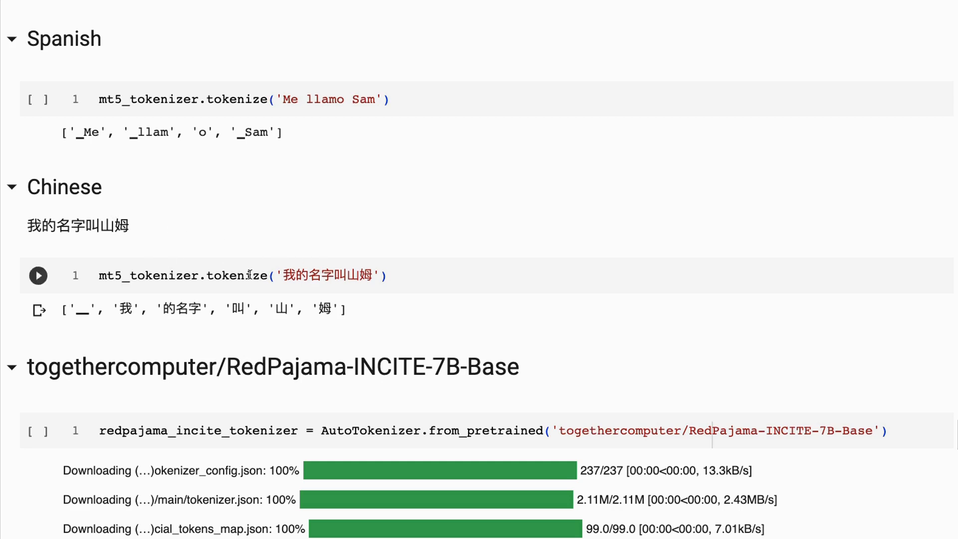
pyautogui.scroll(-3)
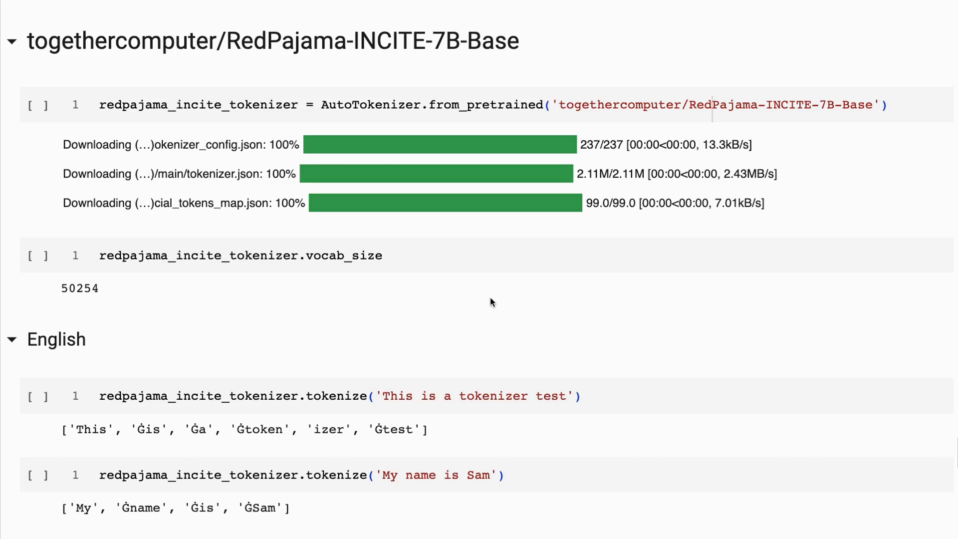
pyautogui.moveTo(330, 197)
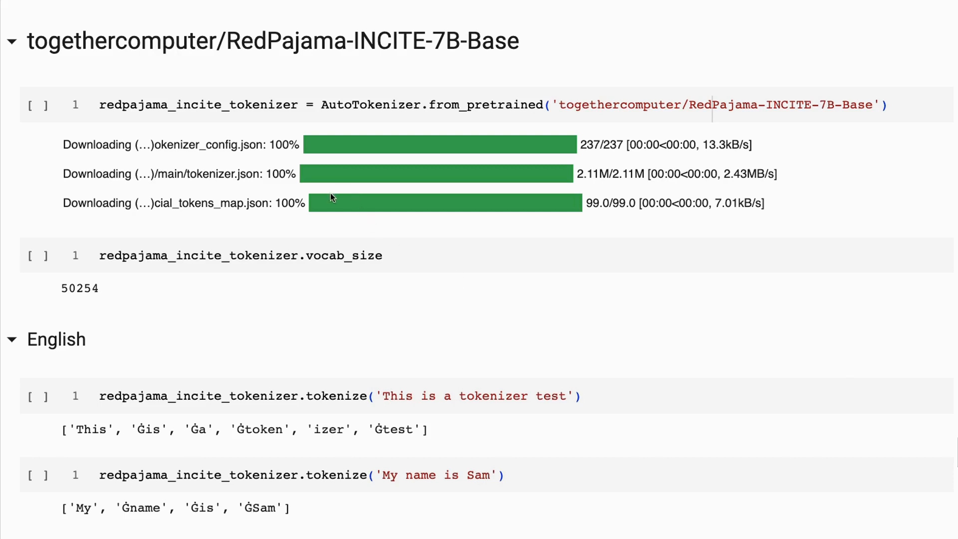
pyautogui.moveTo(162, 279)
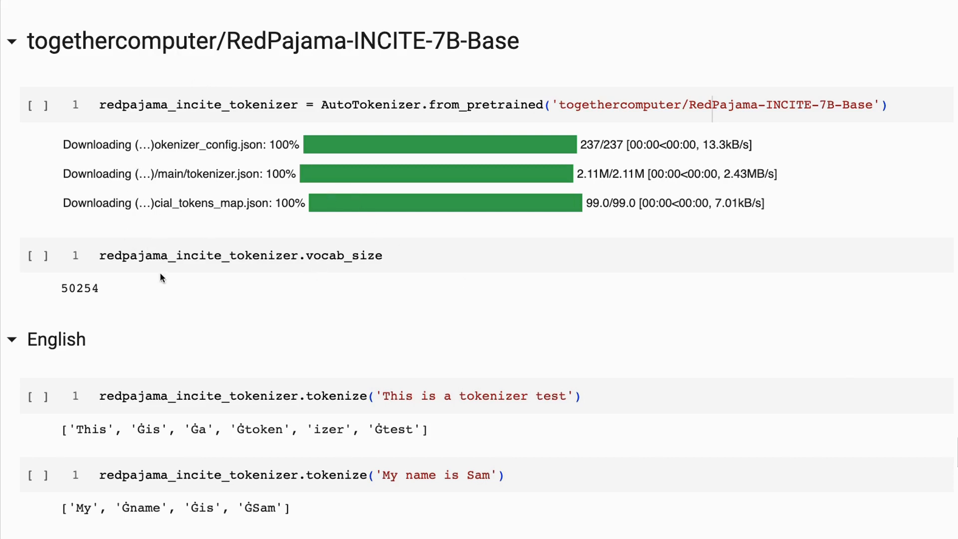
pyautogui.moveTo(261, 224)
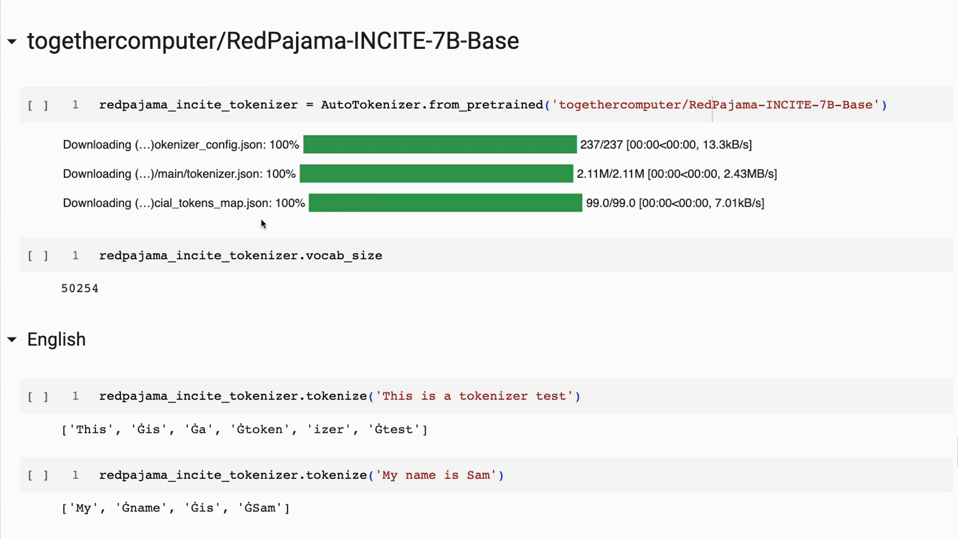
pyautogui.moveTo(102, 271)
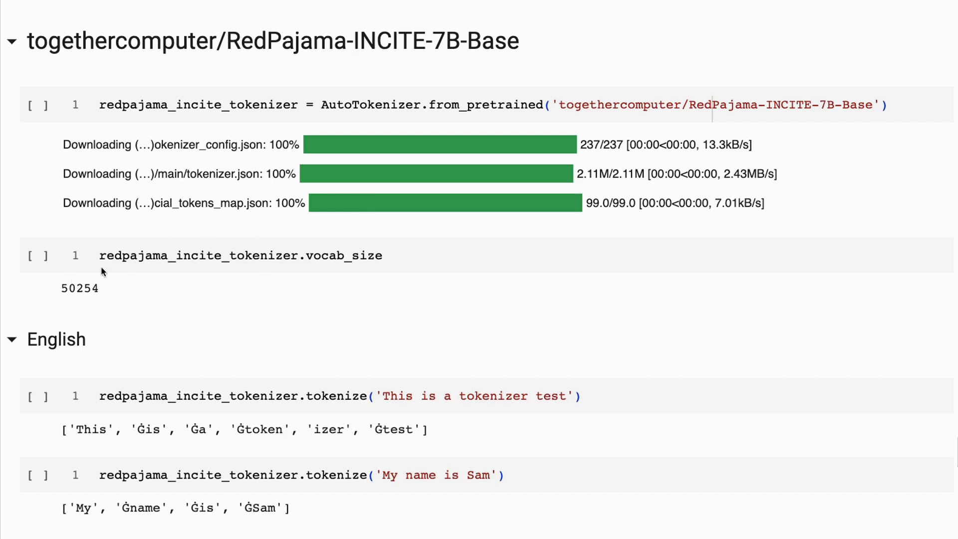
pyautogui.moveTo(88, 298)
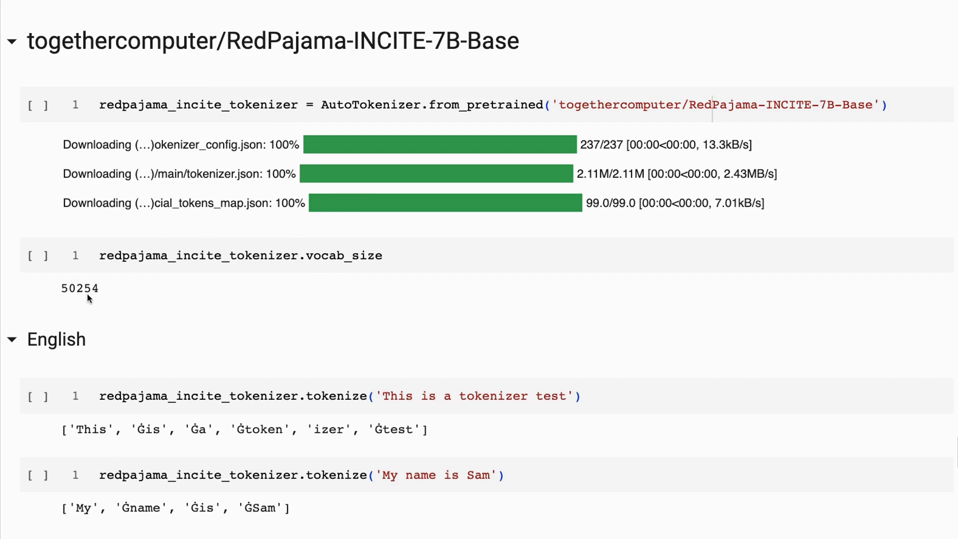
# Scroll through RedPajama's French, Thai, Greek, Spanish and Chinese token outputs to the notebook's end.
pyautogui.scroll(-3)
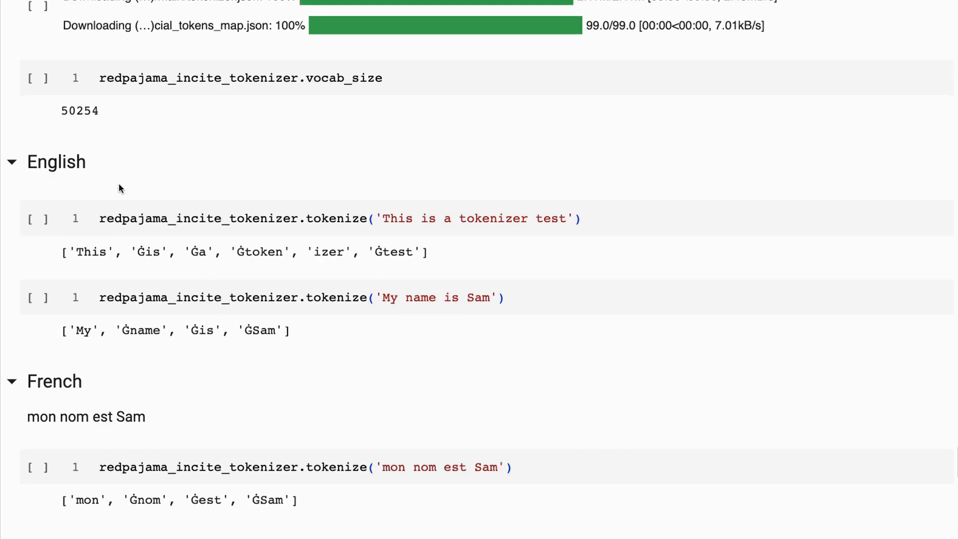
pyautogui.scroll(-3)
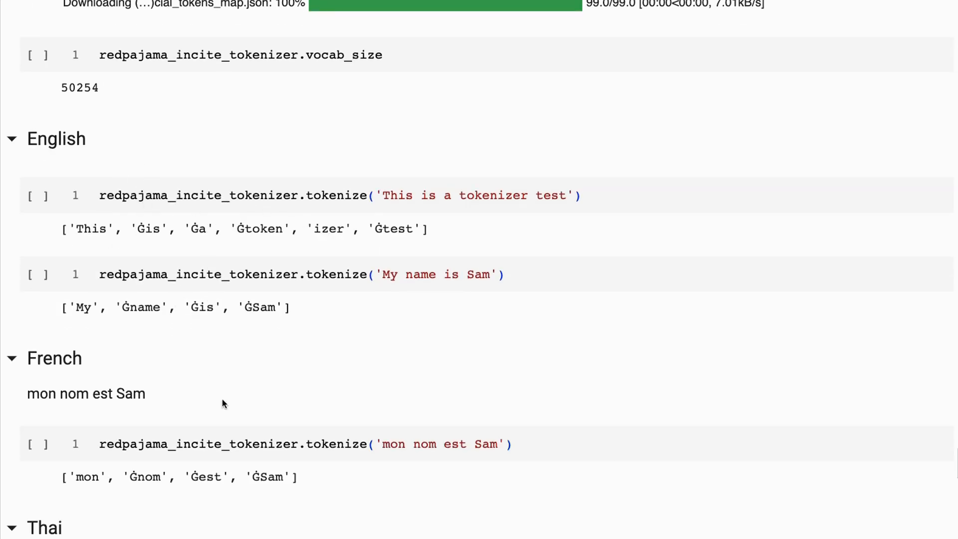
pyautogui.moveTo(149, 223)
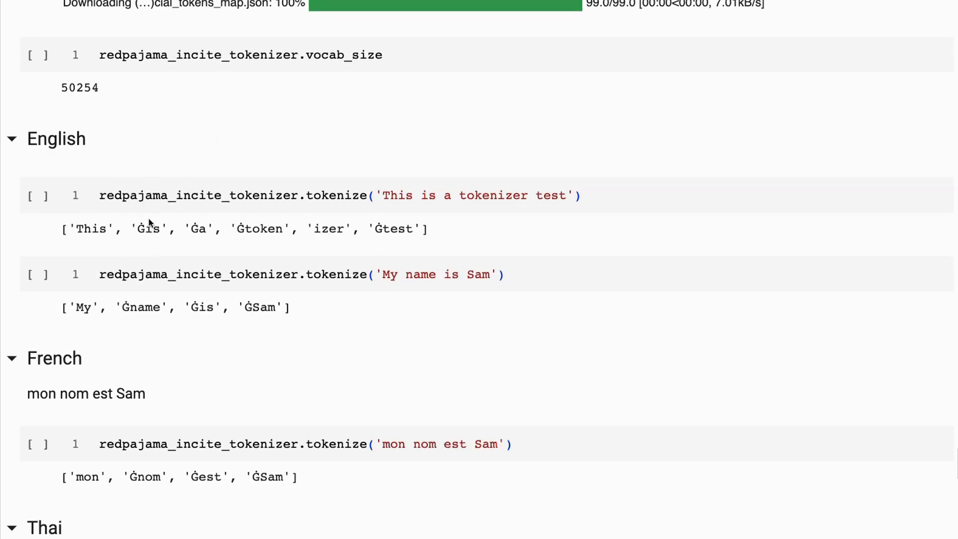
pyautogui.scroll(-3)
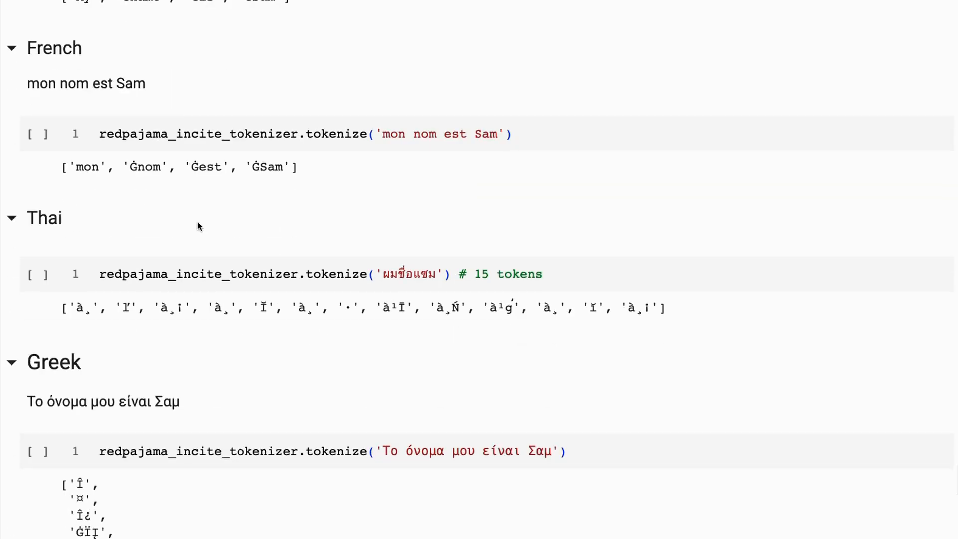
pyautogui.scroll(-3)
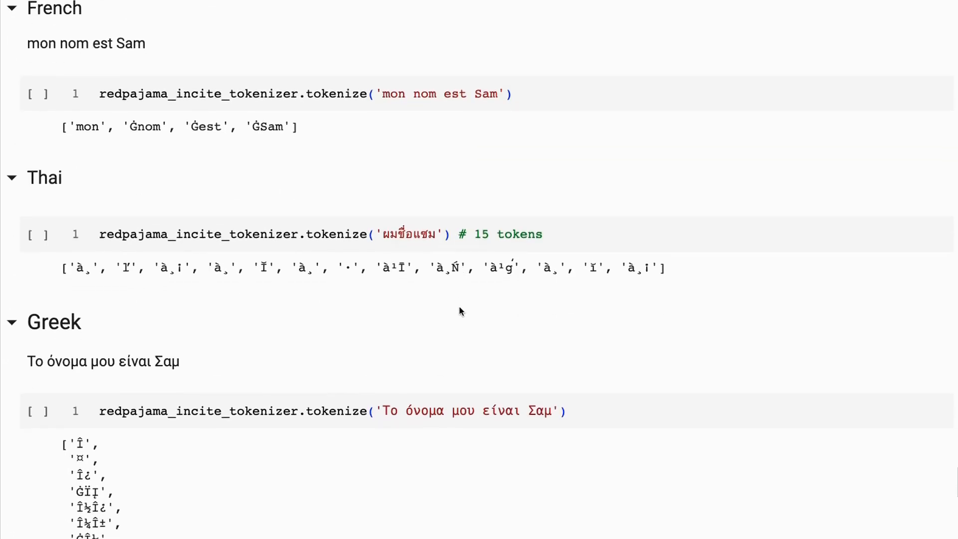
pyautogui.scroll(-3)
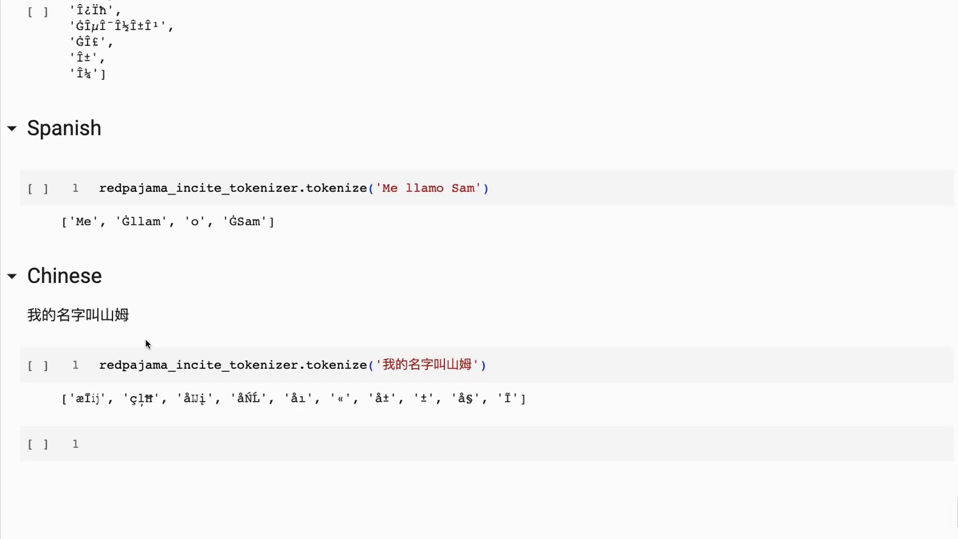
pyautogui.moveTo(404, 374)
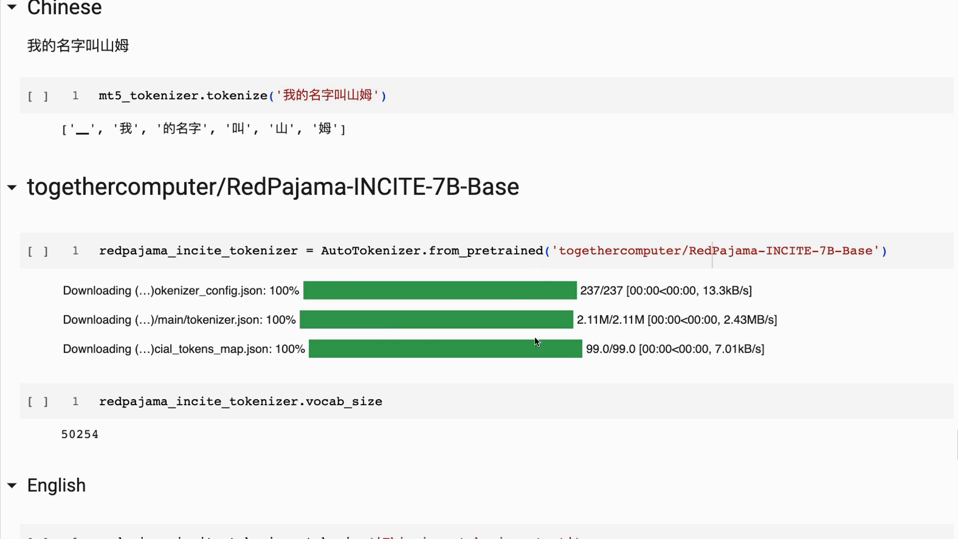
pyautogui.moveTo(380, 274)
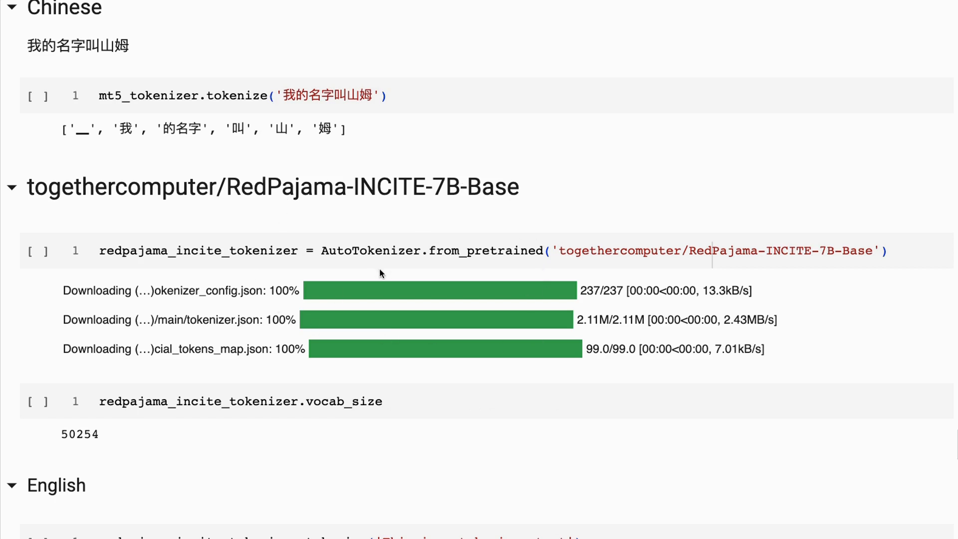
pyautogui.moveTo(346, 180)
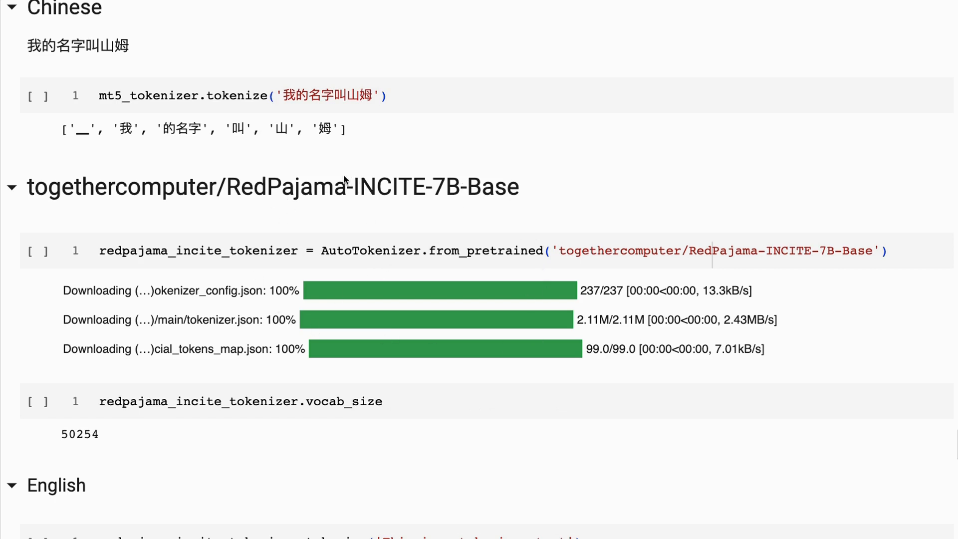
pyautogui.moveTo(390, 170)
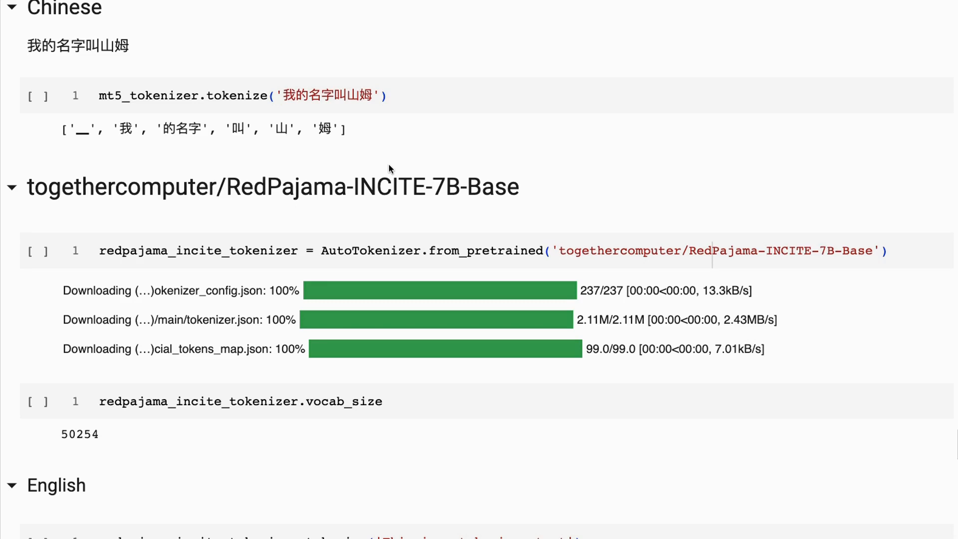
pyautogui.moveTo(455, 152)
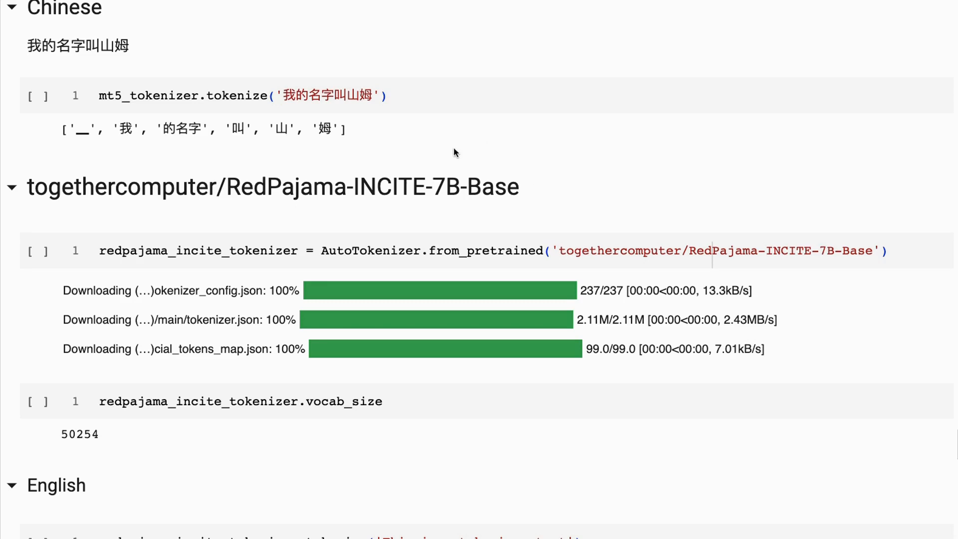
# Scroll back to the glm2_tokenizer cells showing vocab_size 64794 and the English six-token split.
pyautogui.scroll(-3)
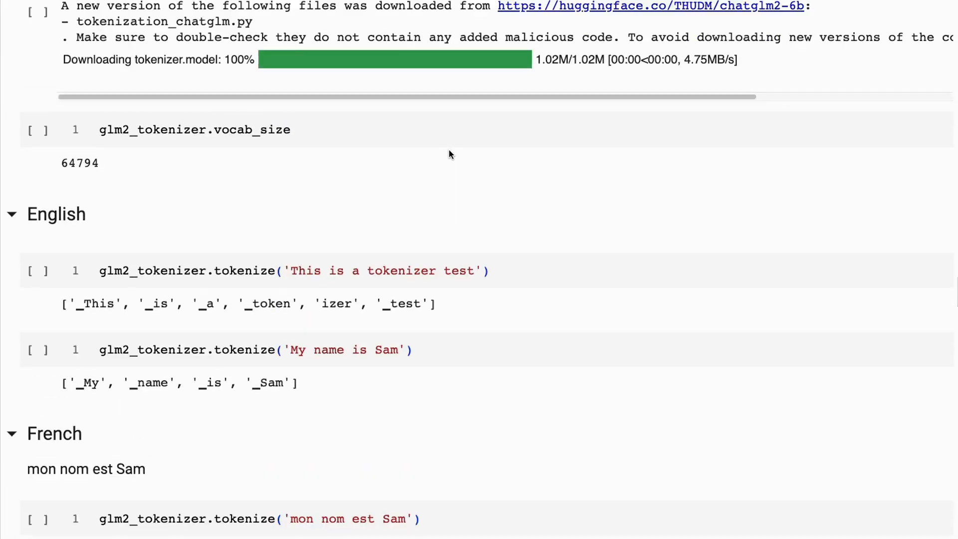
# Scroll up past Bloom to the LLaMA 2 heading with its English and 'mon nom est Sam' token lists.
pyautogui.scroll(-3)
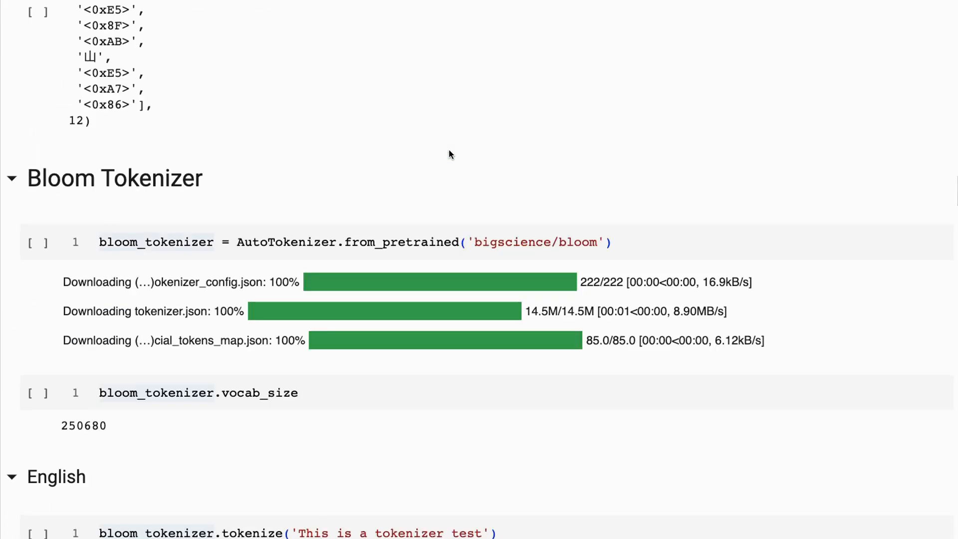
pyautogui.scroll(-3)
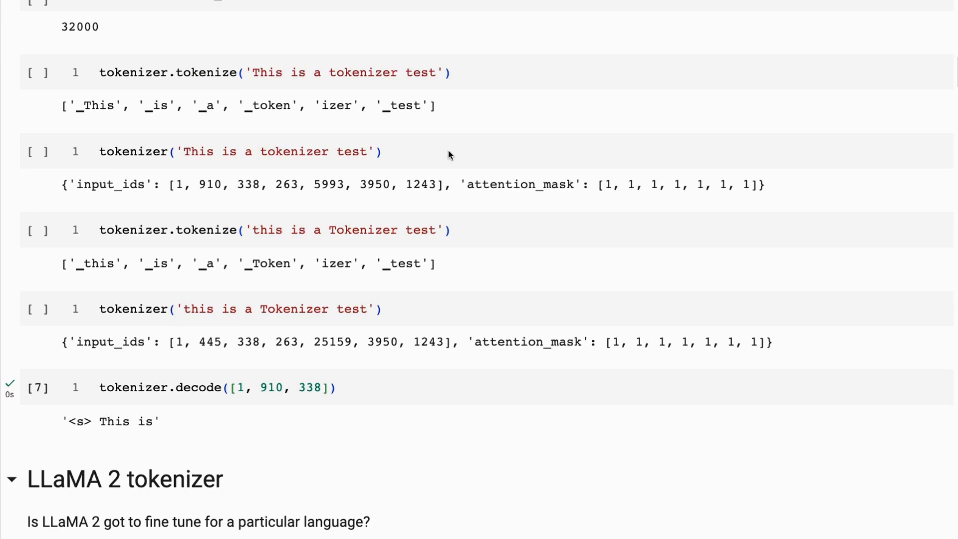
pyautogui.scroll(-3)
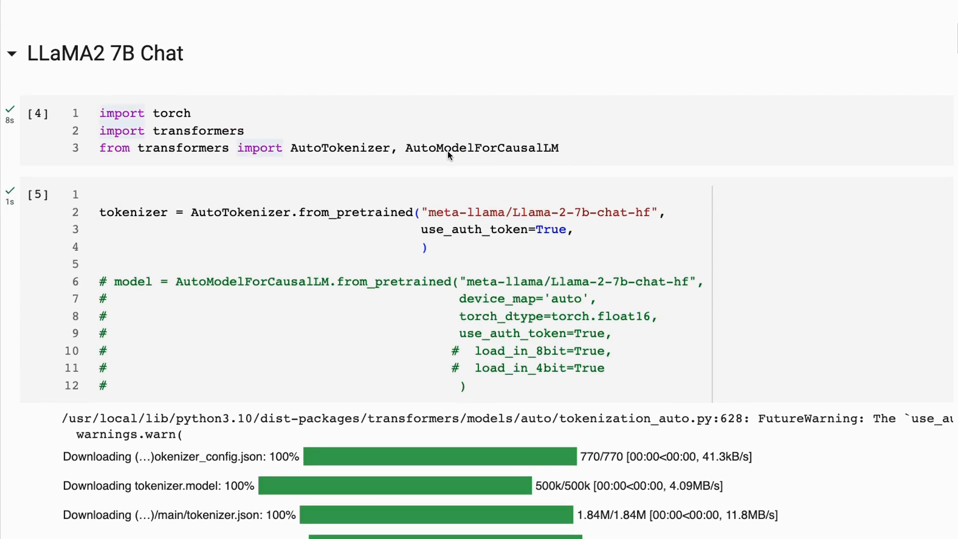
pyautogui.scroll(-3)
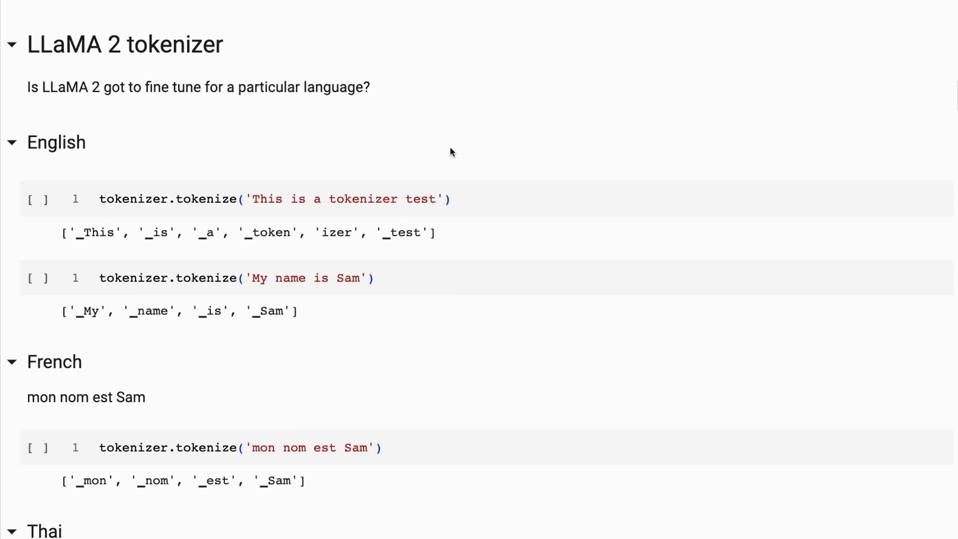